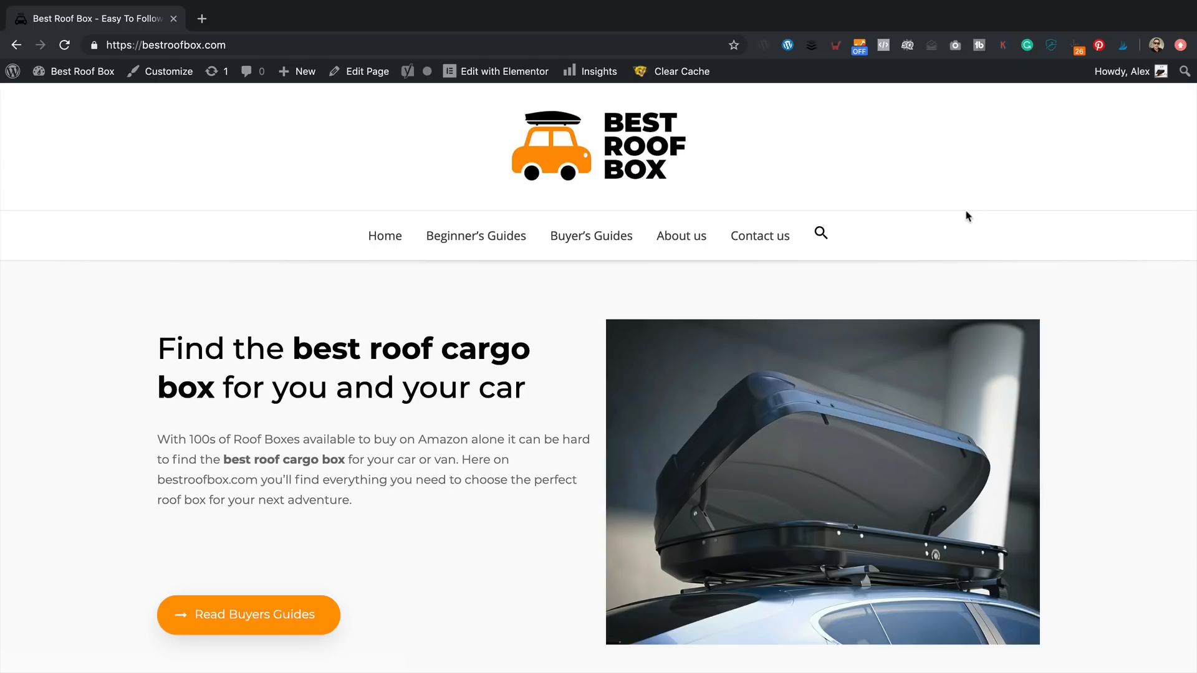
mouse_move(344, 268)
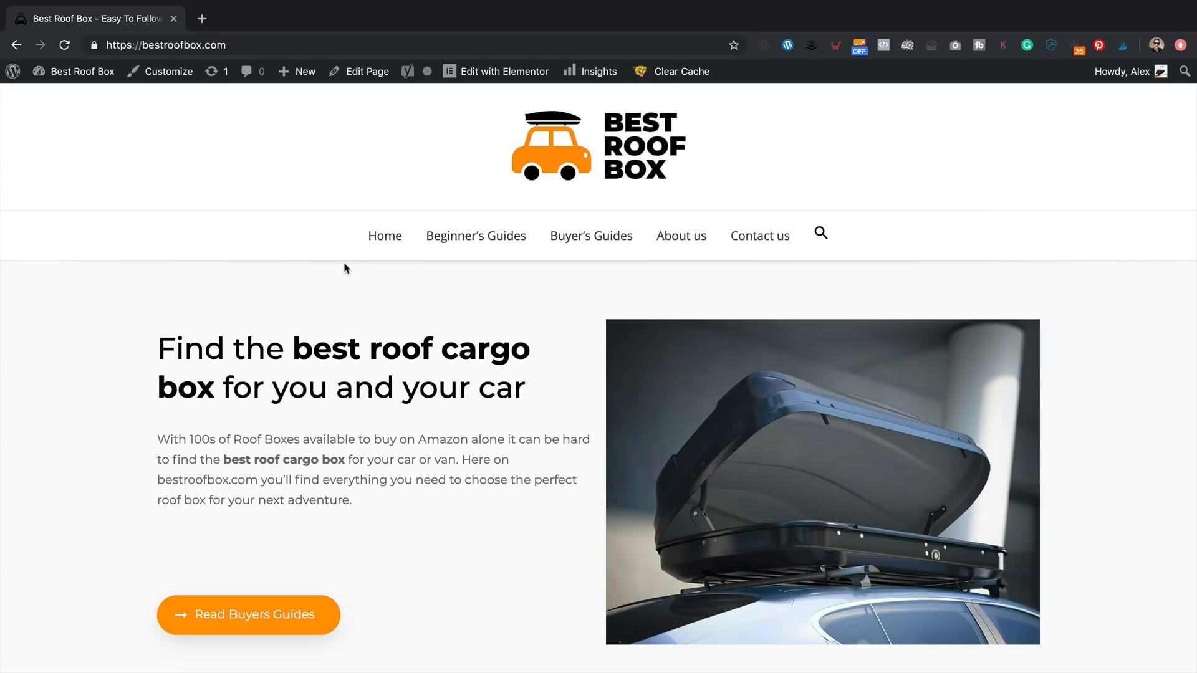
- Go from the live Best Roof Box homepage to the site's admin dashboard via the admin bar
left_click(83, 71)
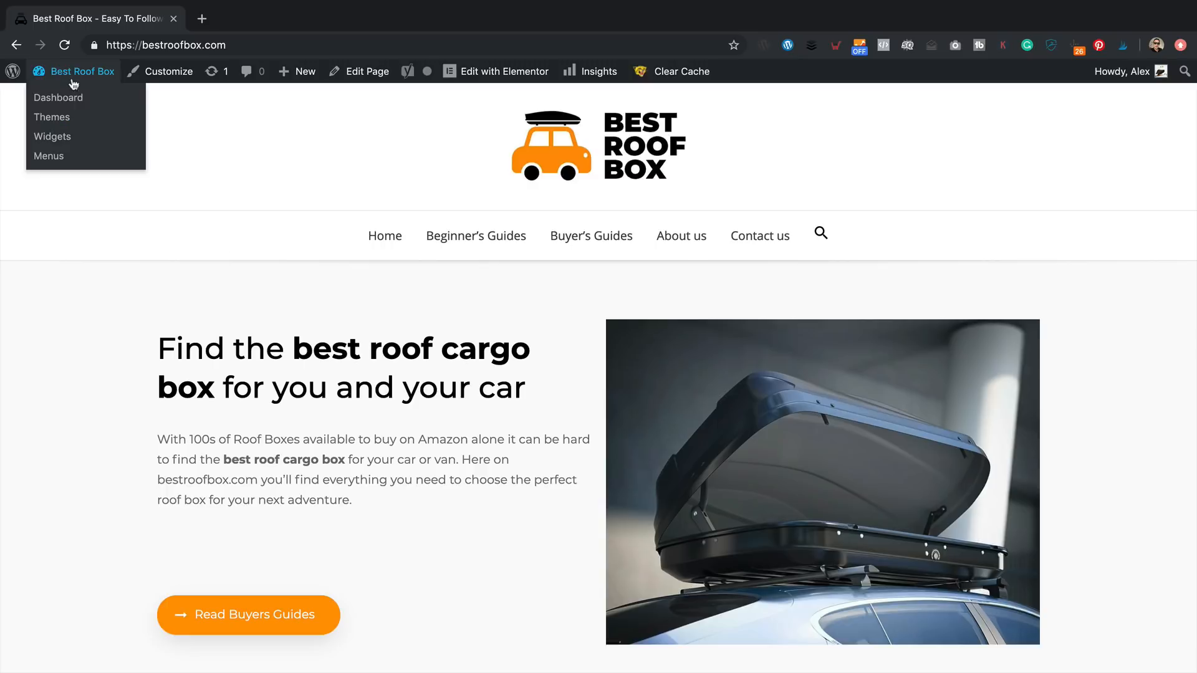
left_click(58, 97)
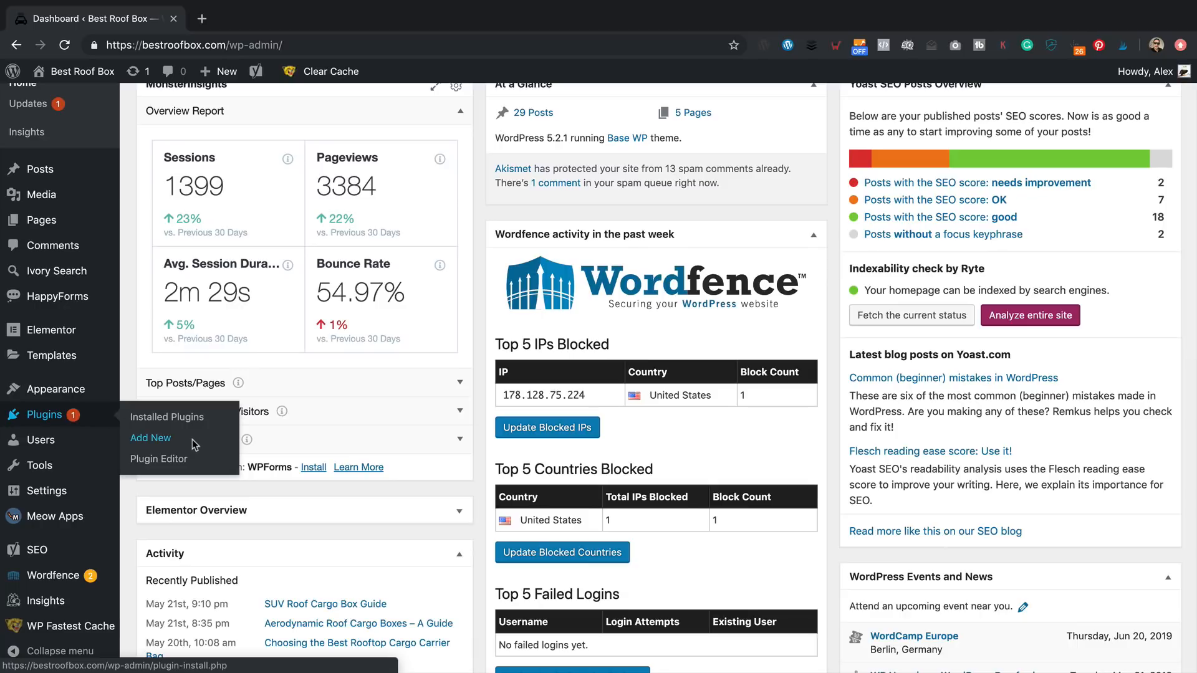
- Search the plugin directory for 'social snap', install Social Snap and activate it
left_click(151, 438)
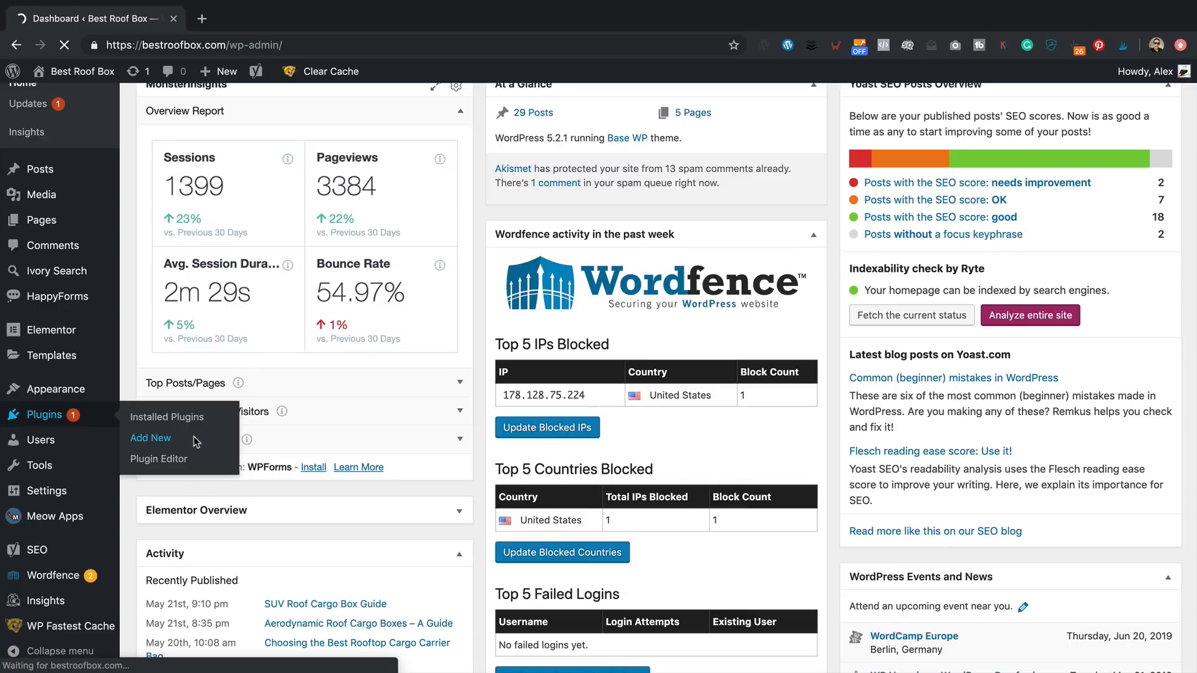
left_click(151, 438)
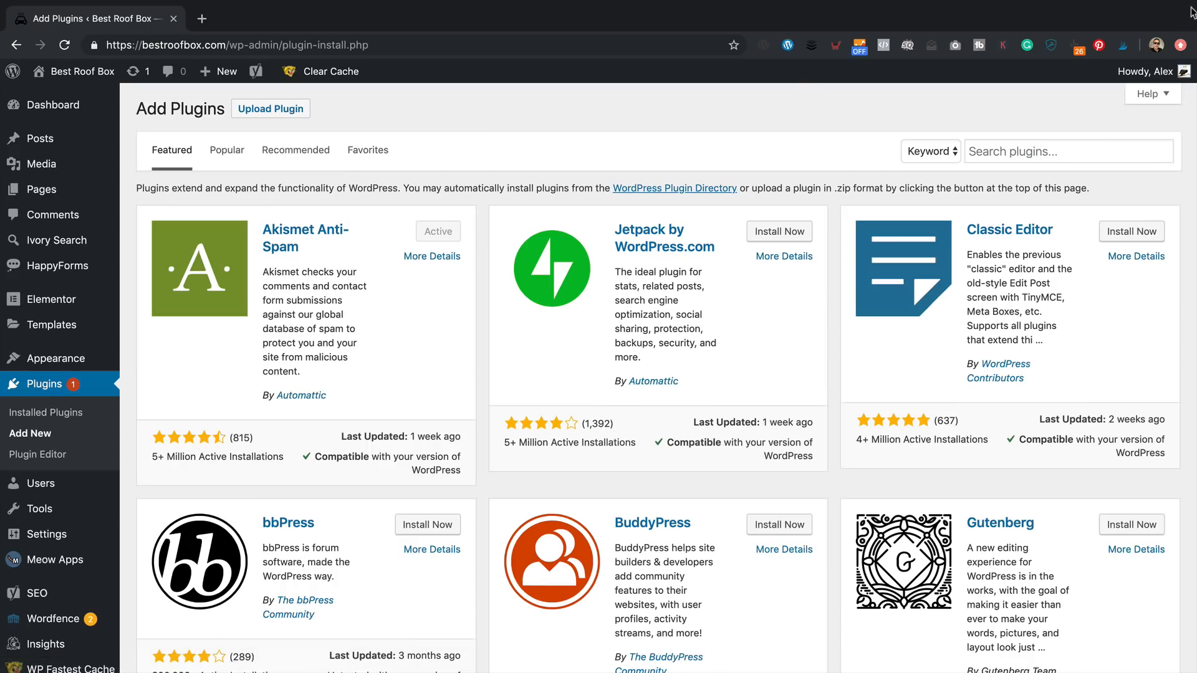
type("s")
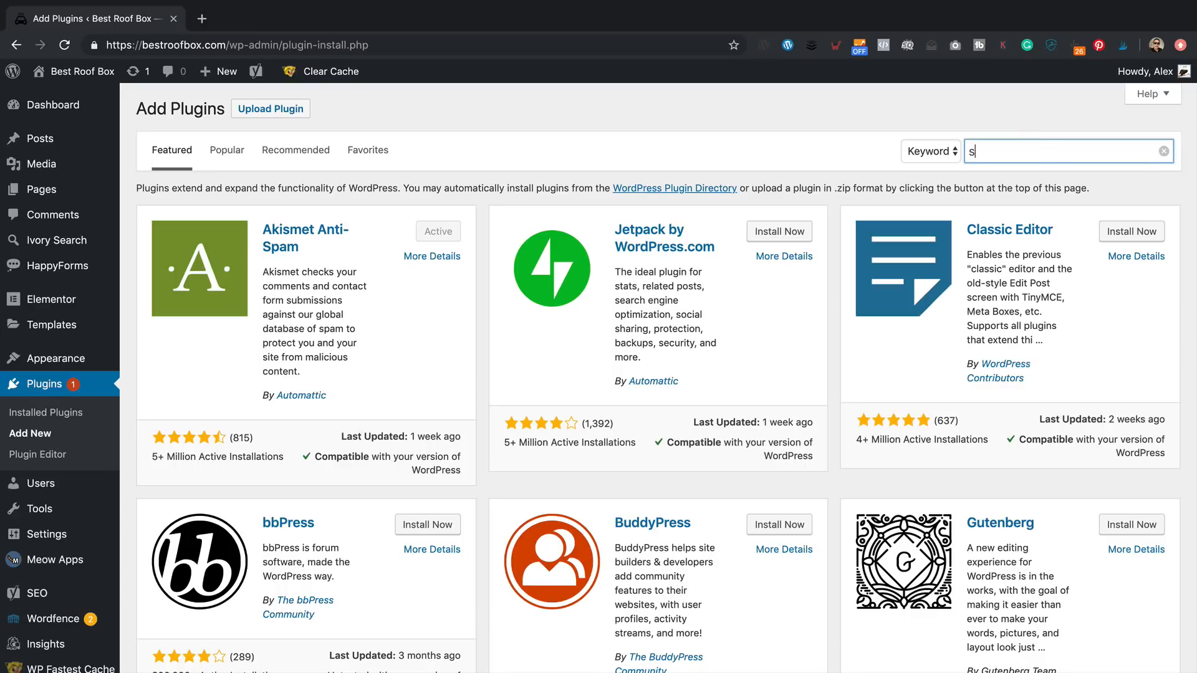
type("ocial snap")
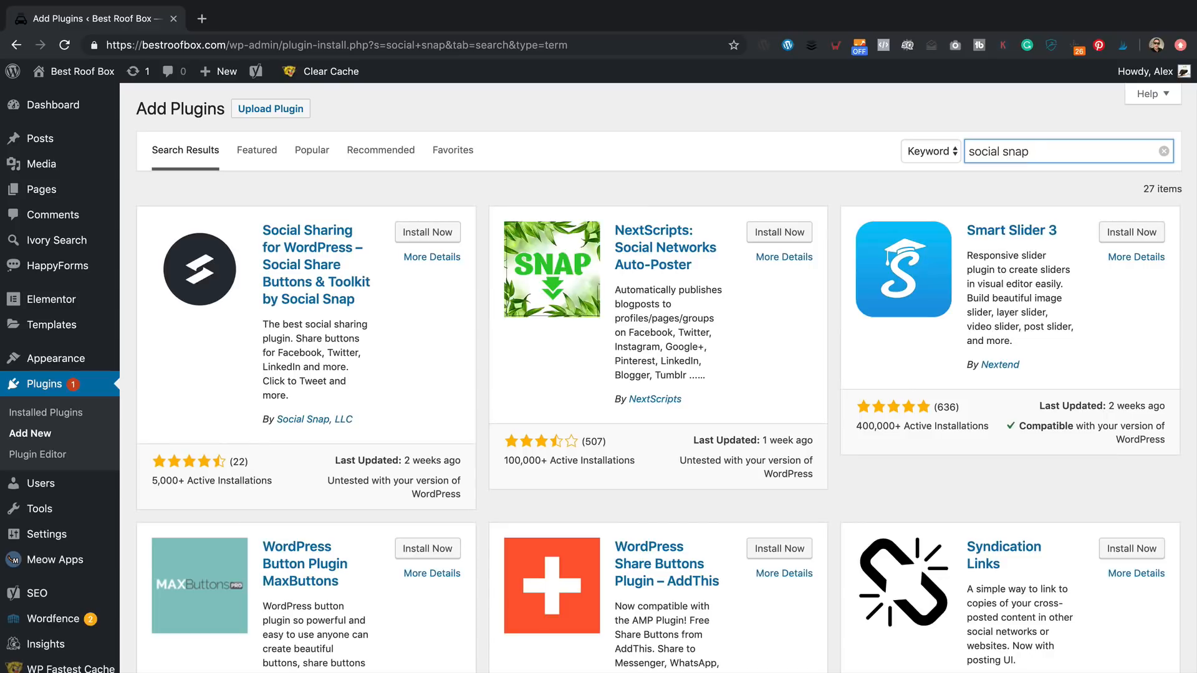
mouse_move(389, 486)
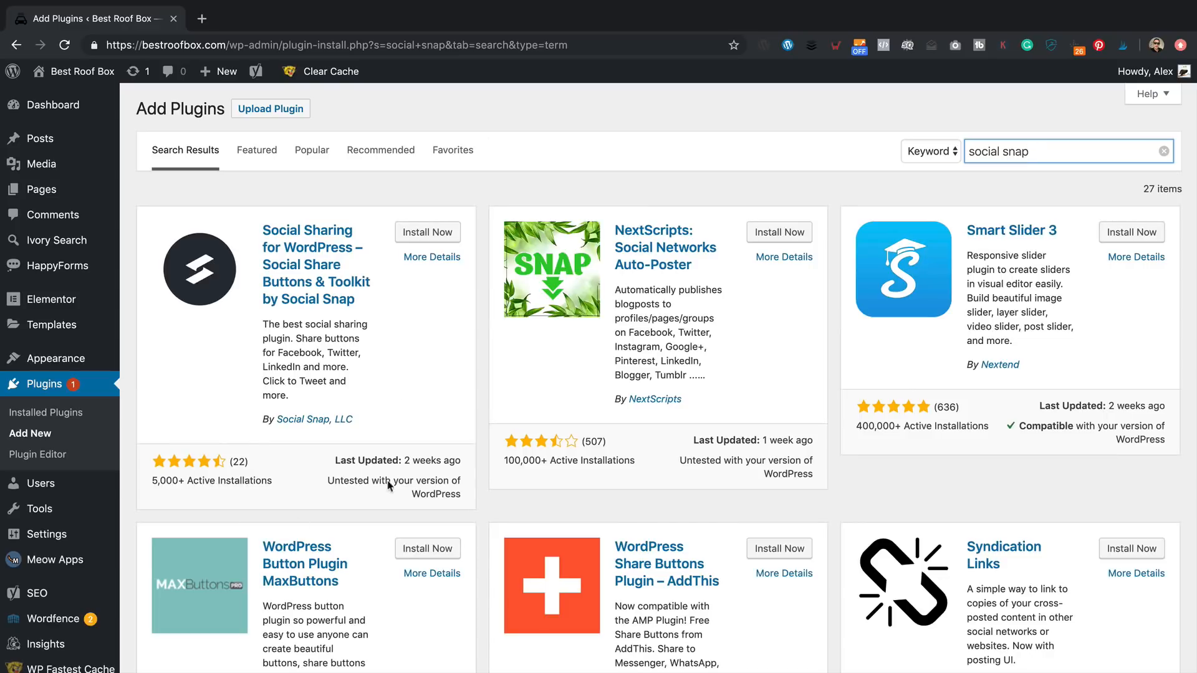
mouse_move(427, 232)
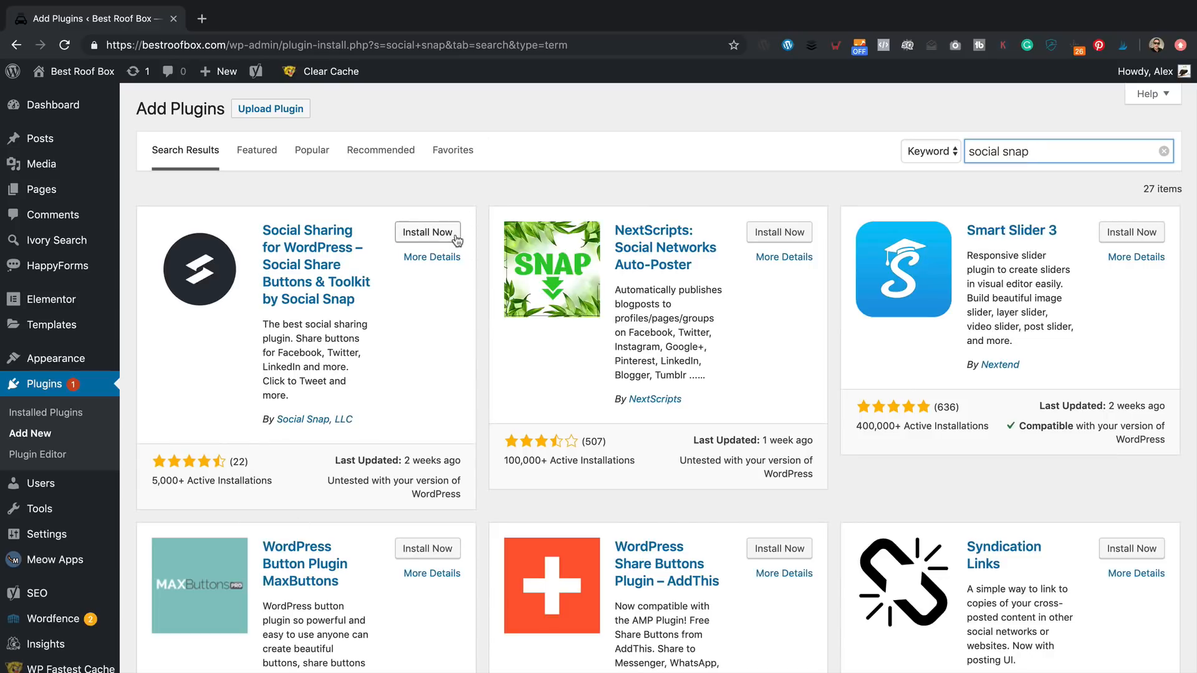
left_click(427, 232)
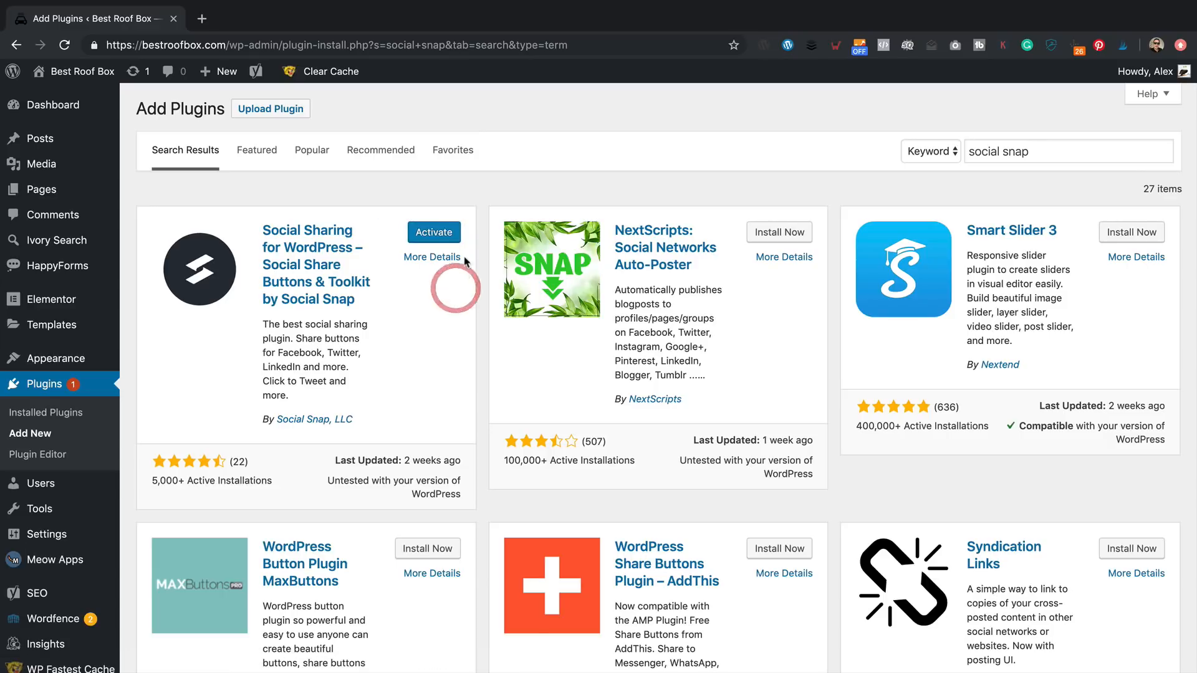
left_click(434, 232)
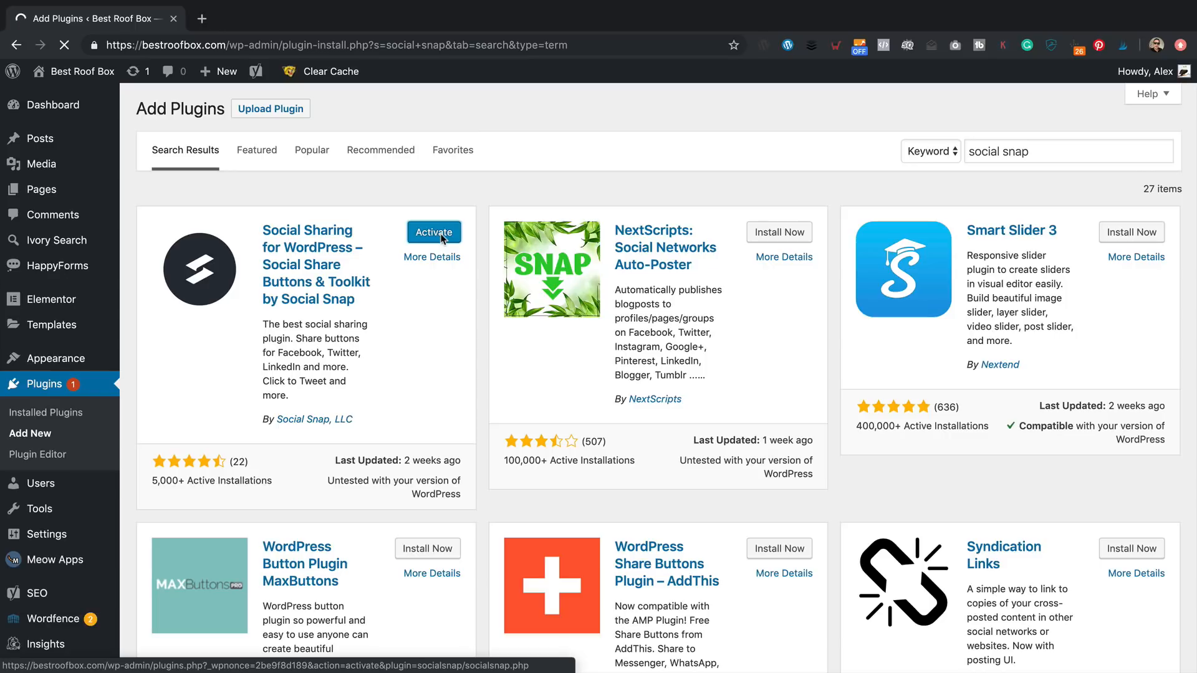
- Enter Social Snap's Manage Networks settings and remove LinkedIn, keeping Facebook and Twitter
left_click(434, 232)
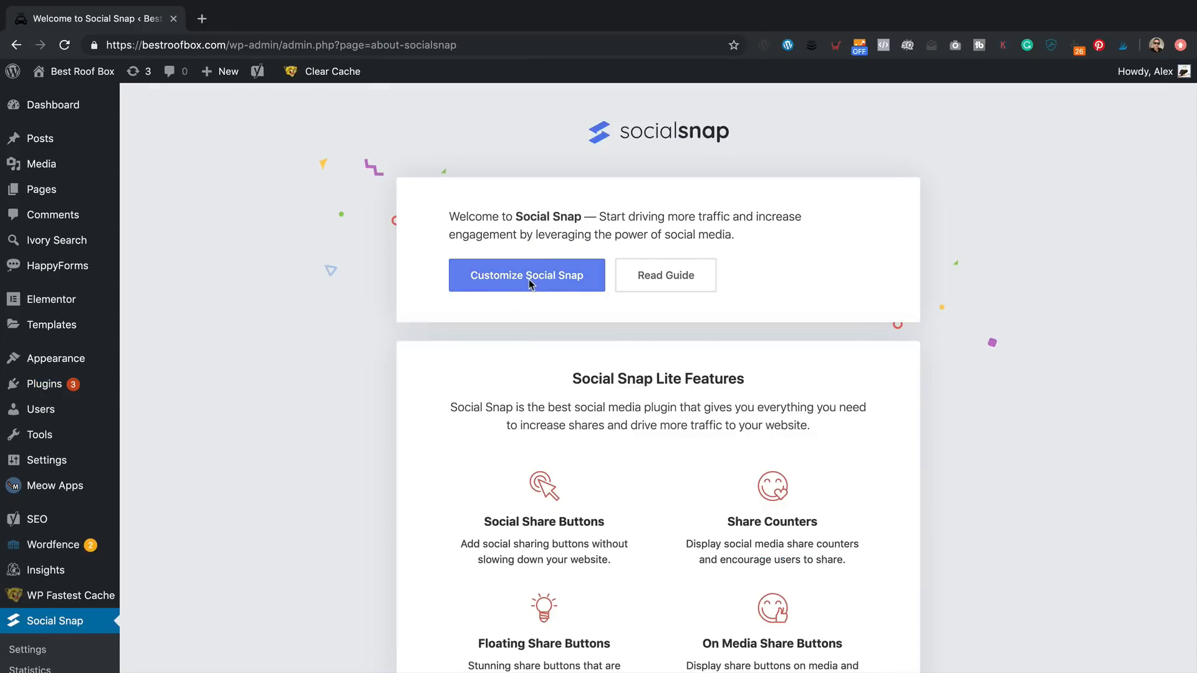
left_click(526, 275)
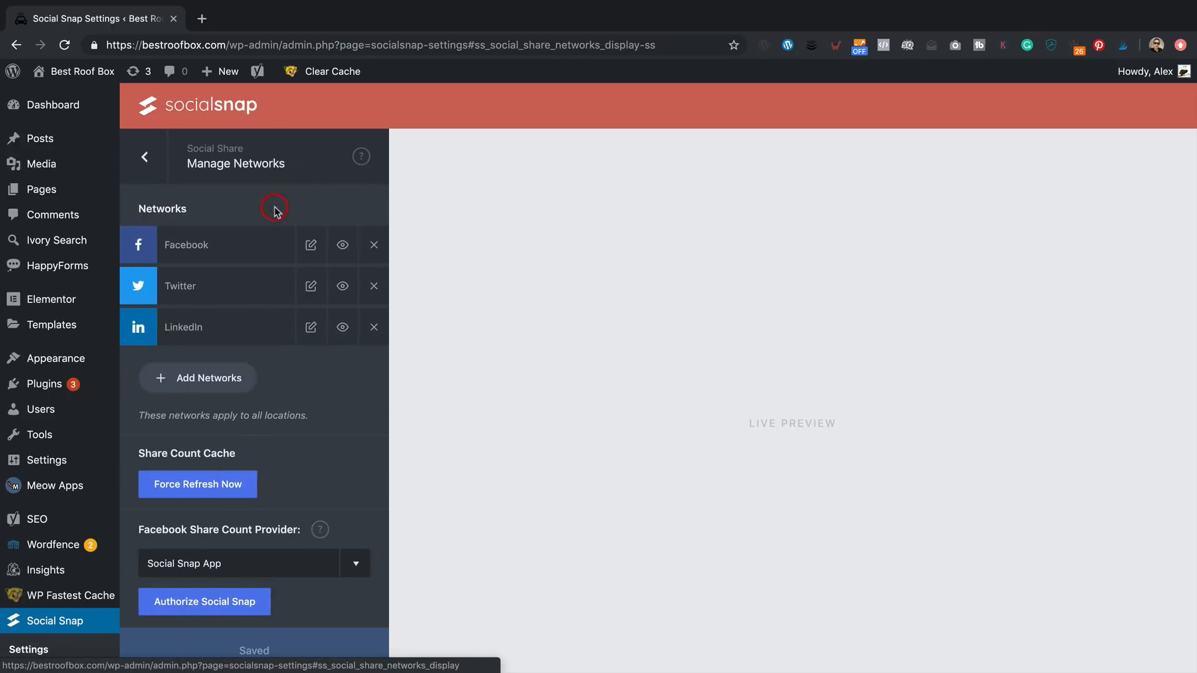
mouse_move(216, 277)
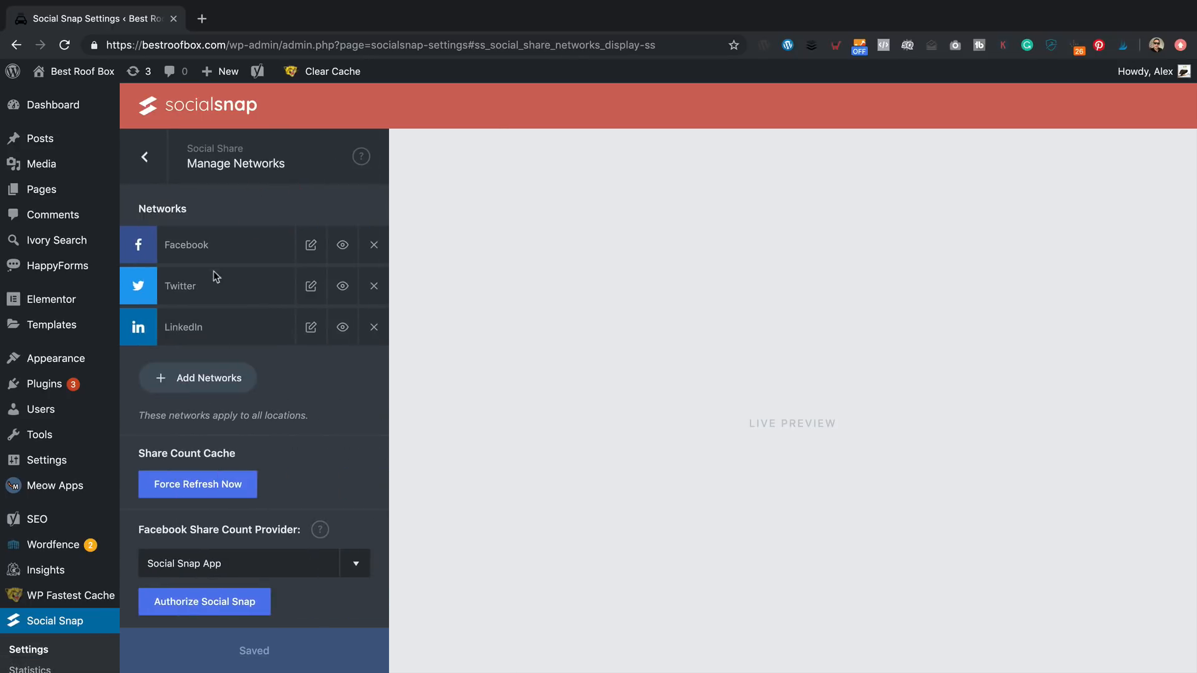
mouse_move(215, 337)
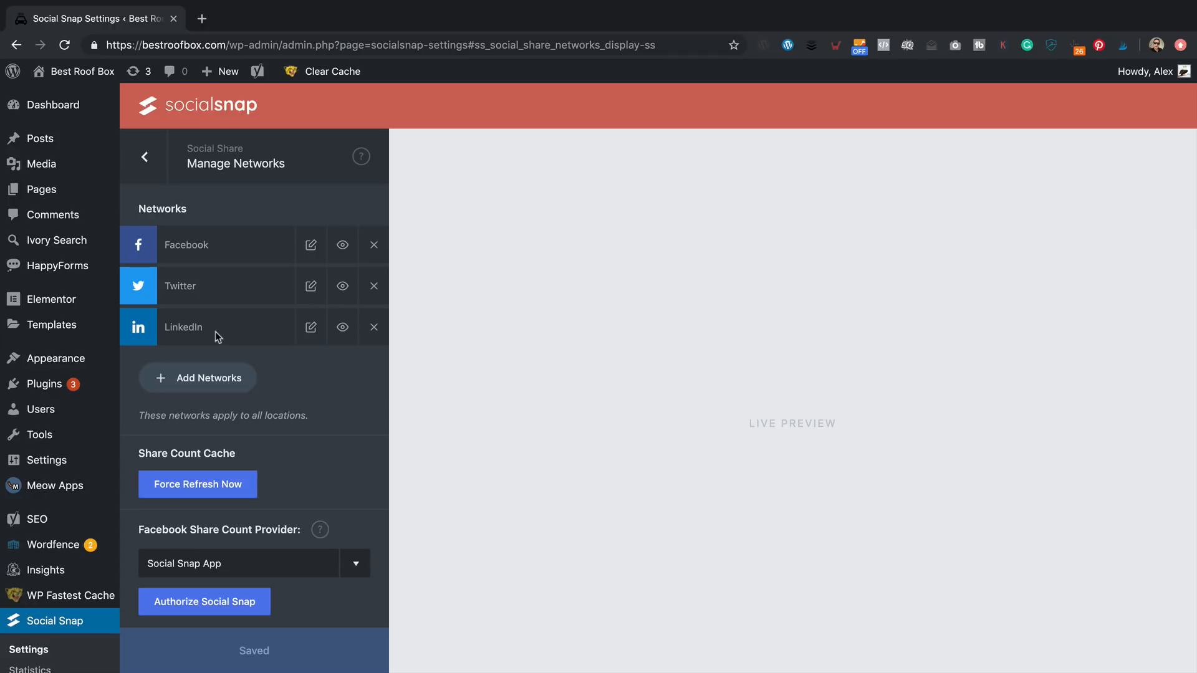
mouse_move(373, 328)
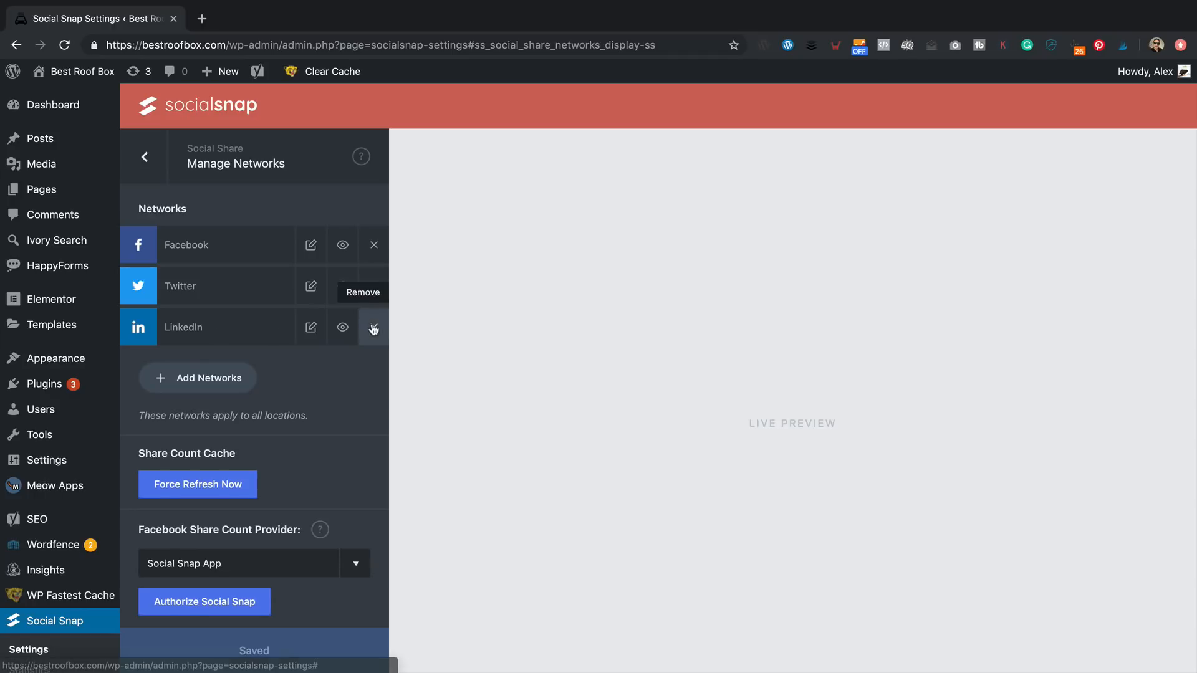
left_click(373, 327)
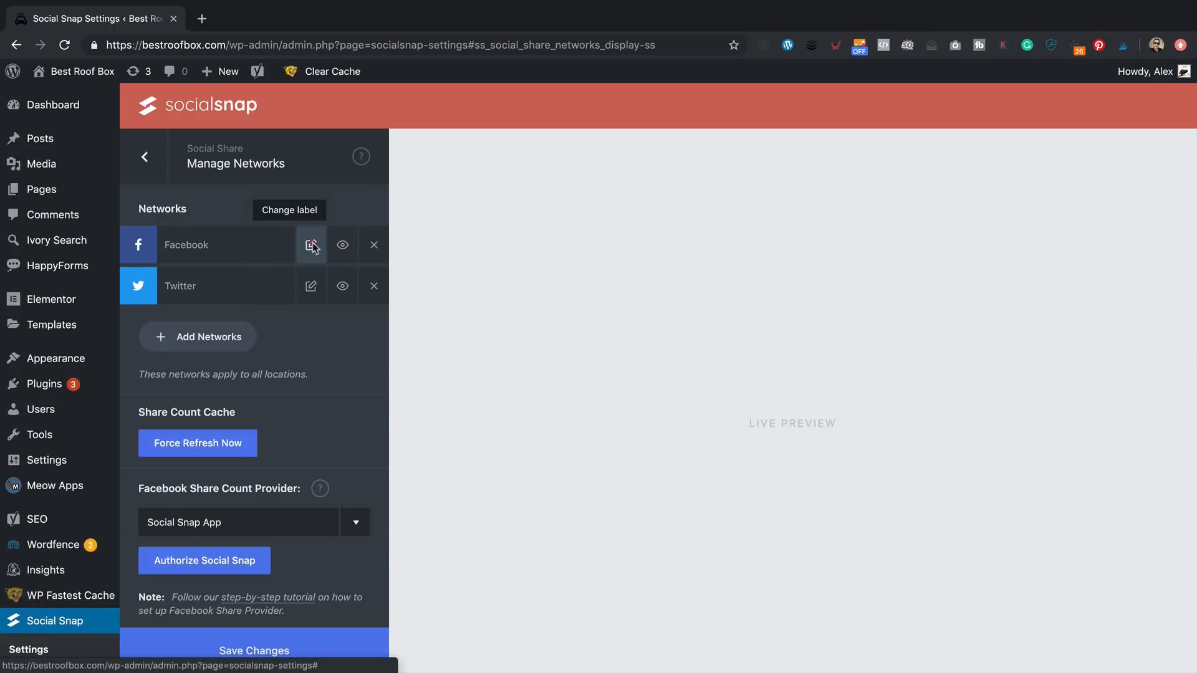
mouse_move(259, 344)
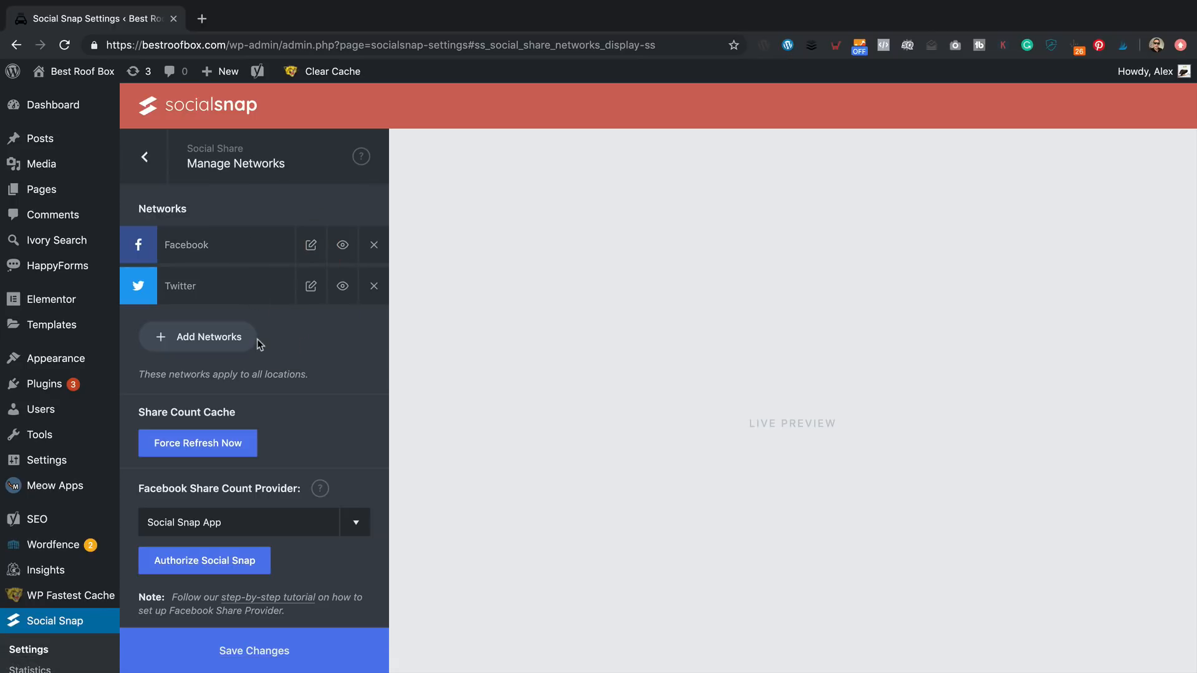
mouse_move(289, 341)
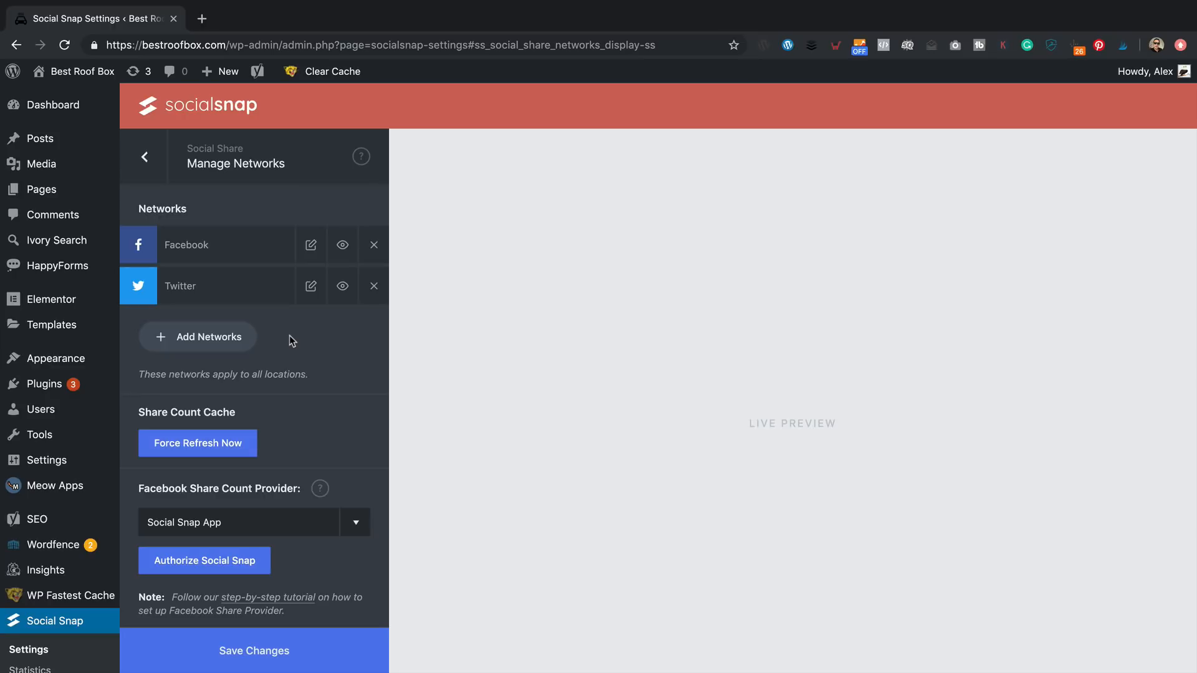
mouse_move(346, 380)
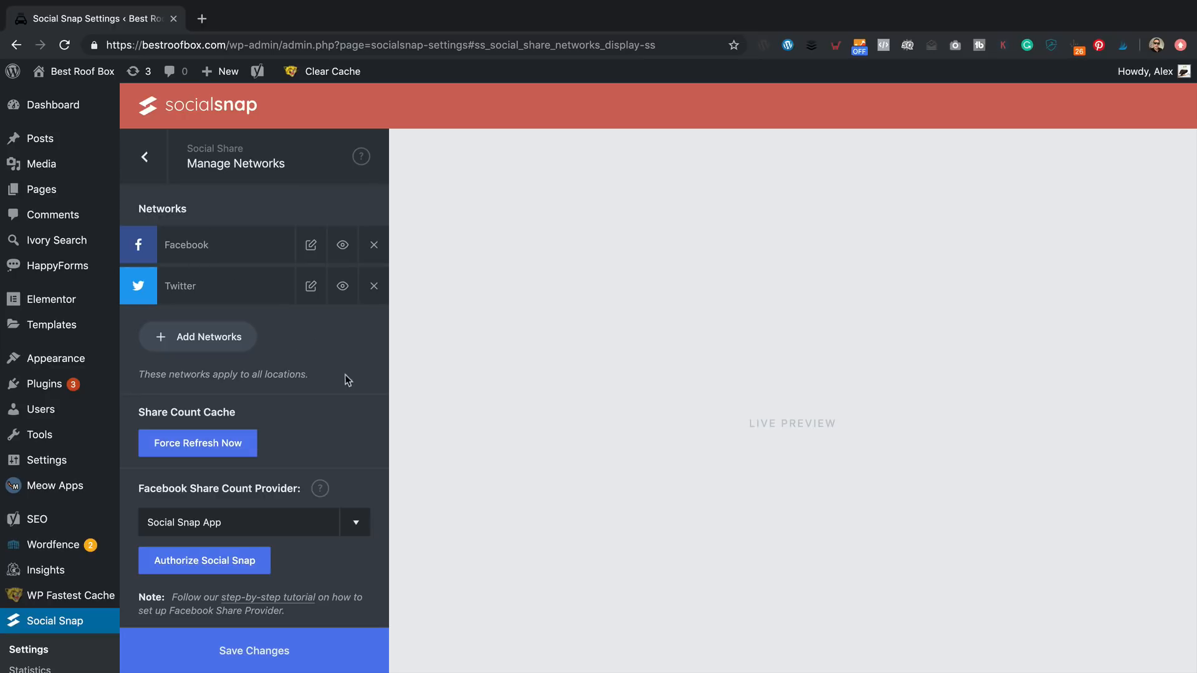
- Add Email and Copy Link as share networks and save the Manage Networks settings
left_click(198, 336)
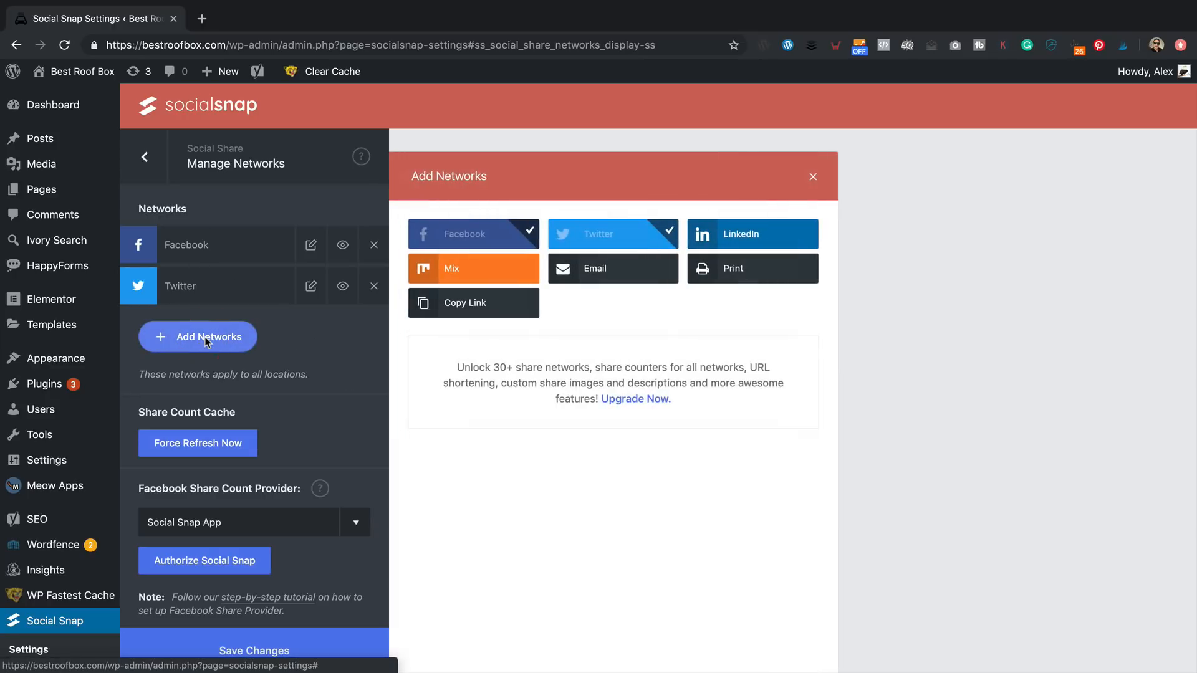
mouse_move(526, 341)
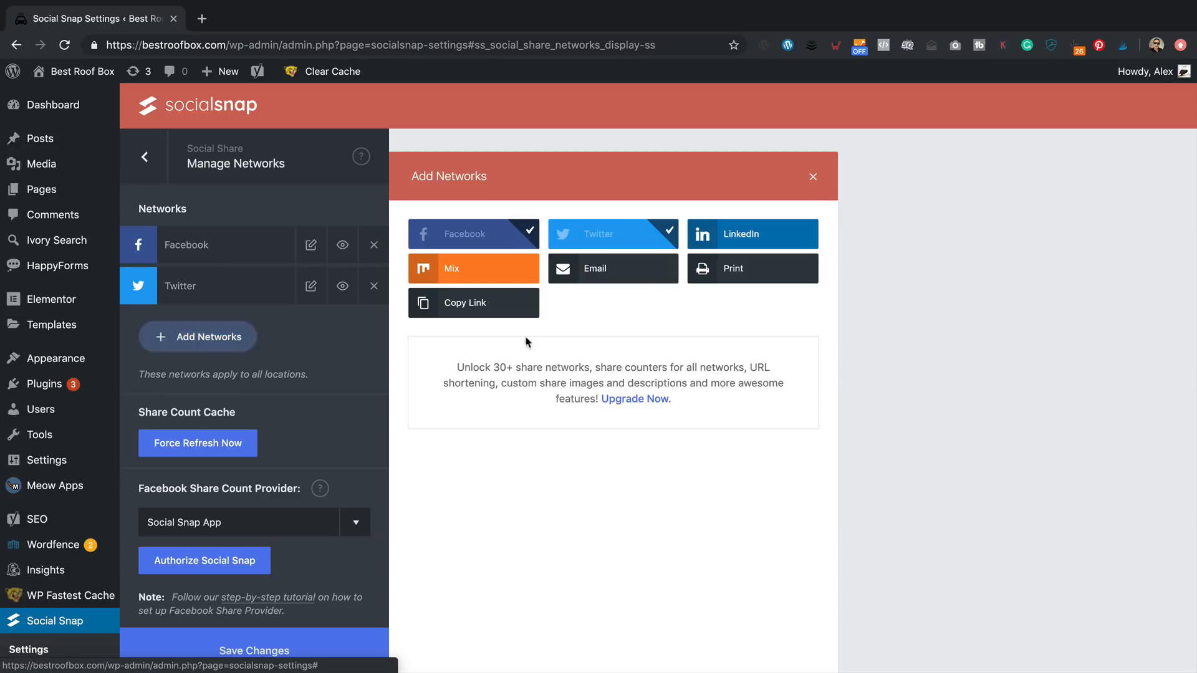
left_click(611, 268)
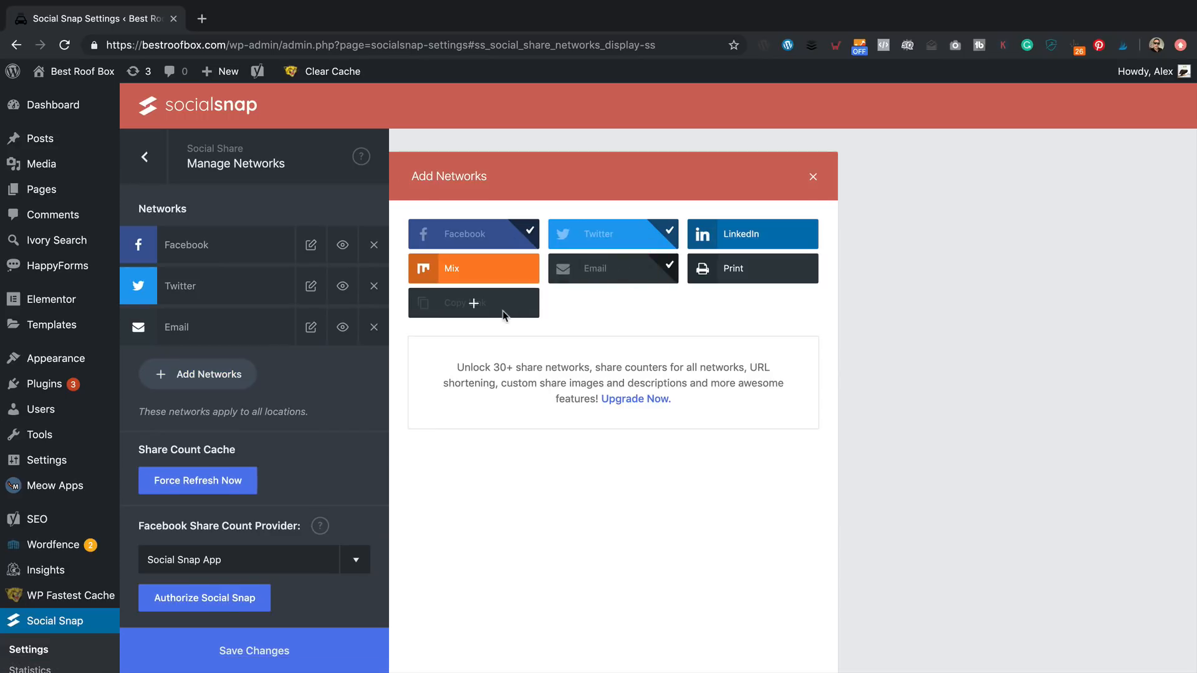
left_click(472, 301)
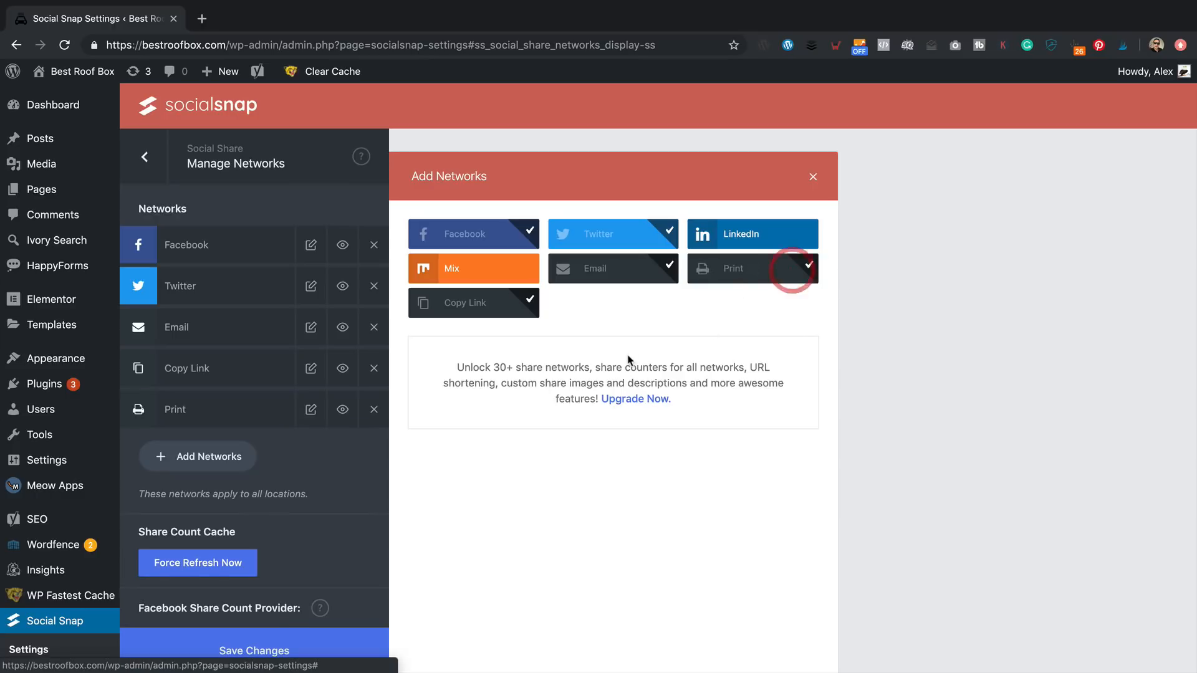
mouse_move(560, 336)
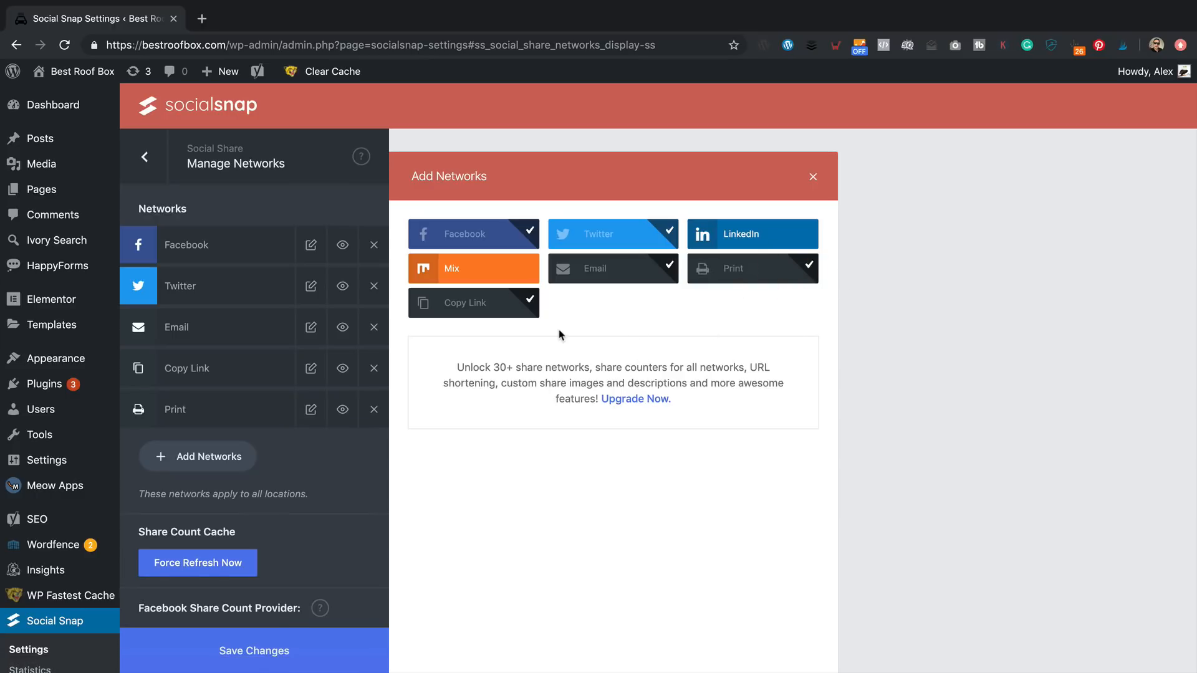
mouse_move(586, 473)
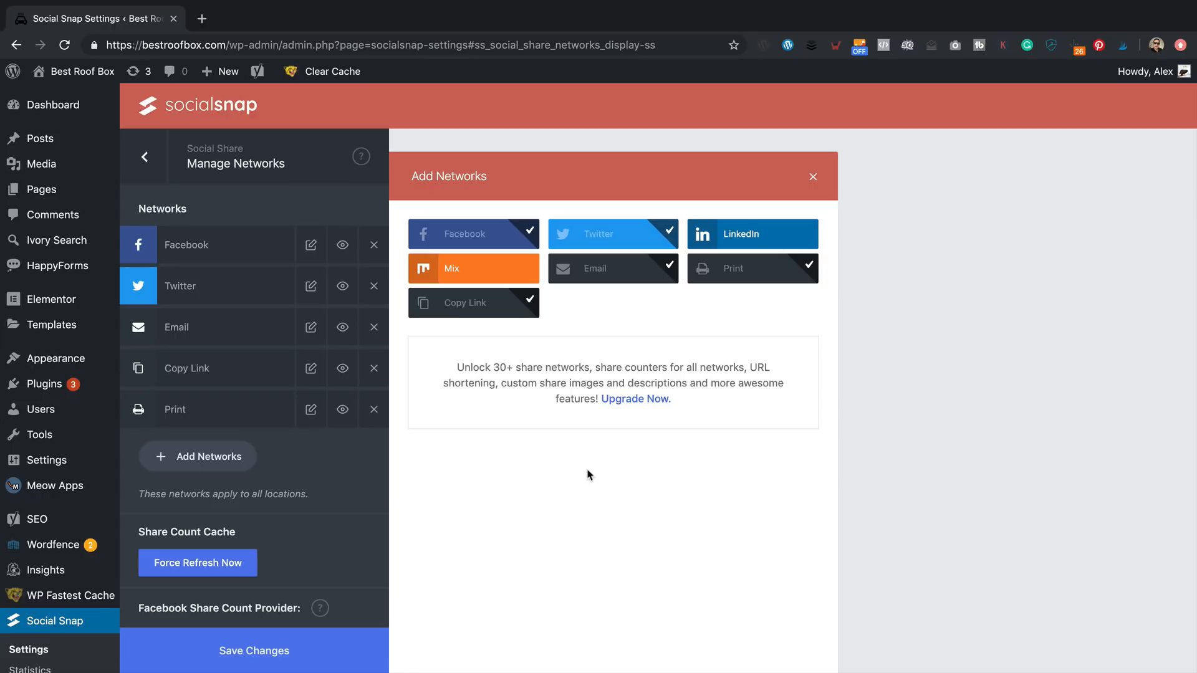
scroll("down", 3)
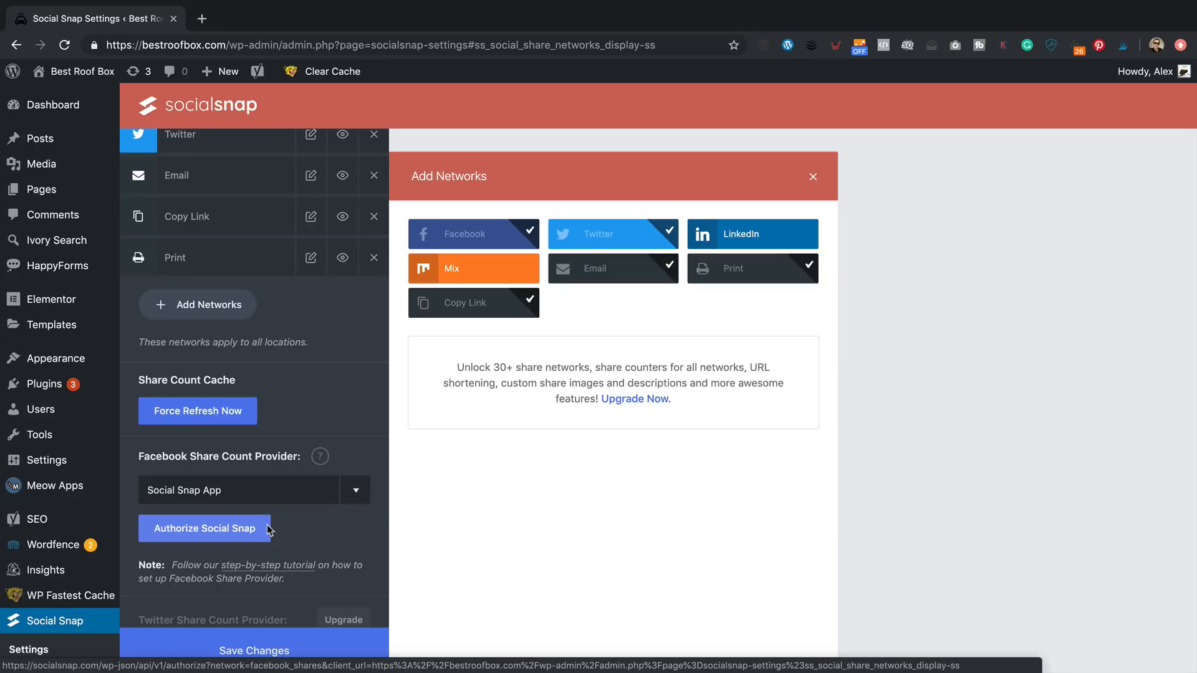
mouse_move(369, 427)
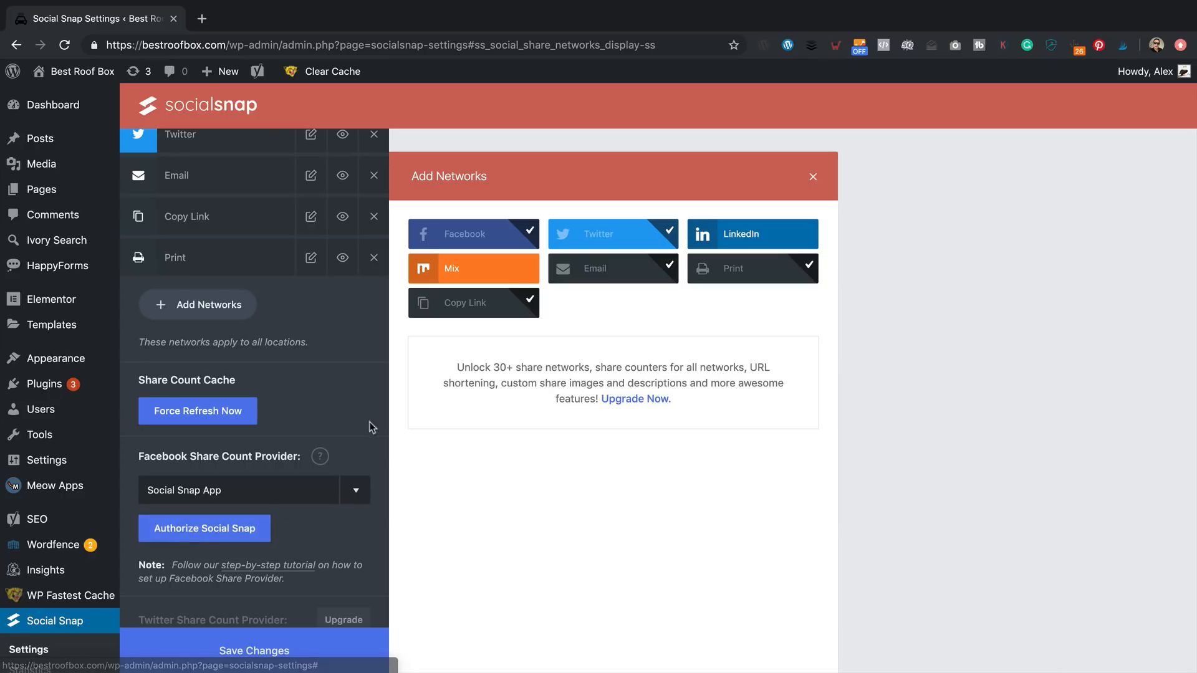
left_click(253, 651)
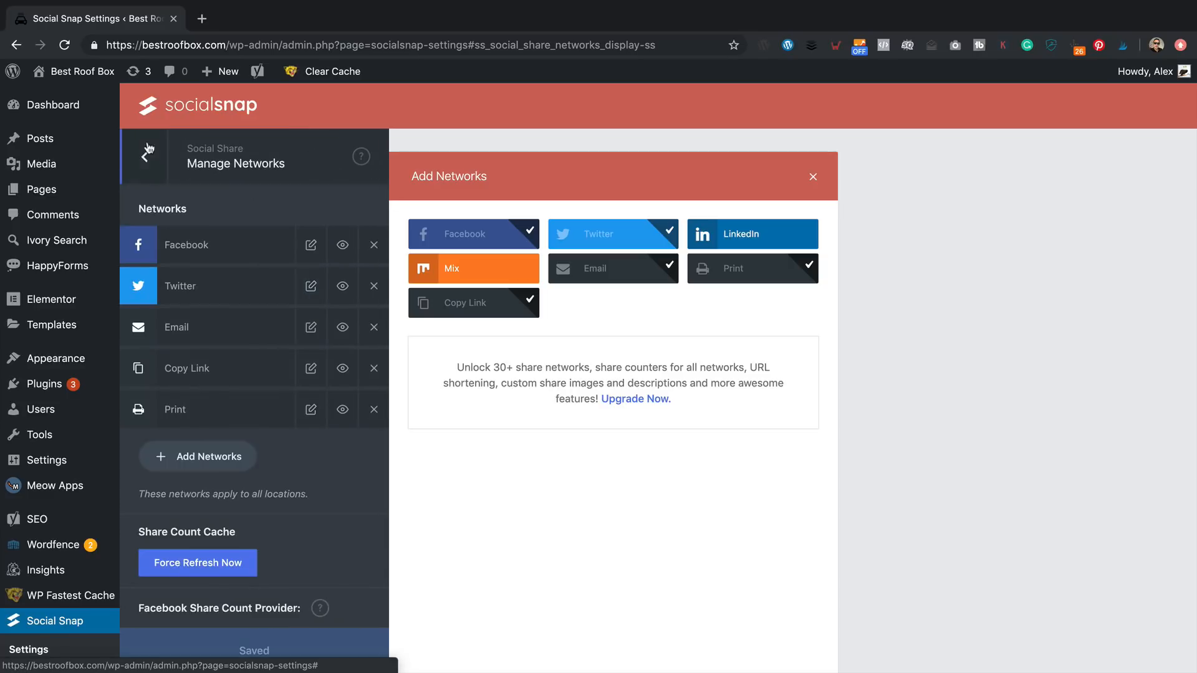
- View the live SUV Roof Cargo Box Guide post in a new tab, check its floating and inline share buttons, and return to the settings
left_click(145, 156)
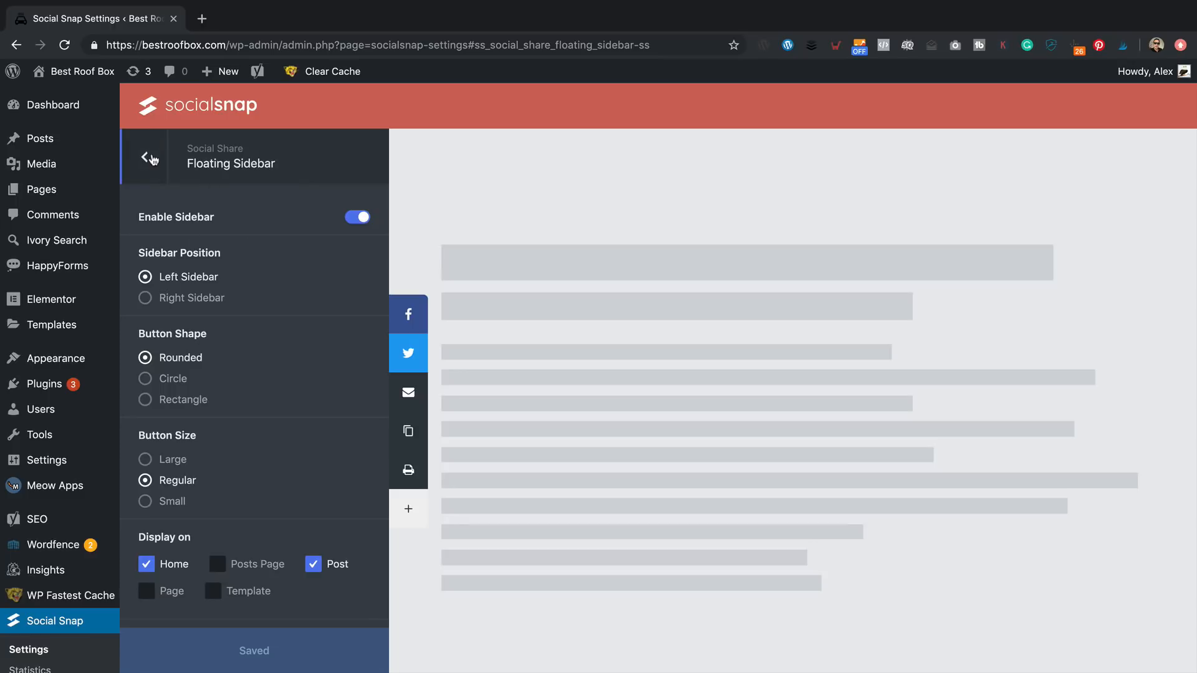
right_click(45, 71)
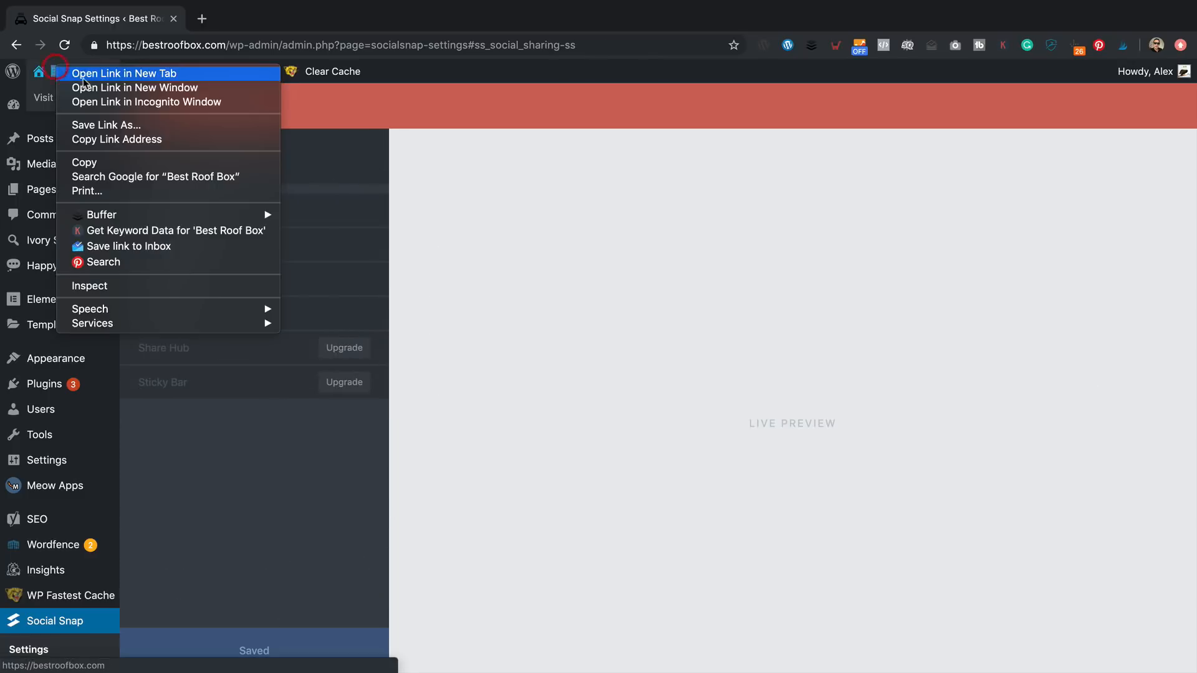
left_click(124, 73)
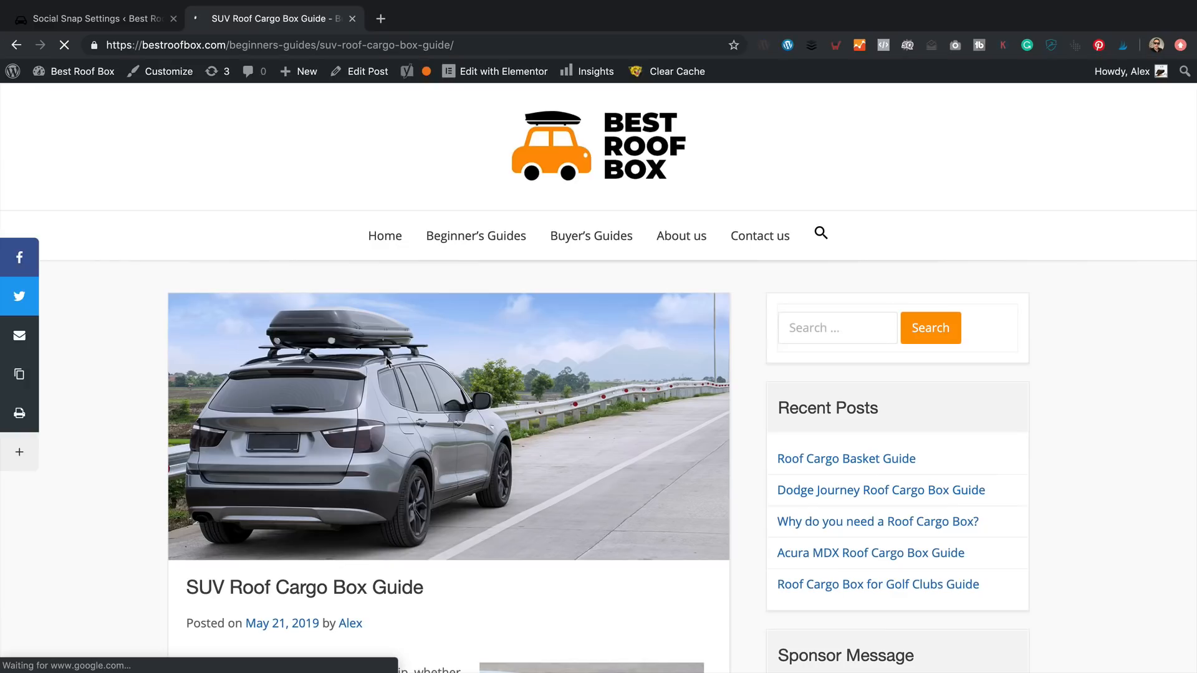
scroll("down", 3)
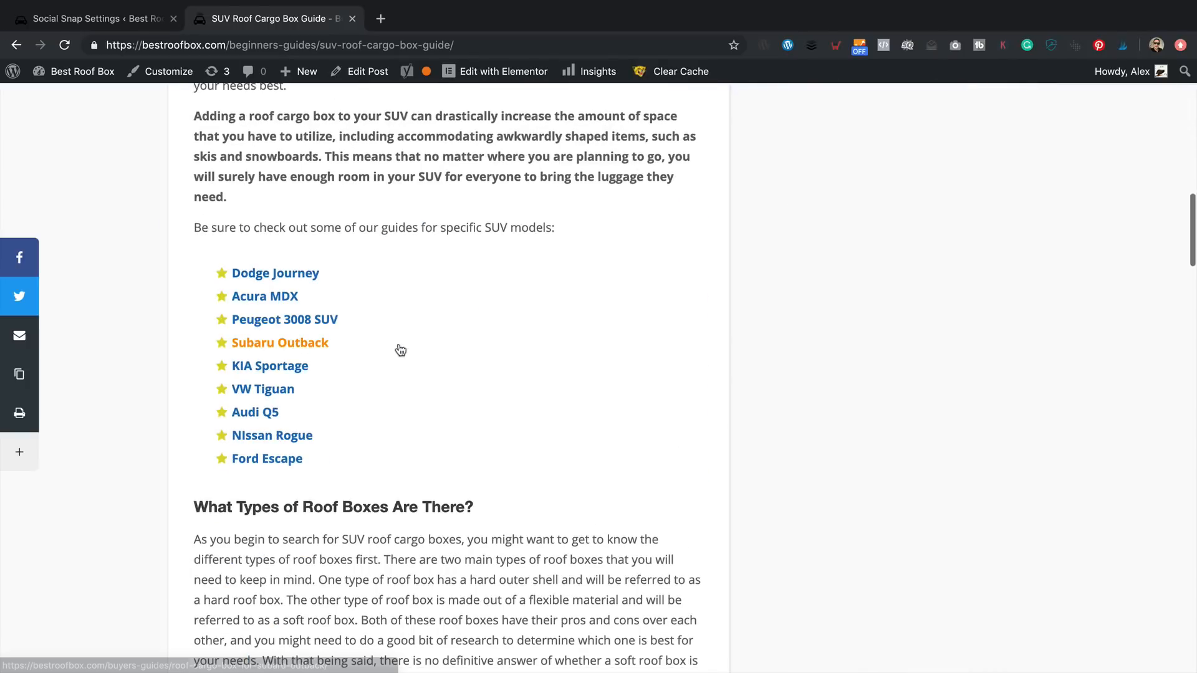
scroll("down", 3)
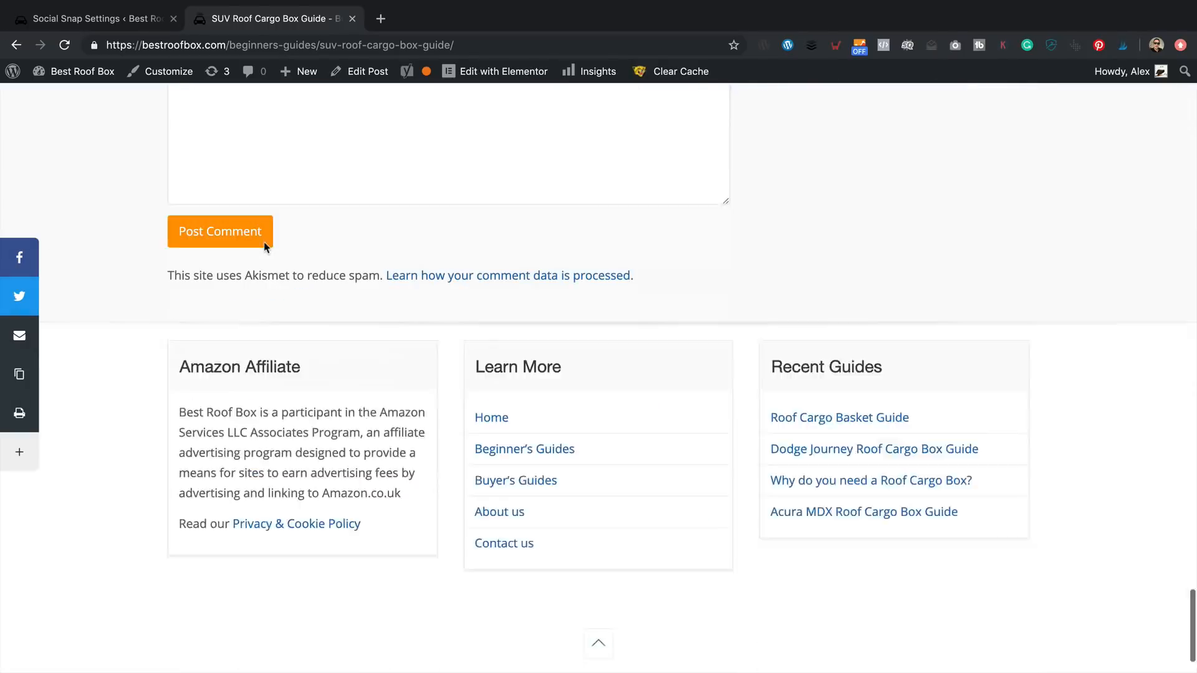
scroll("up", 3)
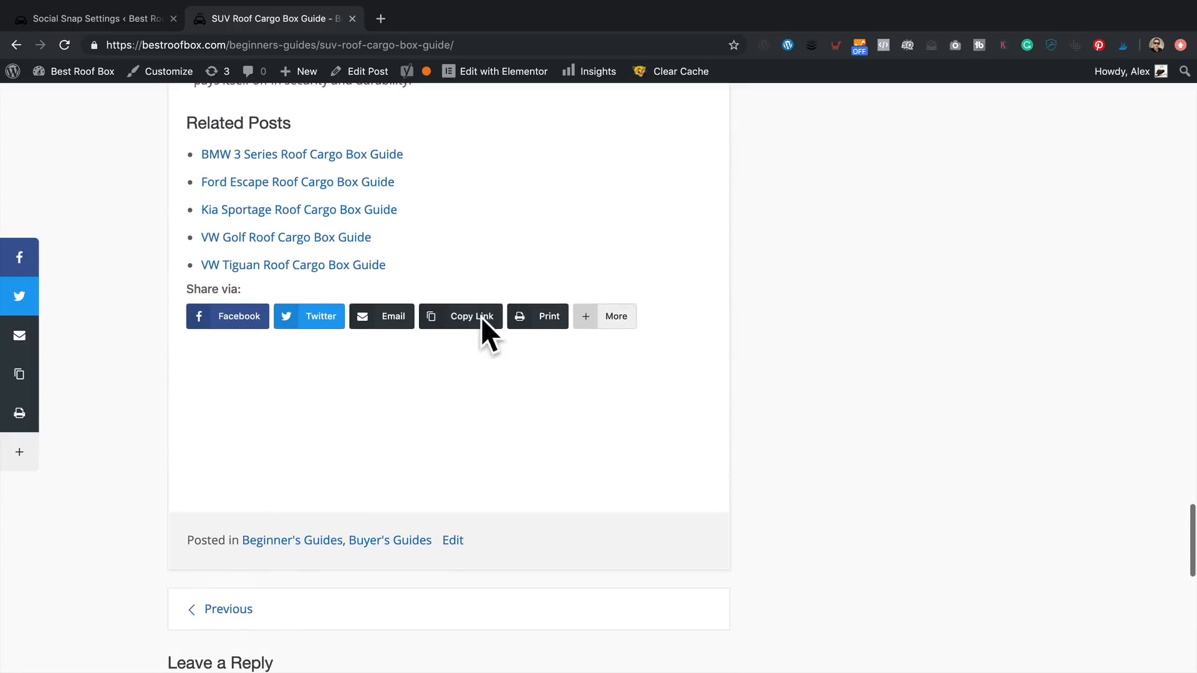
mouse_move(67, 292)
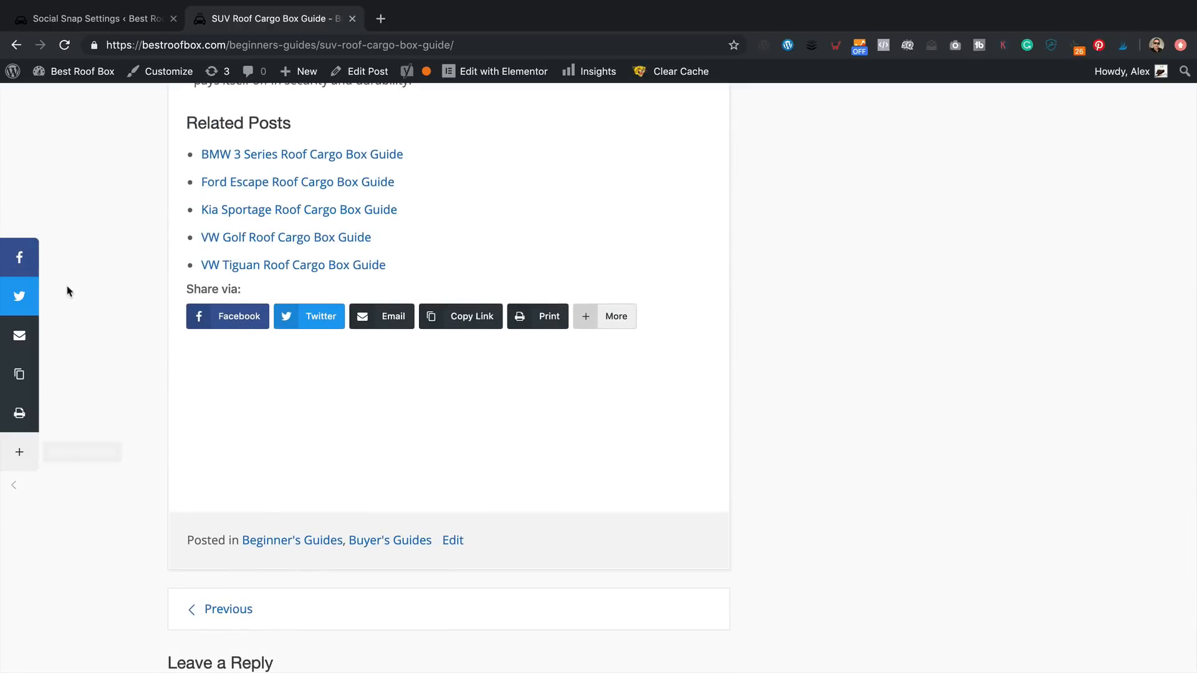
mouse_move(461, 419)
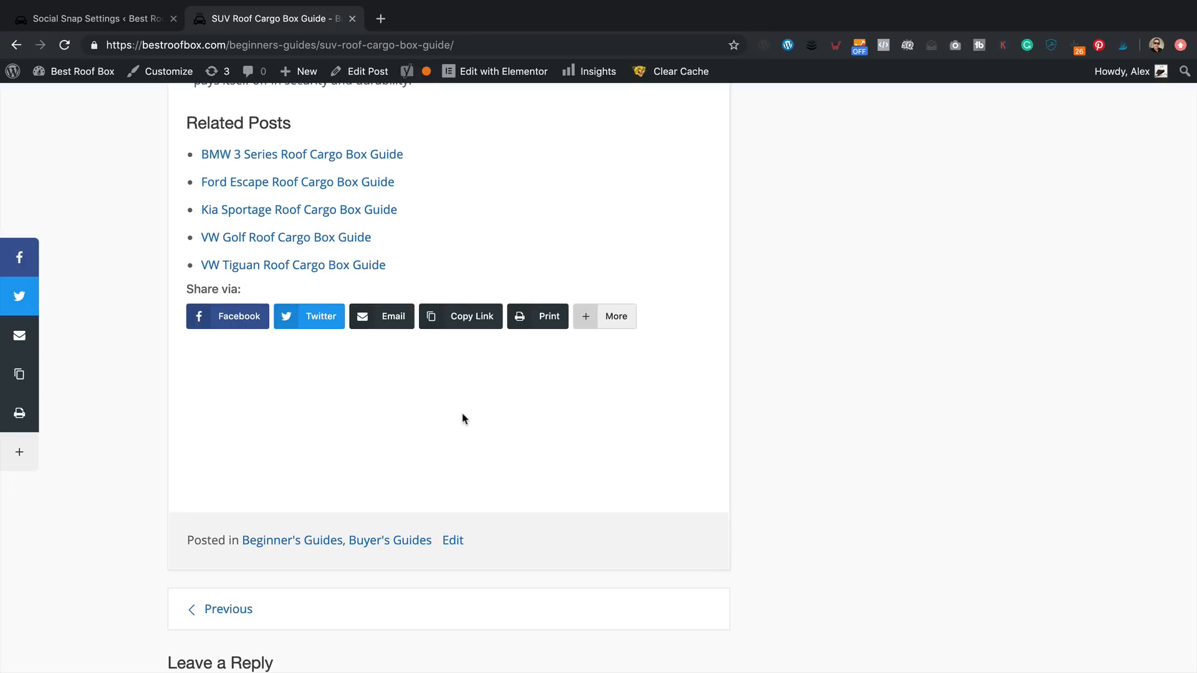
scroll("up", 3)
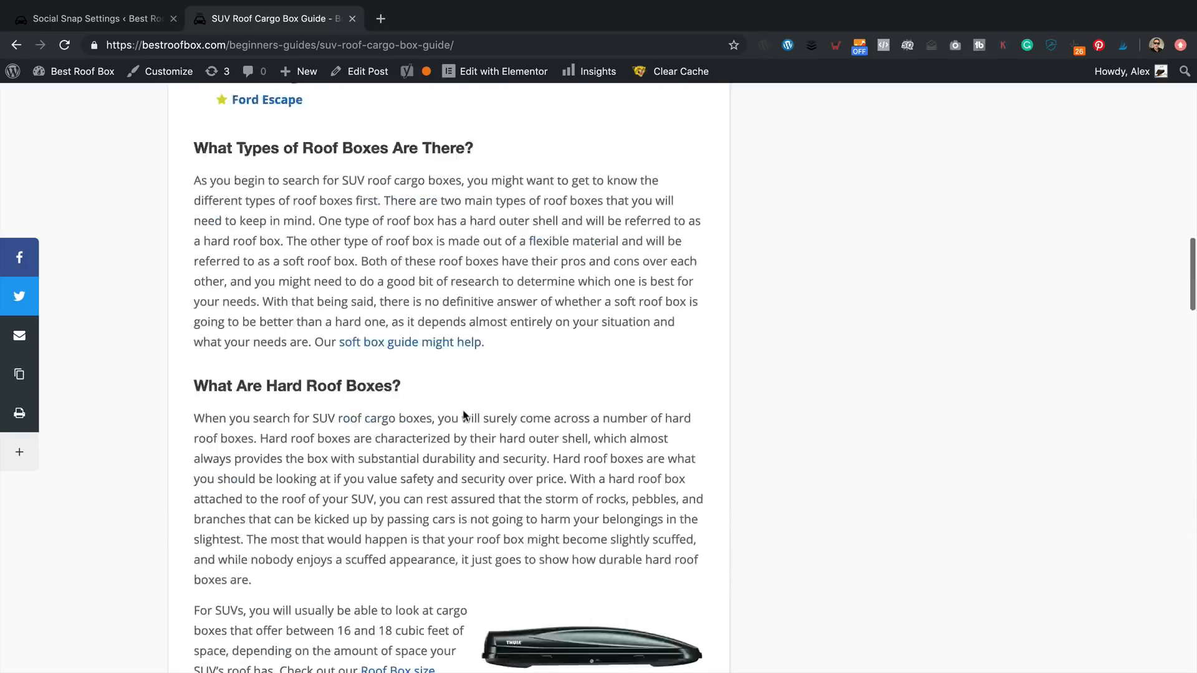
scroll("up", 3)
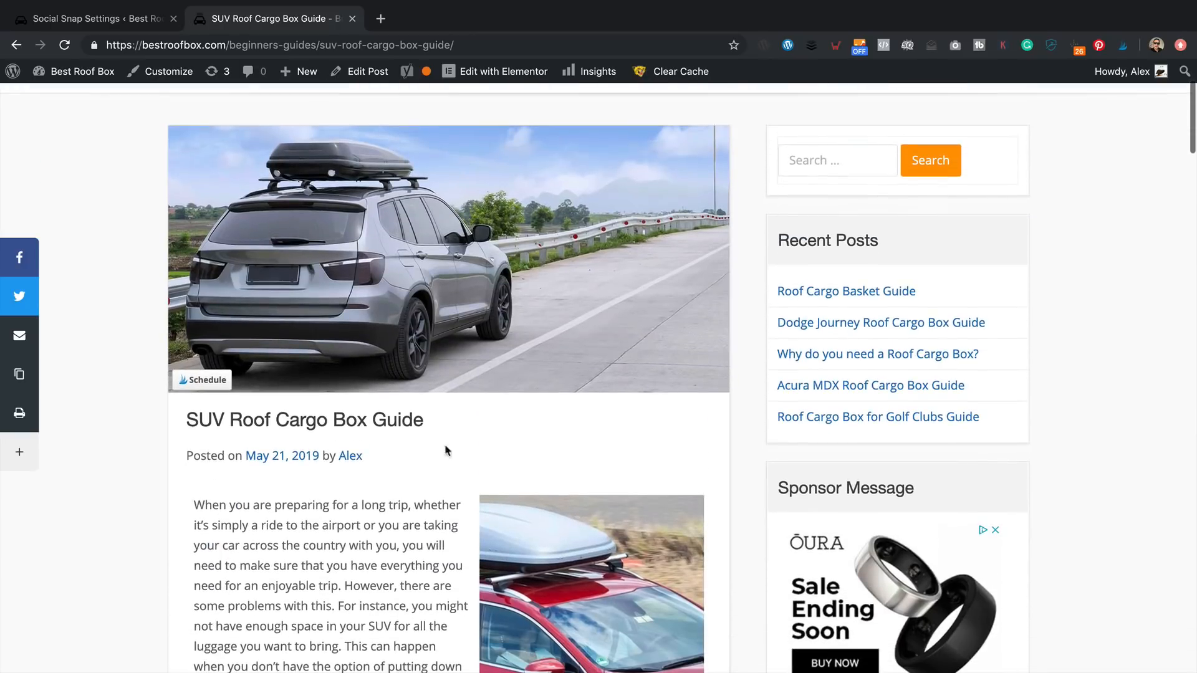
scroll("down", 3)
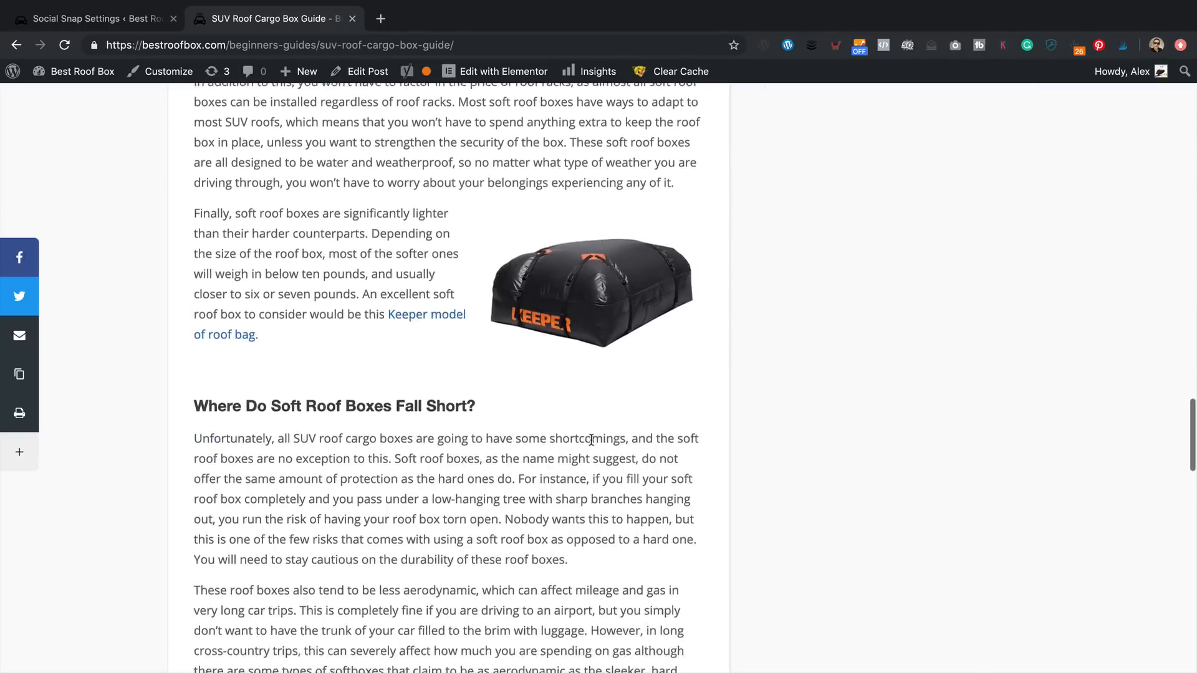
scroll("down", 3)
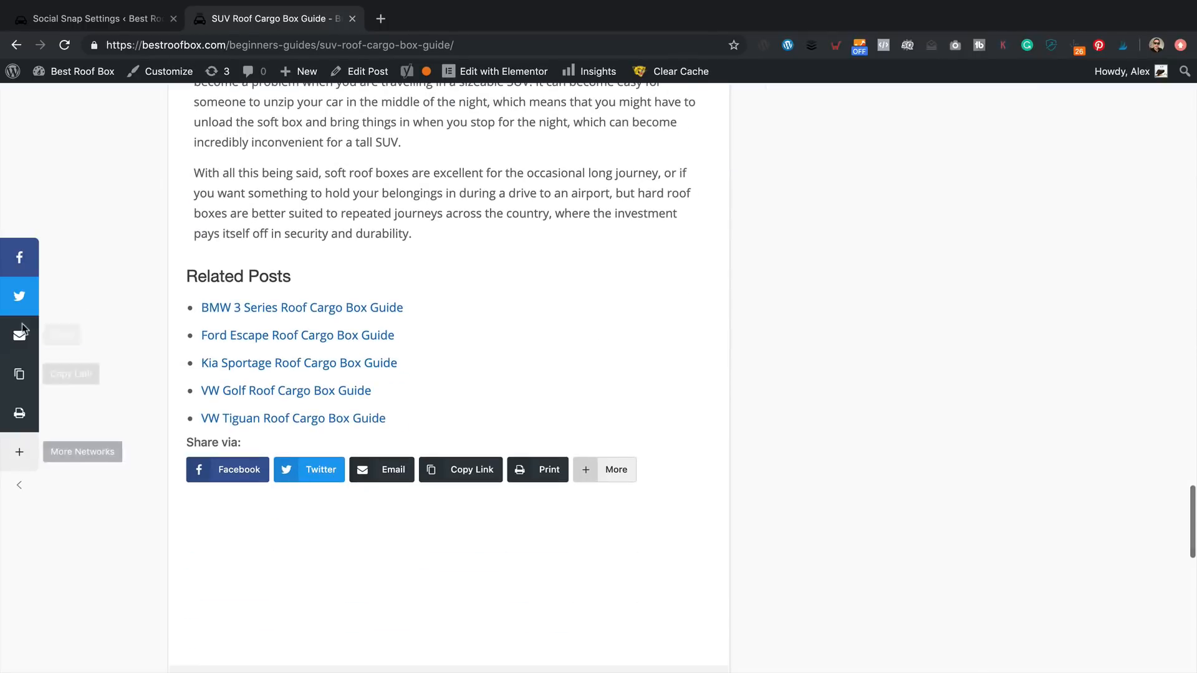
scroll("up", 3)
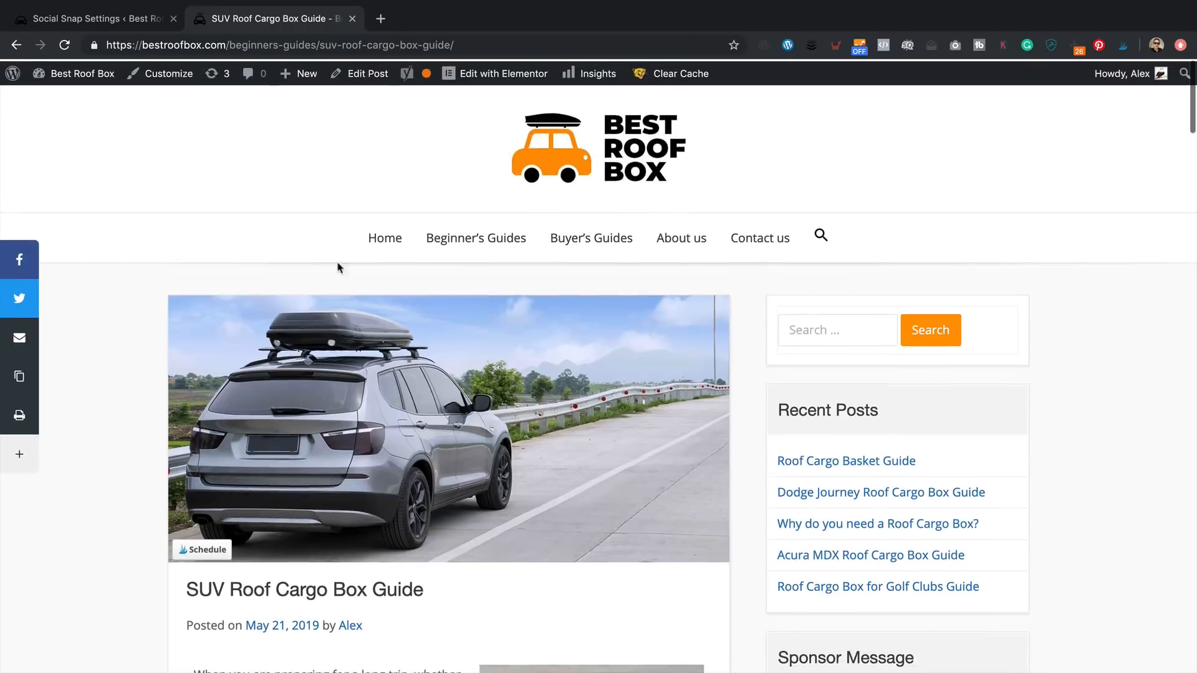
left_click(91, 19)
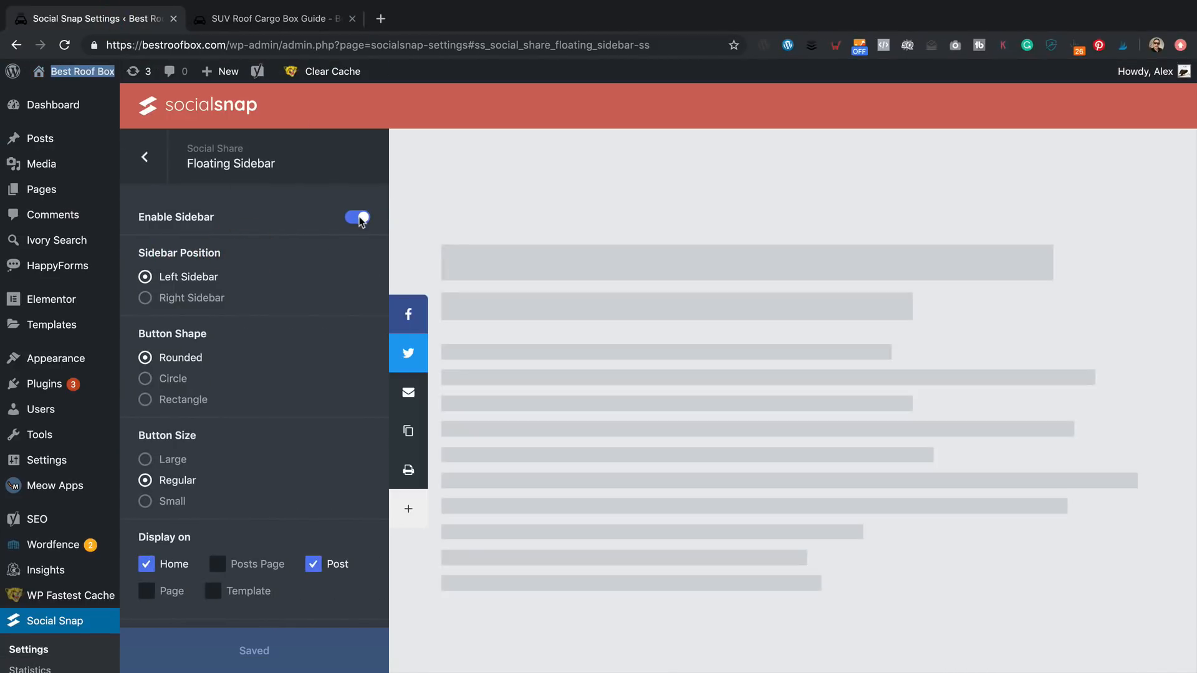
- Toggle the Floating Sidebar off and back on, then return to the Social Sharing section list
left_click(355, 217)
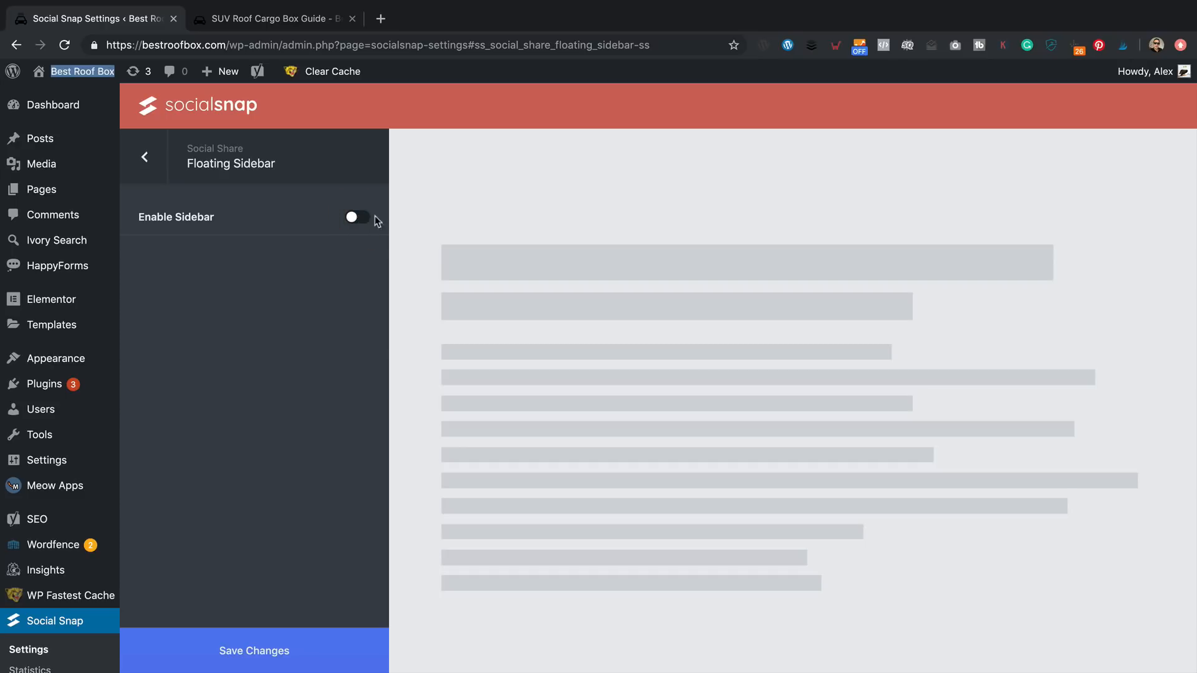
left_click(355, 217)
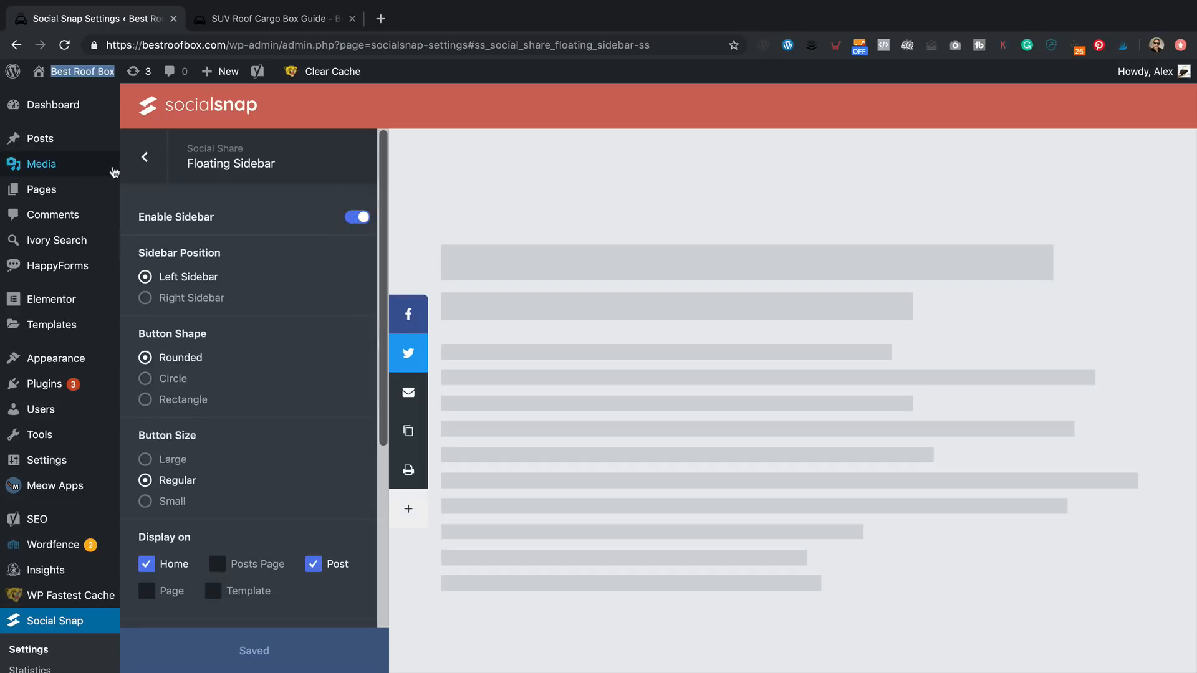
mouse_move(129, 458)
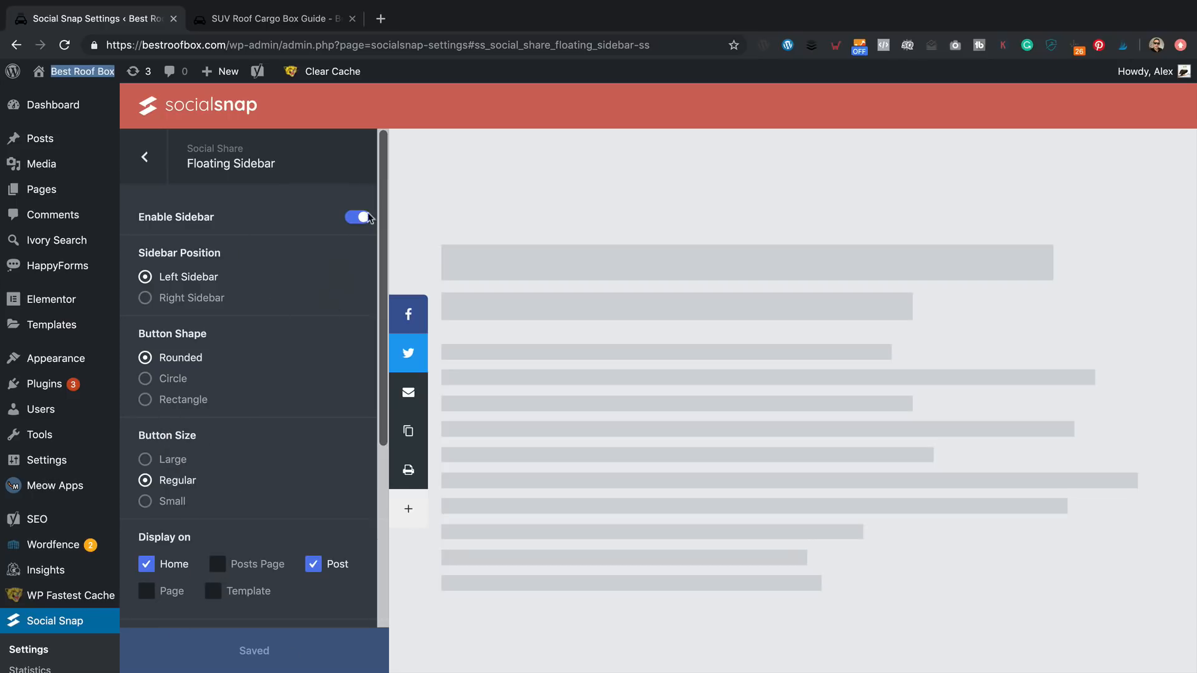
left_click(144, 156)
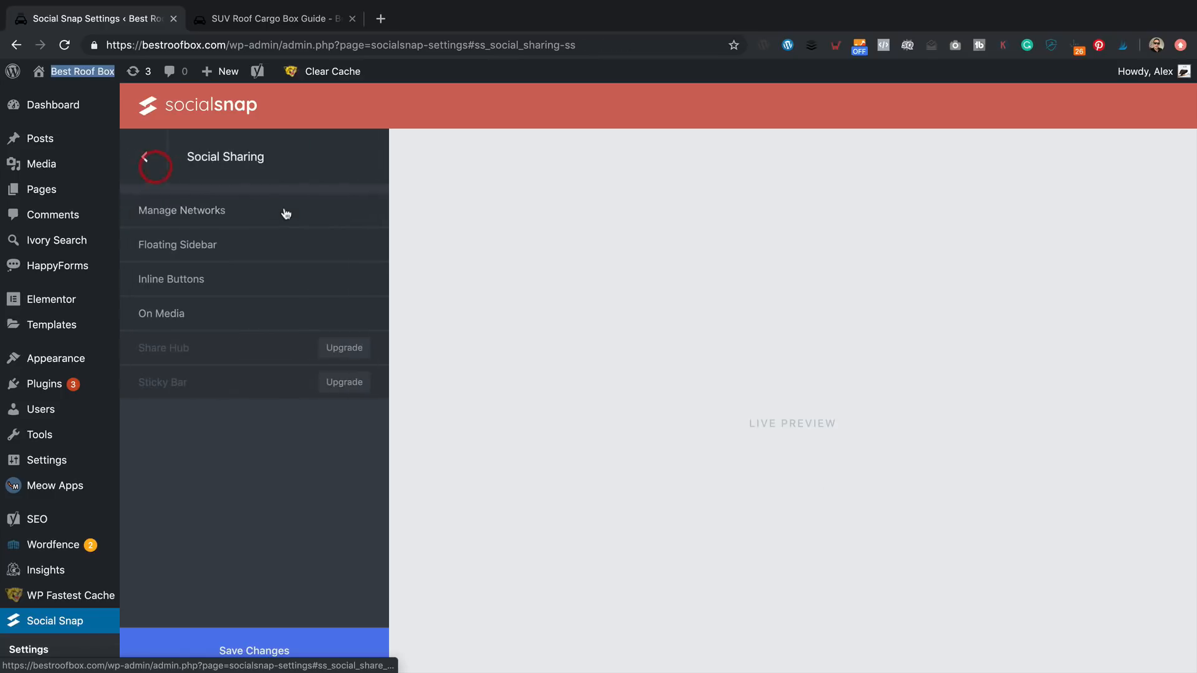
- Enter Inline Buttons settings and position the buttons above and below the post content
left_click(170, 278)
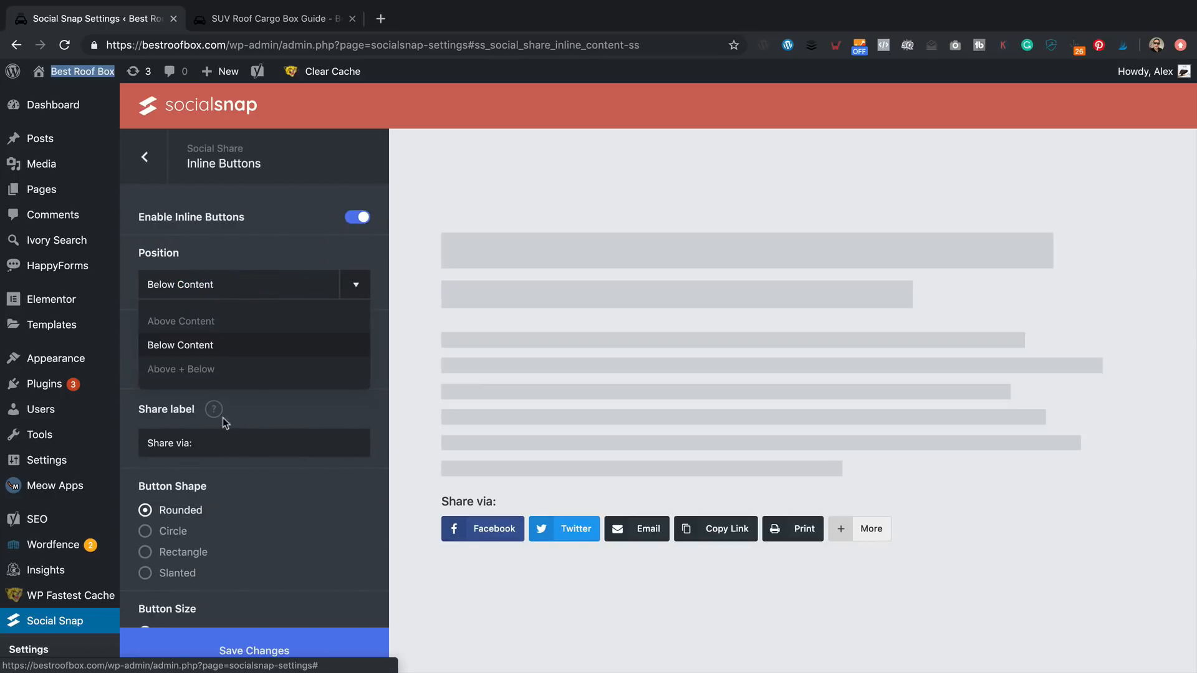
left_click(181, 369)
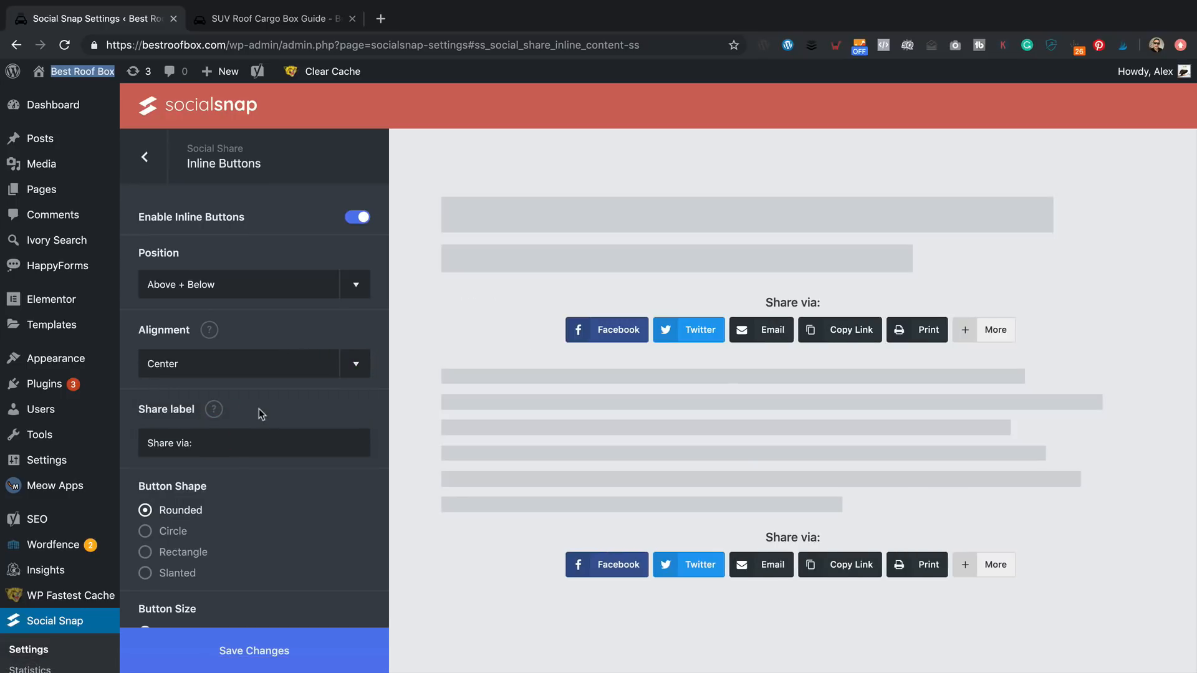
left_click(237, 362)
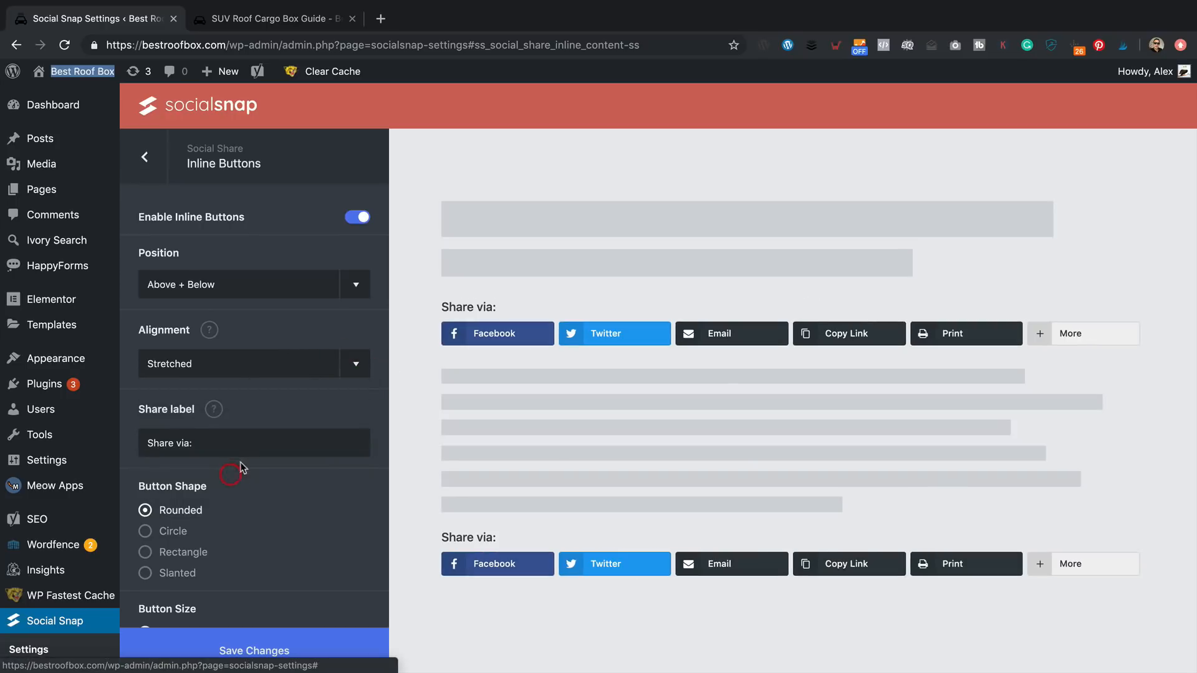
scroll("down", 3)
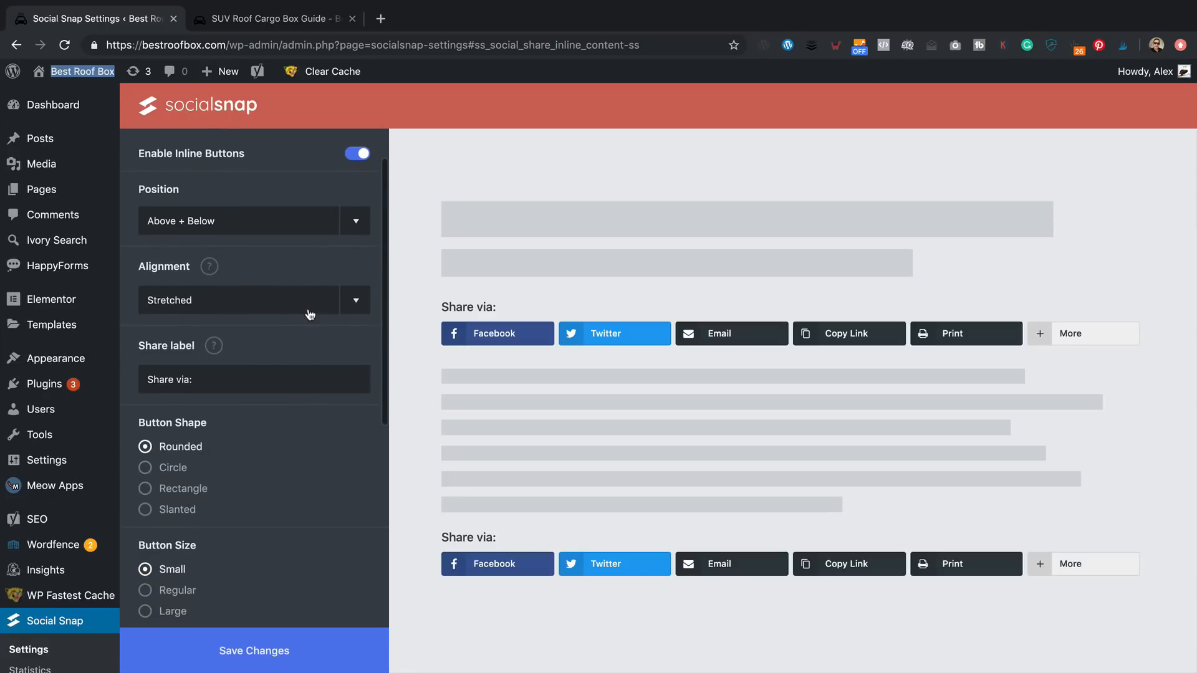
scroll("down", 3)
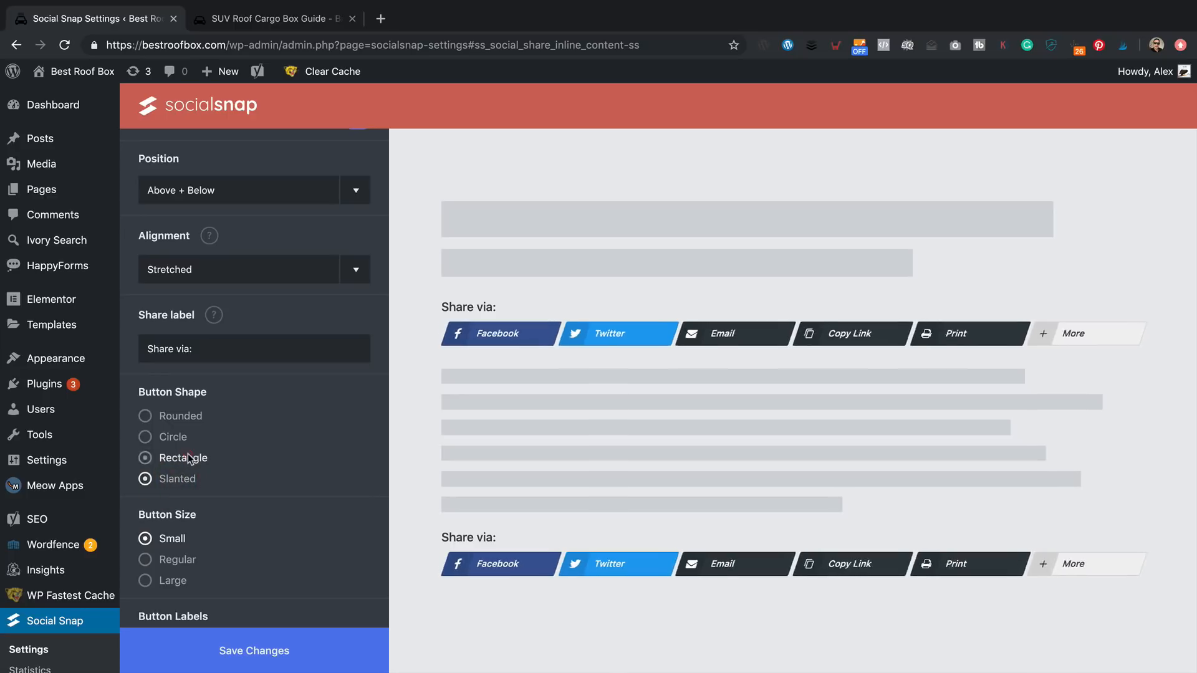
- Preview share-count and icon-only button labels, then keep Network Label on rectangular buttons
scroll("down", 3)
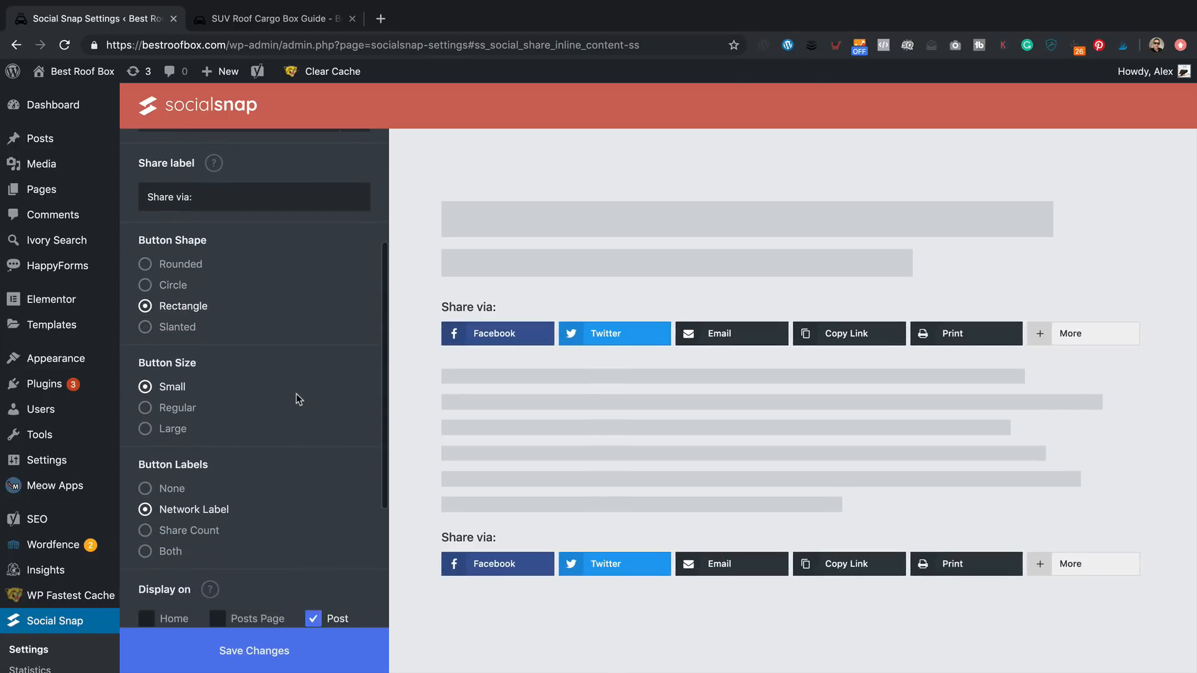
left_click(145, 527)
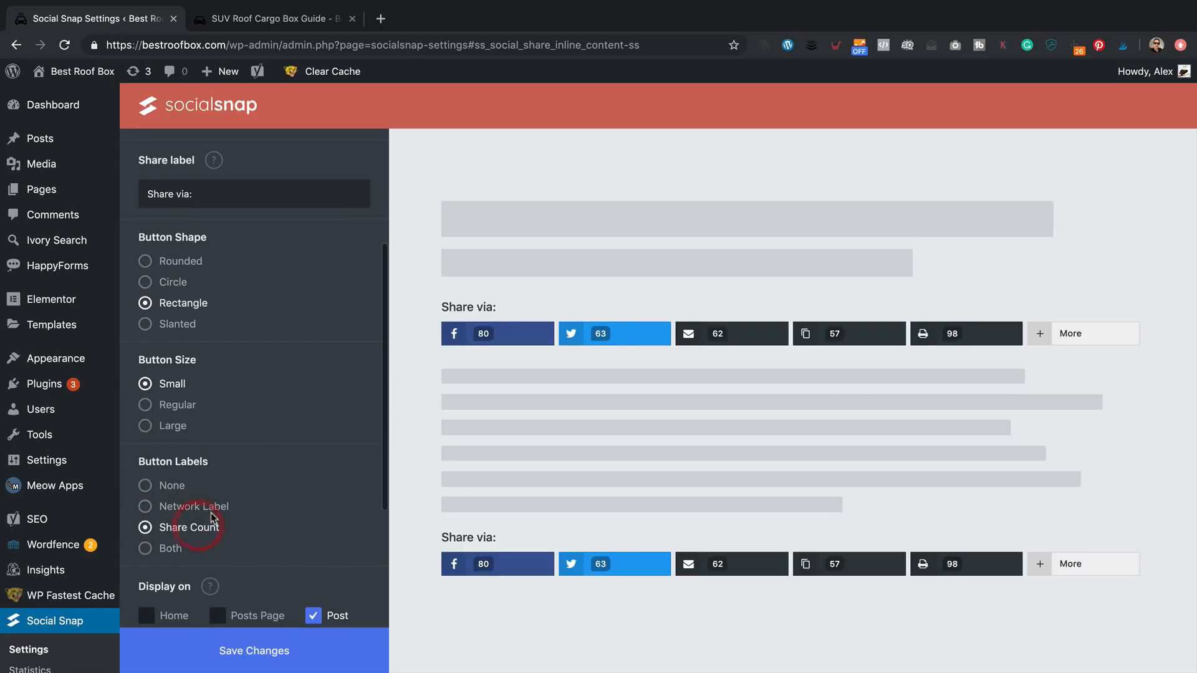
left_click(145, 507)
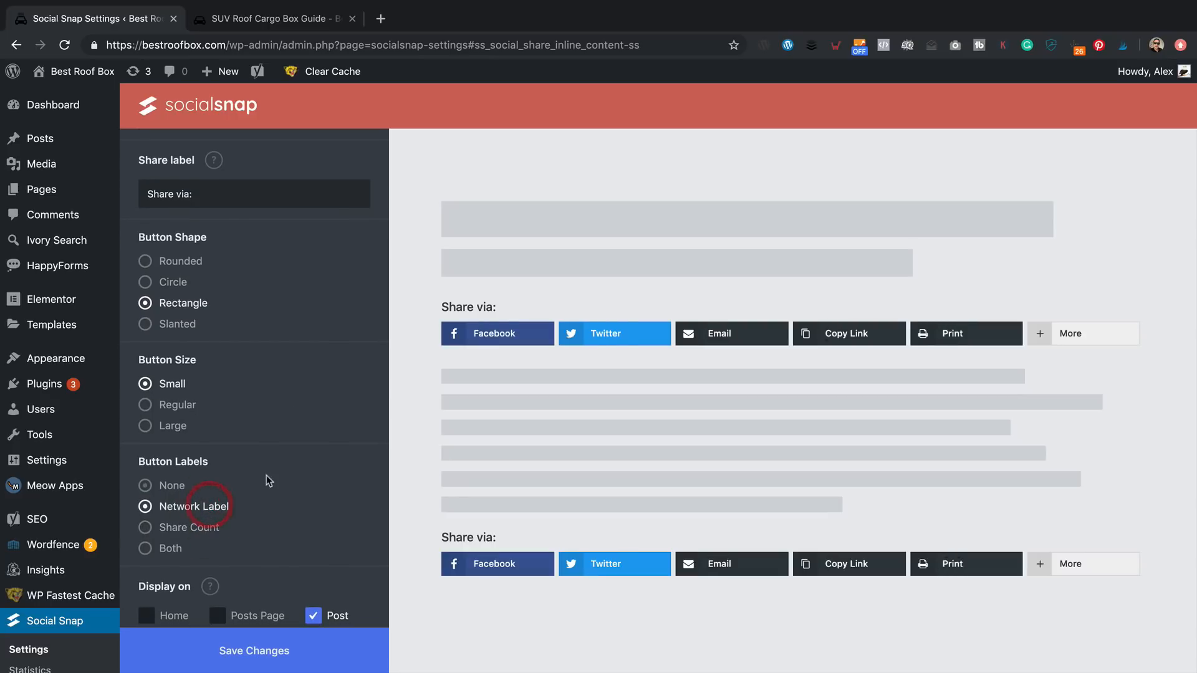
left_click(145, 485)
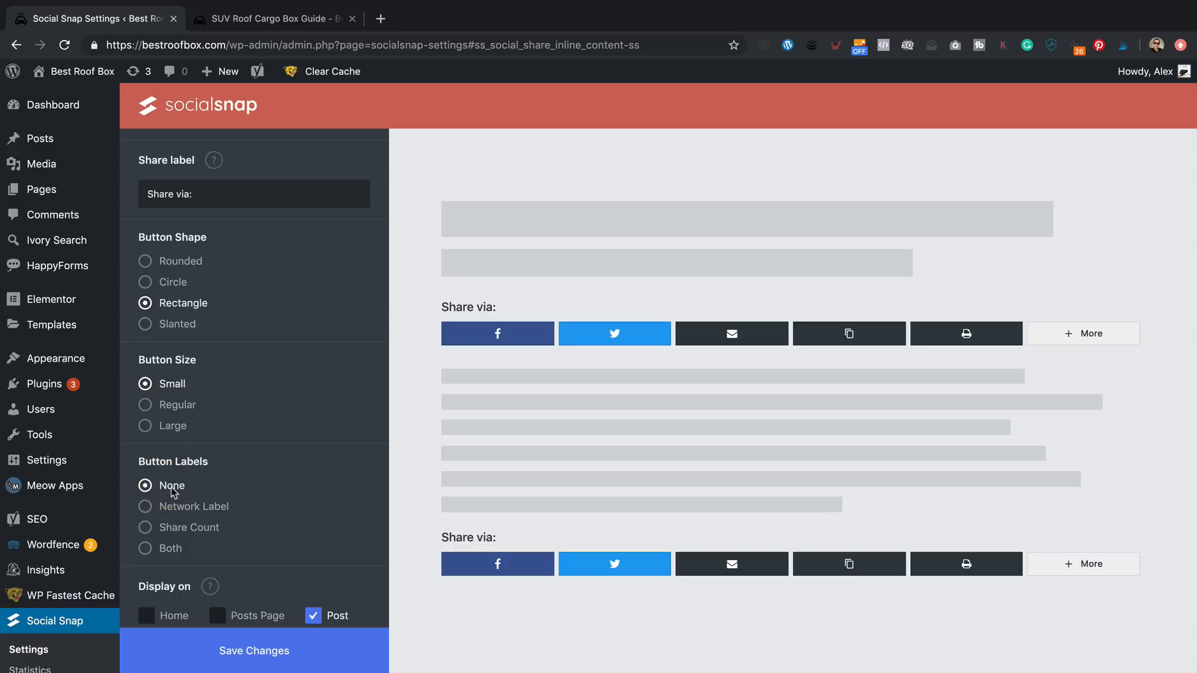
left_click(145, 506)
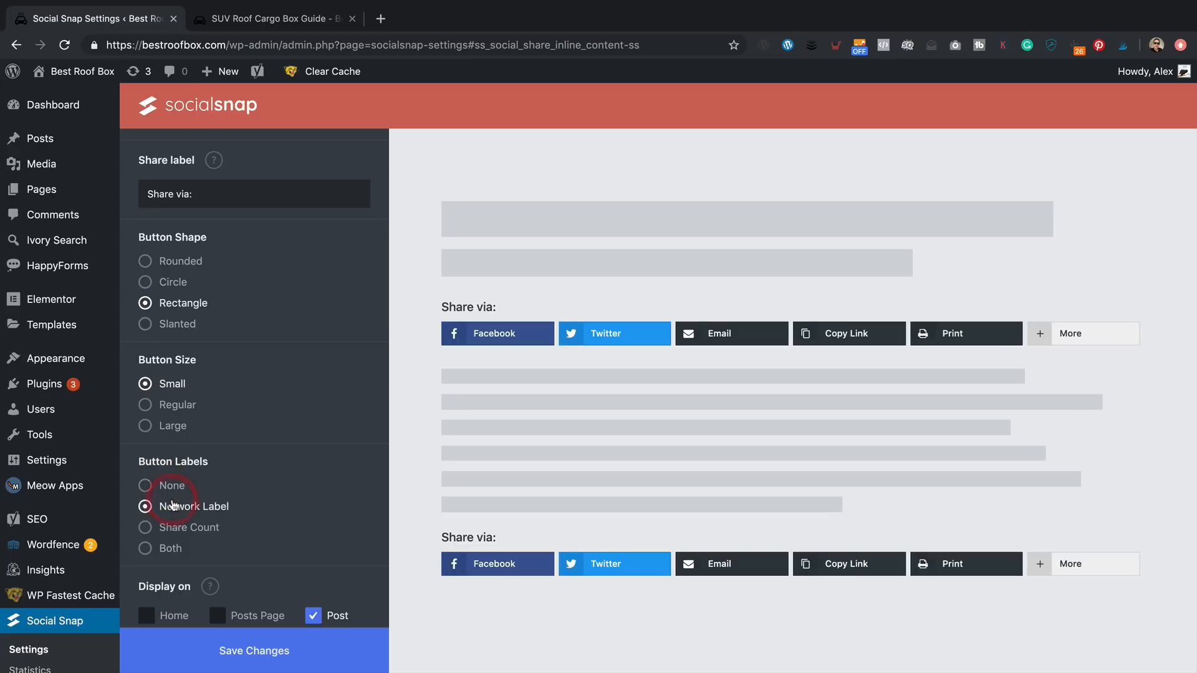
scroll("down", 3)
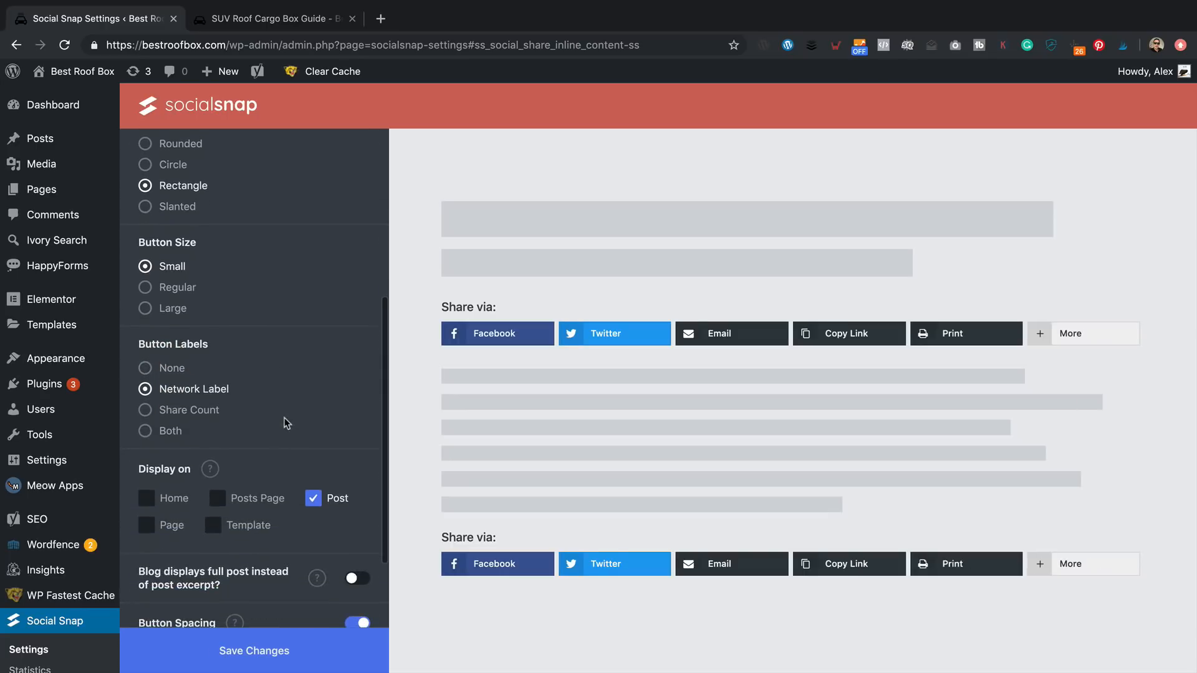
mouse_move(306, 531)
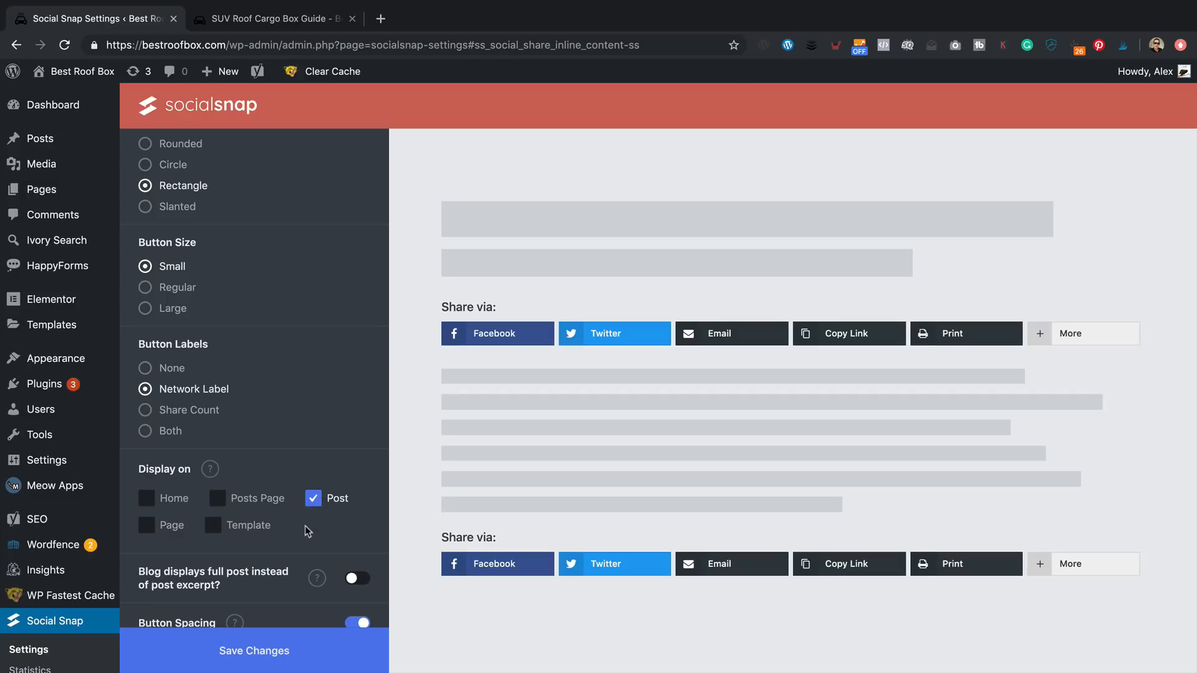
- Switch off the All Networks 'More' button and save the inline button settings
scroll("down", 3)
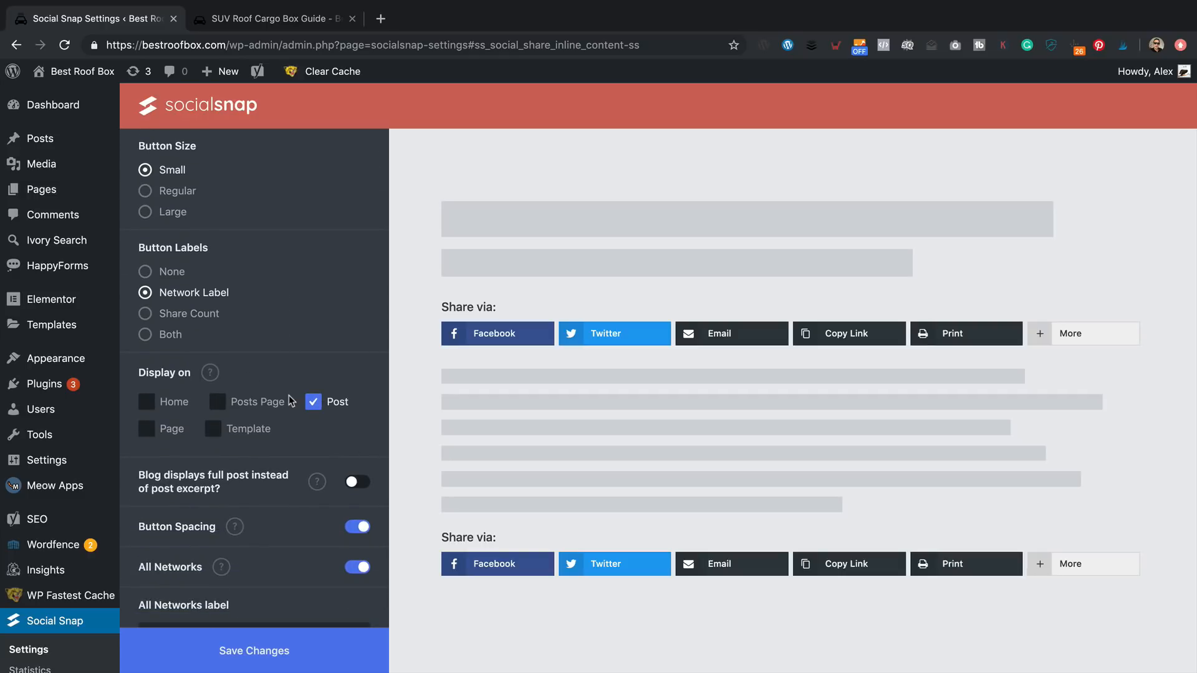
scroll("down", 3)
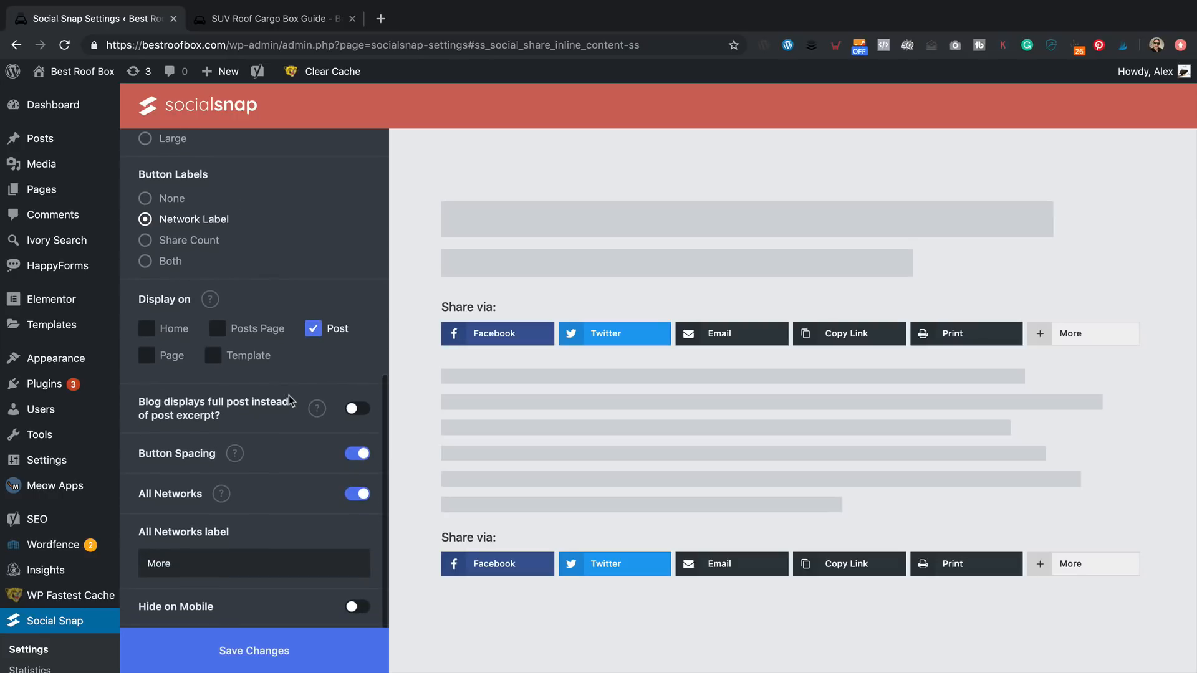
left_click(356, 453)
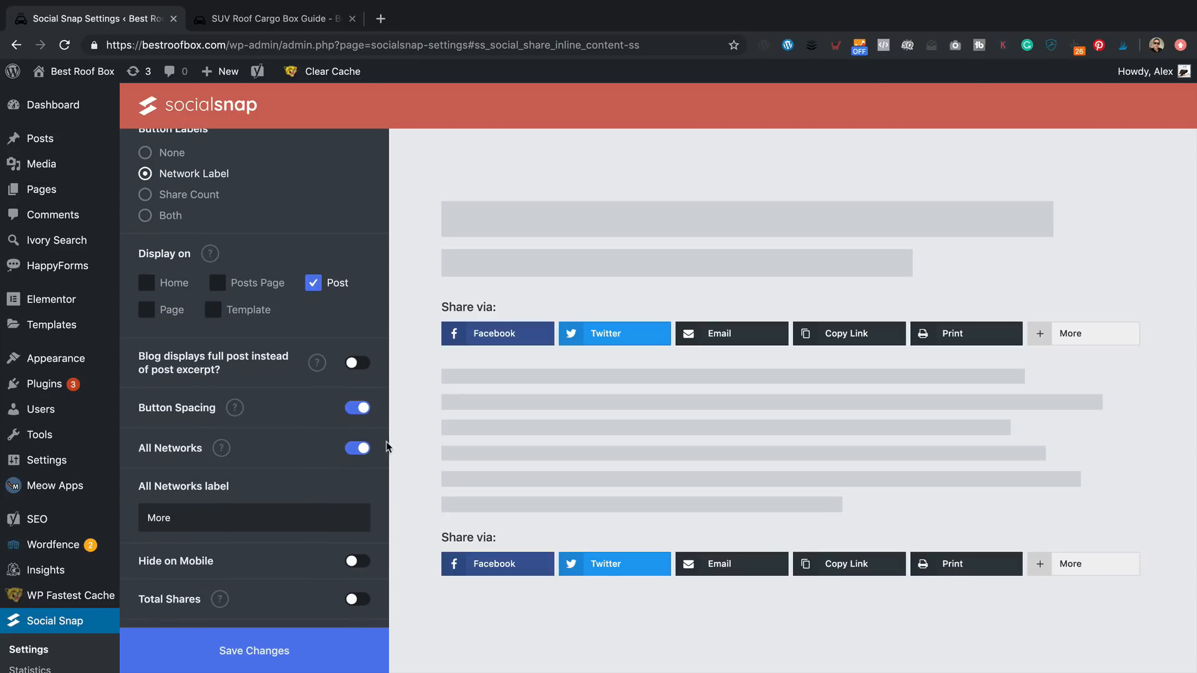
mouse_move(274, 460)
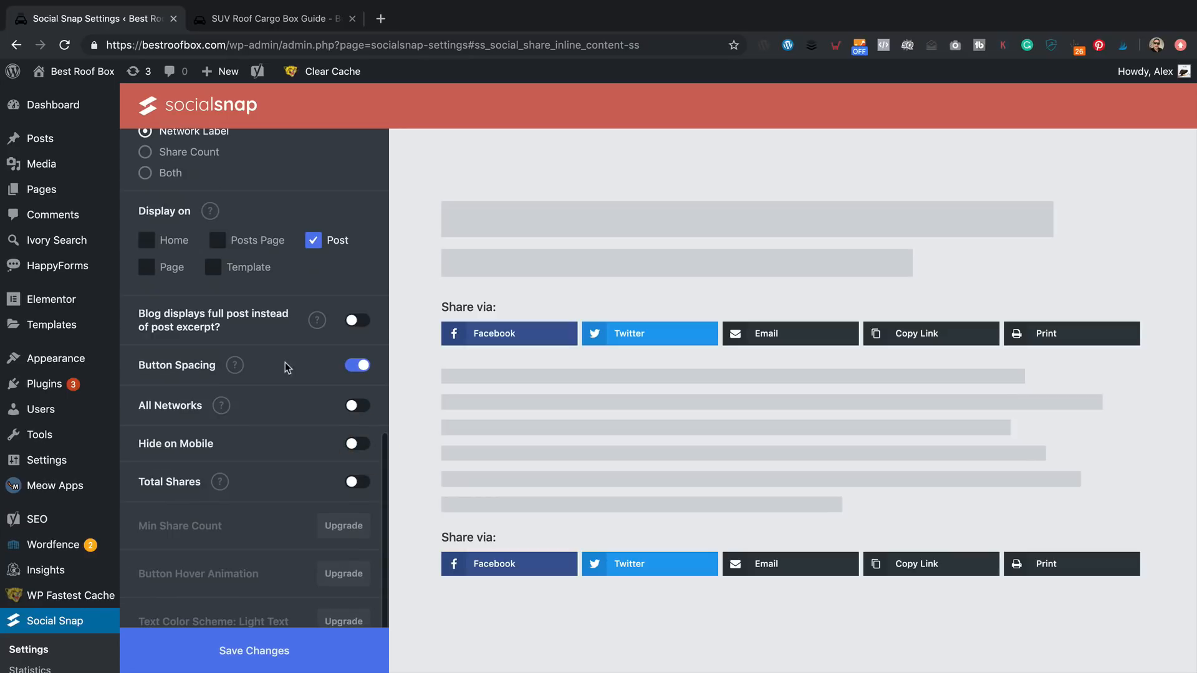
scroll("down", 3)
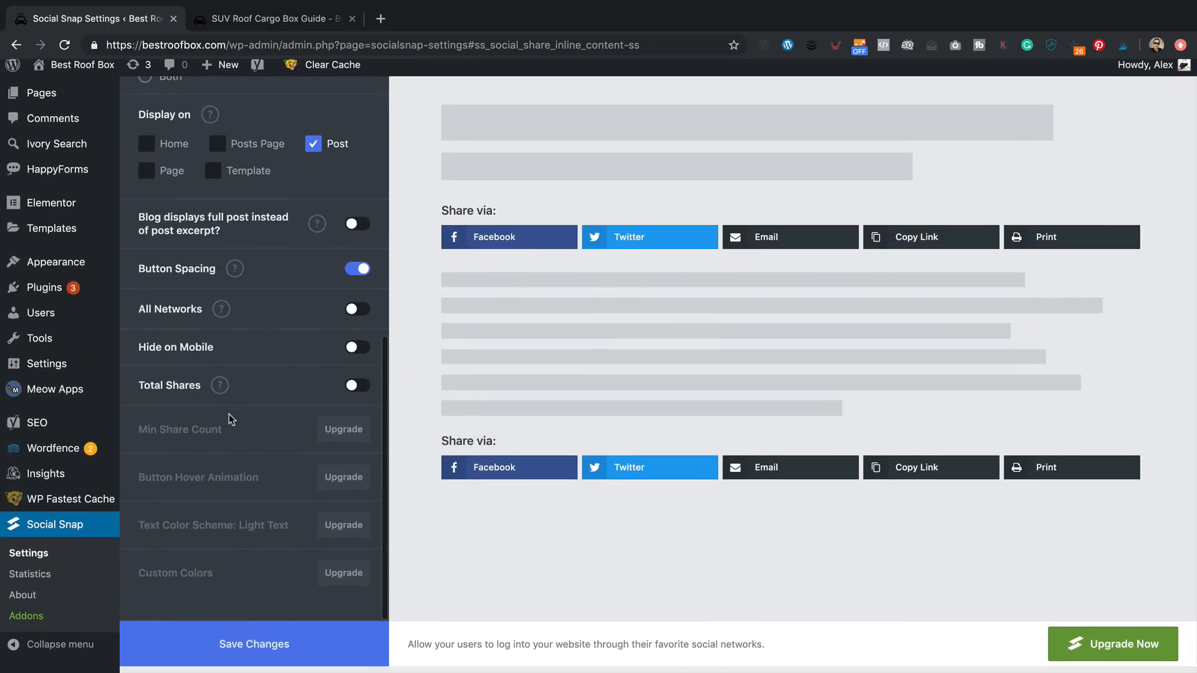
scroll("up", 3)
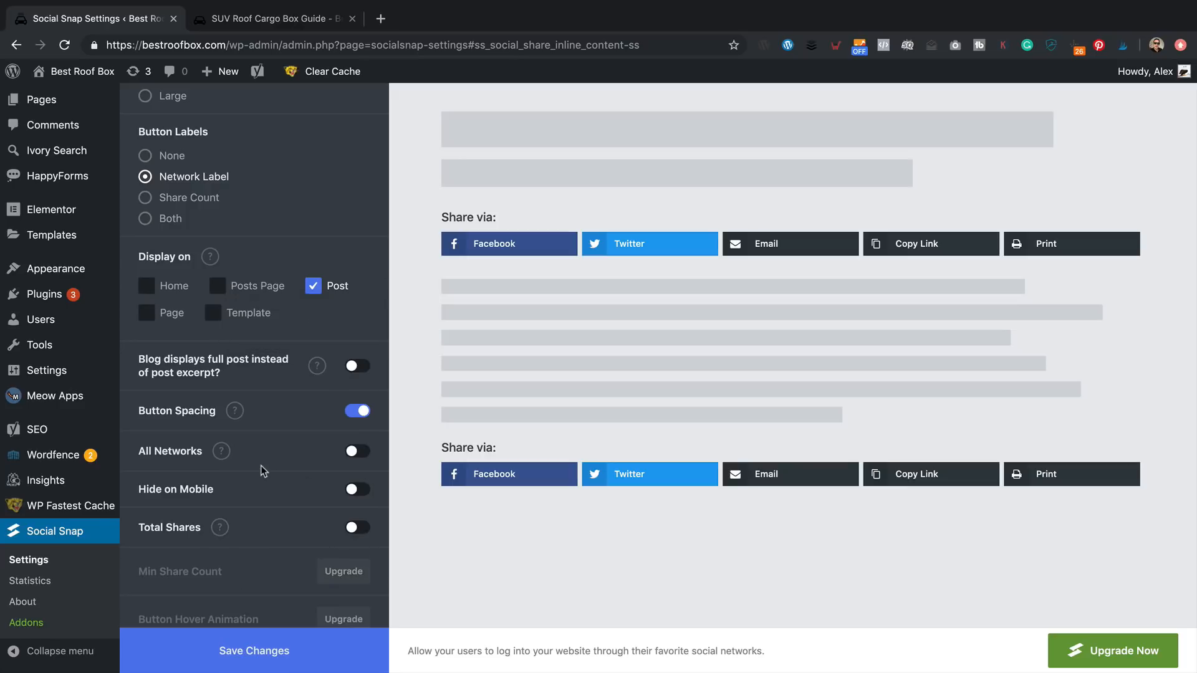
mouse_move(363, 505)
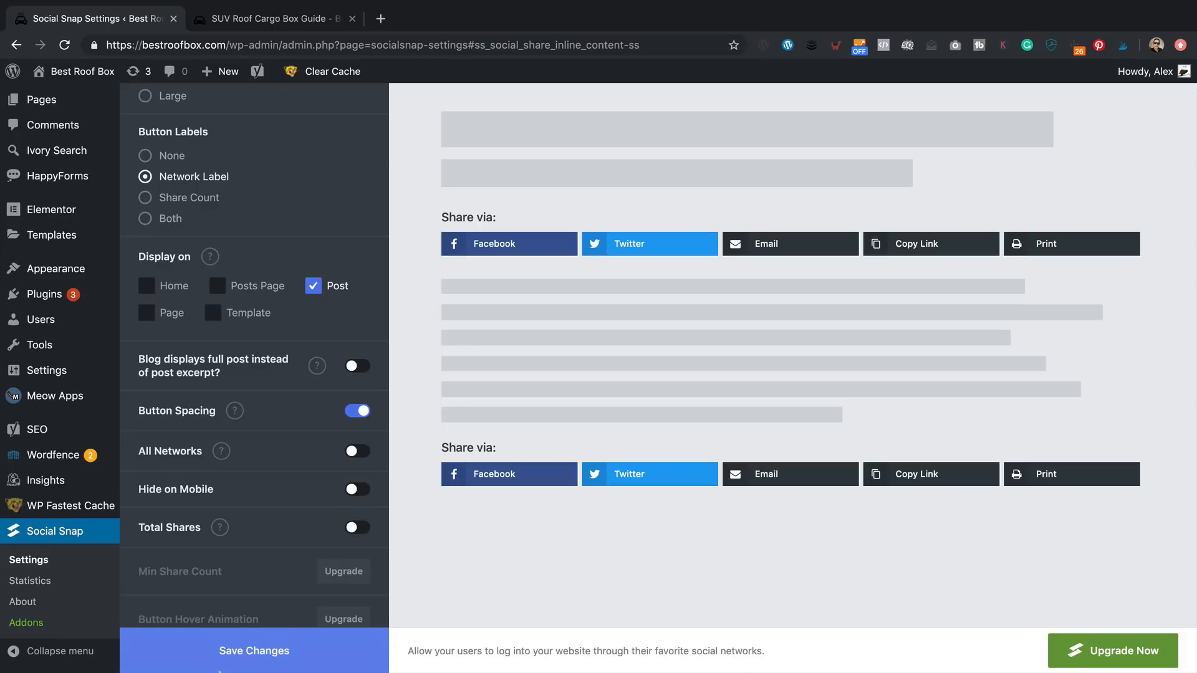
left_click(253, 651)
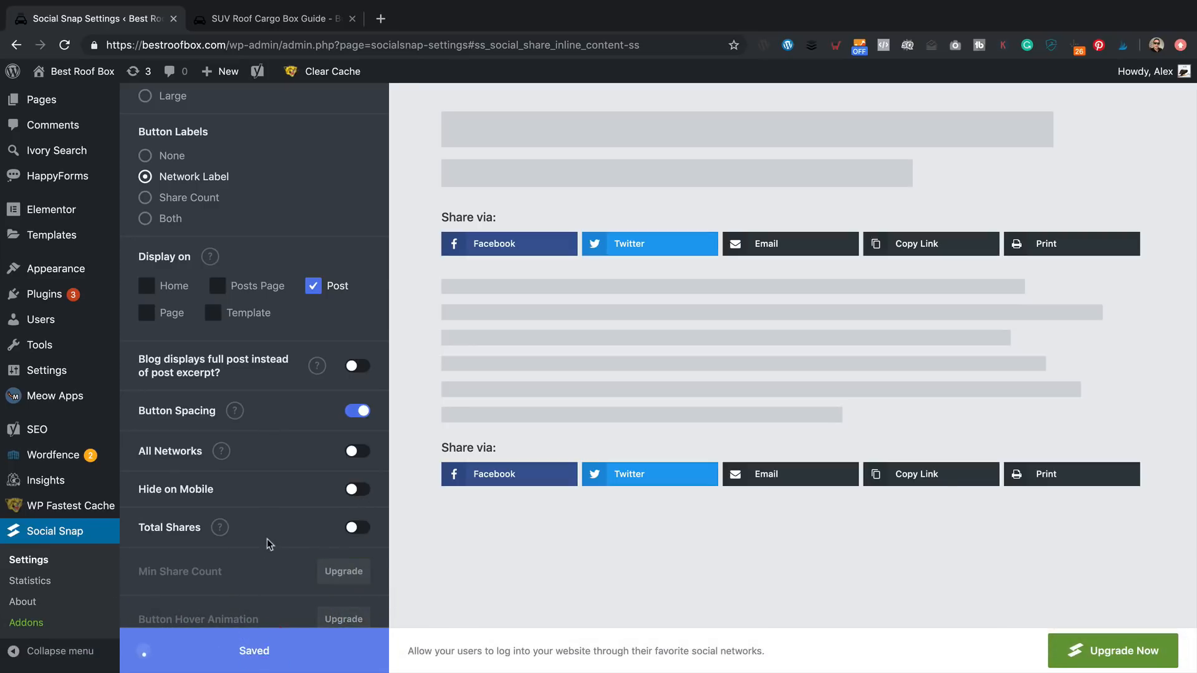
scroll("up", 3)
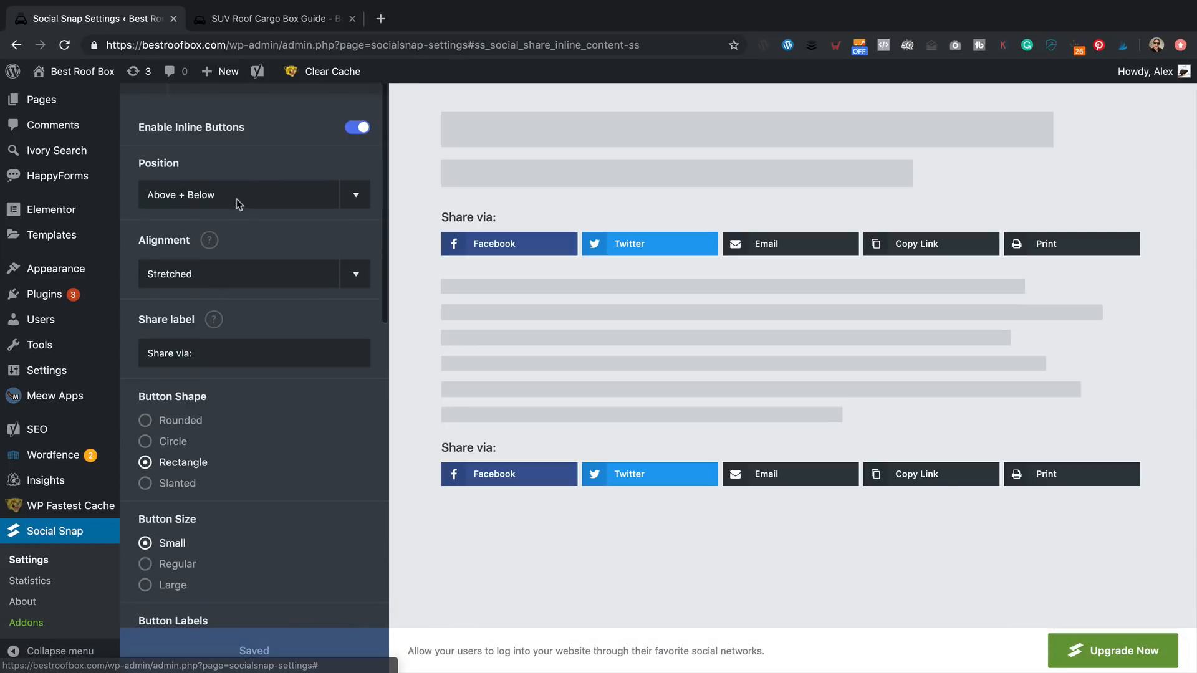
- Enable On Media Pinterest Save buttons at top left, 250px minimum size, on posts and pages, and save
left_click(143, 157)
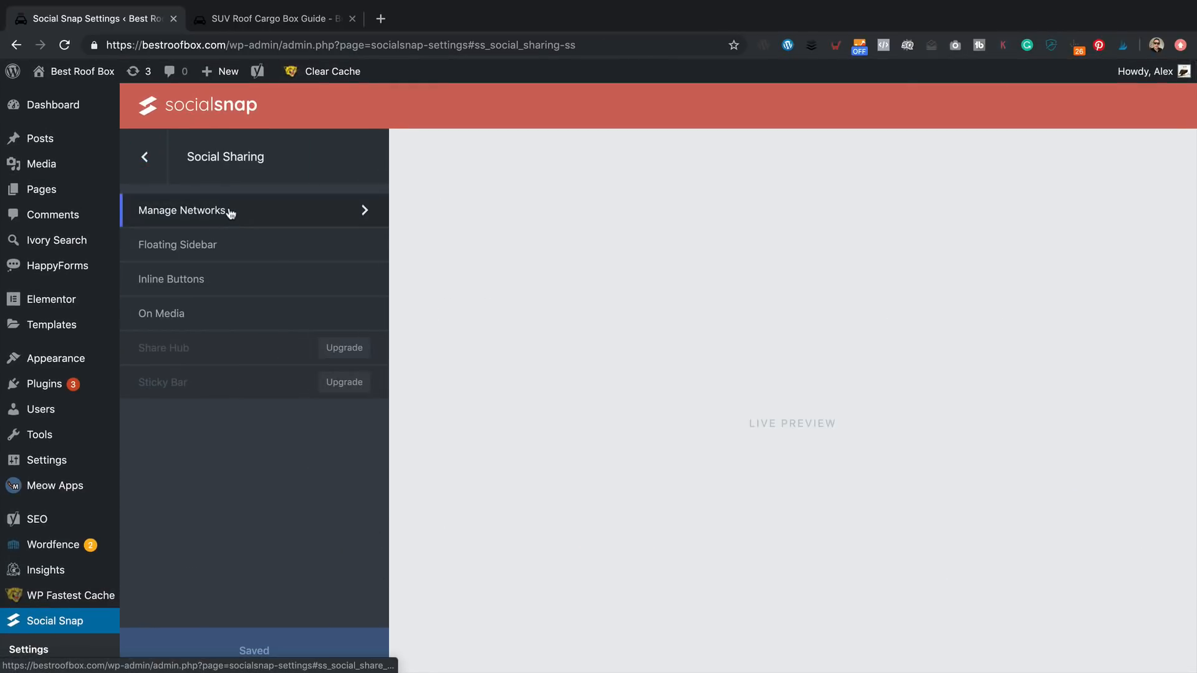
left_click(161, 313)
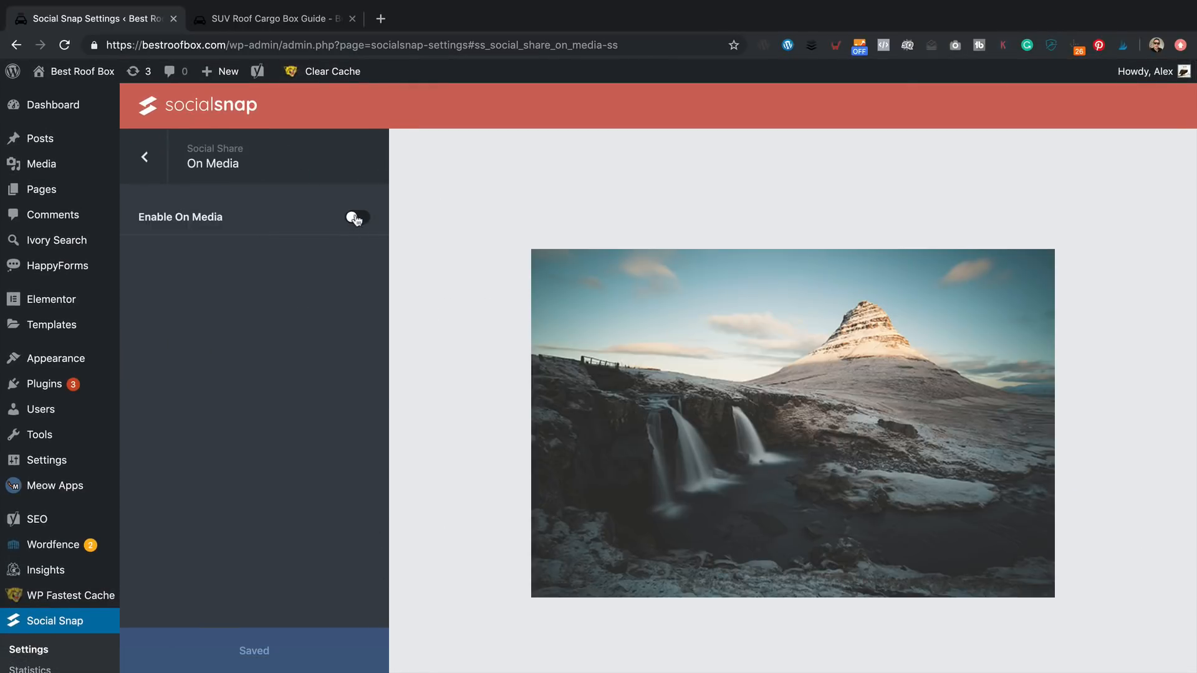
left_click(355, 217)
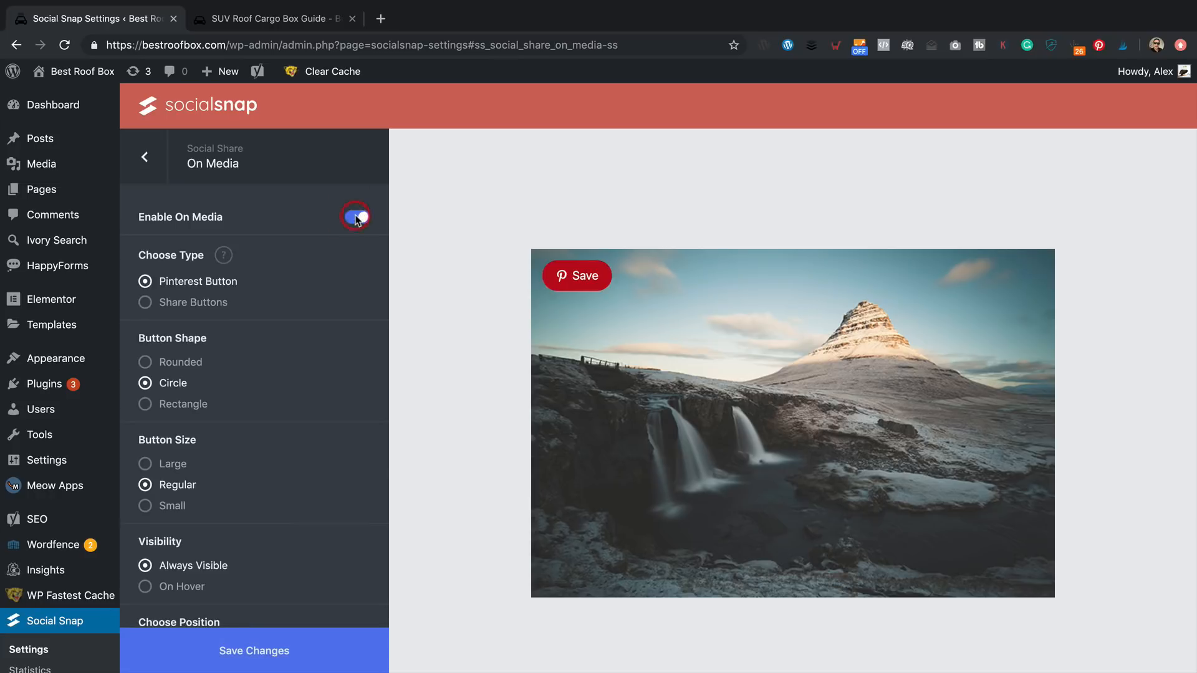
left_click(356, 217)
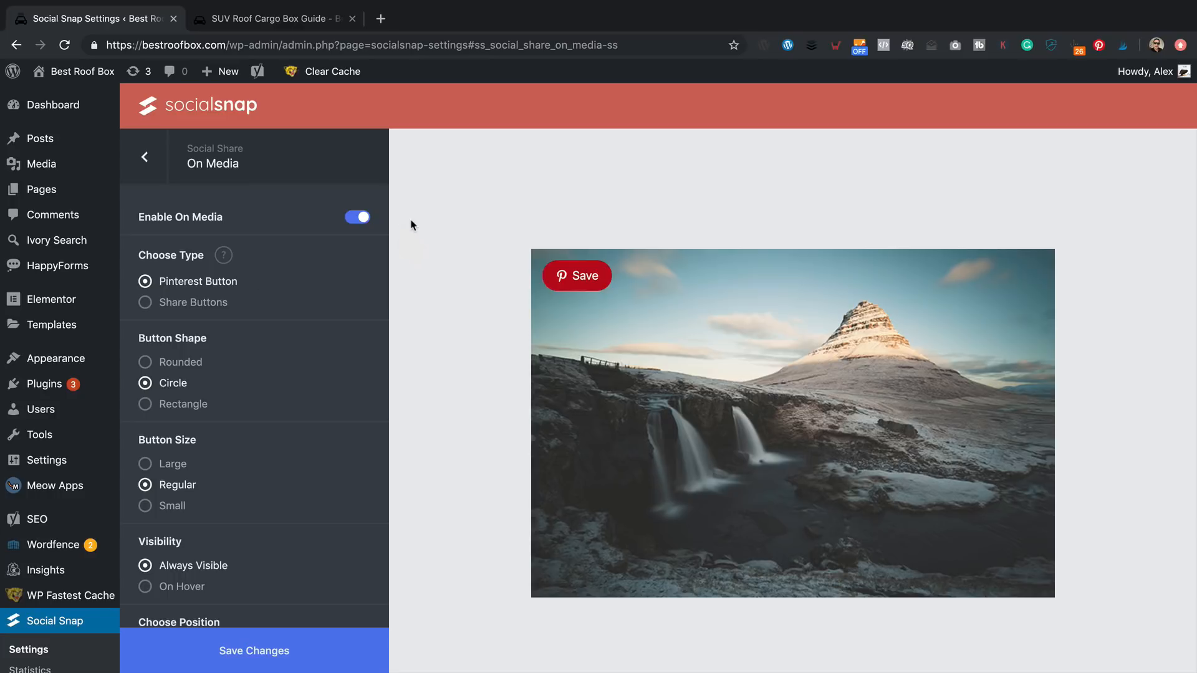
scroll("down", 3)
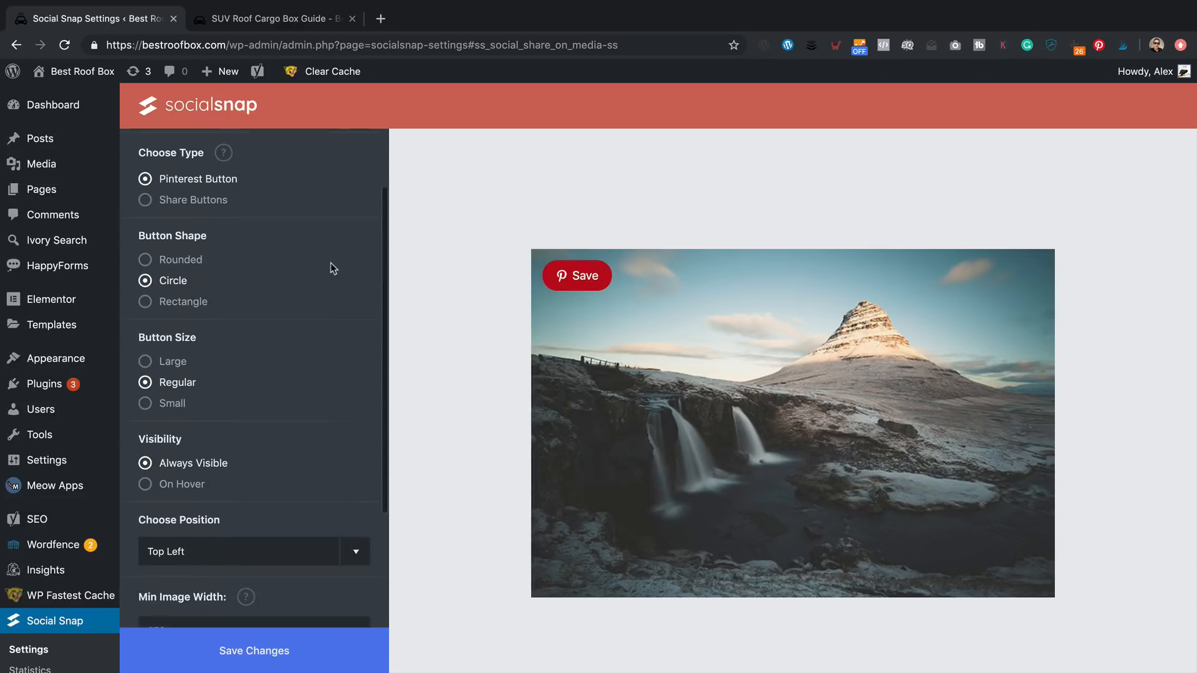
scroll("down", 3)
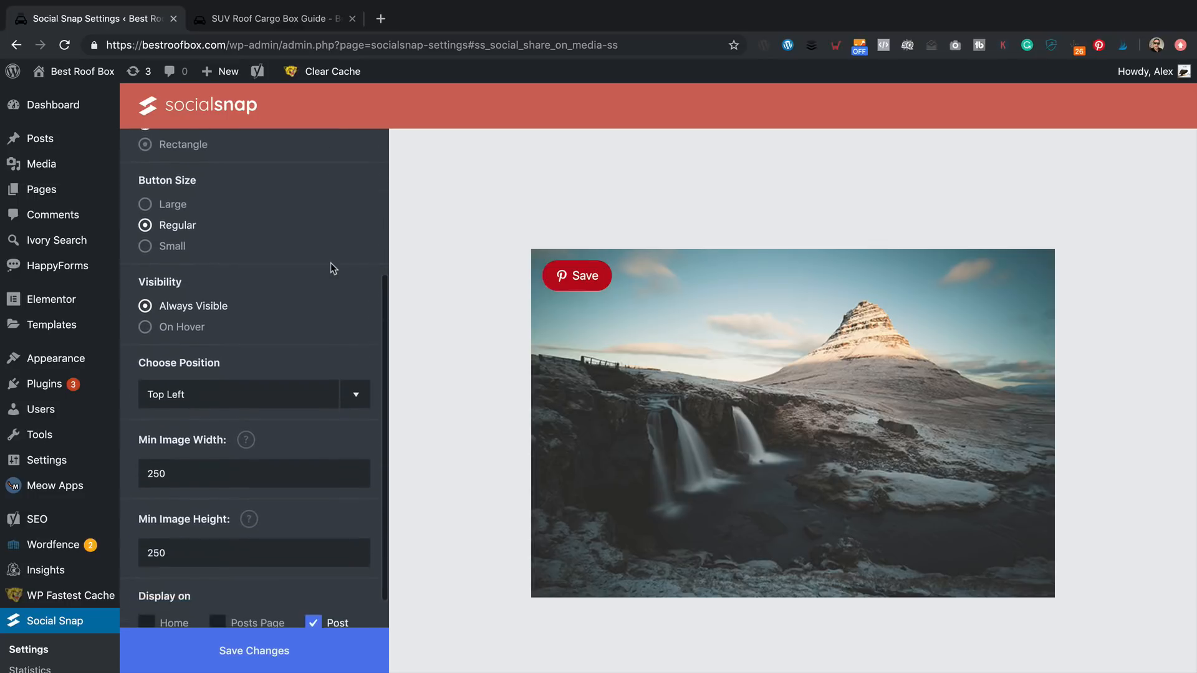
scroll("down", 3)
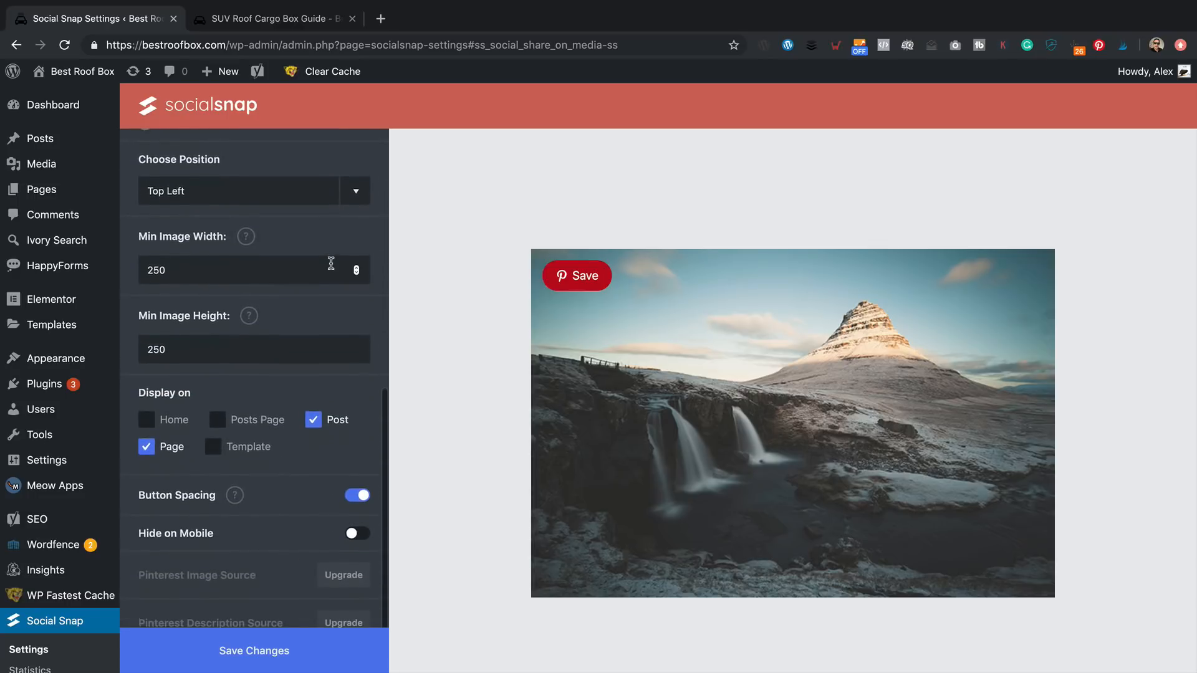
left_click(253, 650)
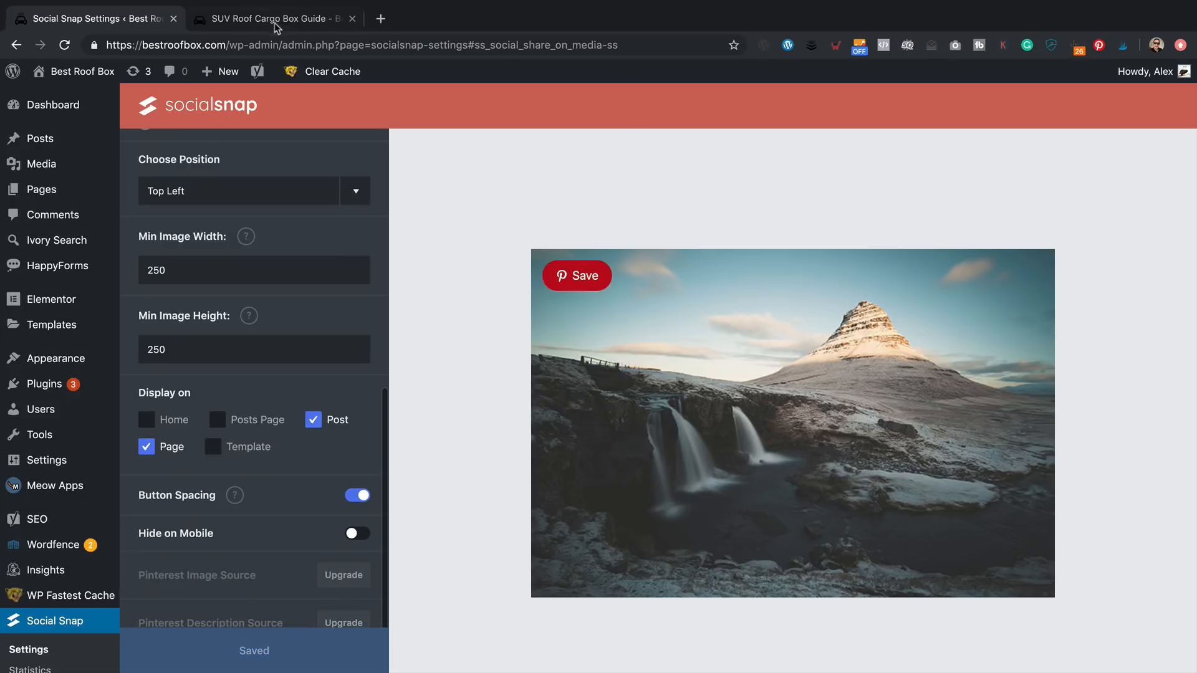
- Scroll the live SUV Roof Cargo Box Guide post past its image Save buttons to the bottom share bar
left_click(270, 19)
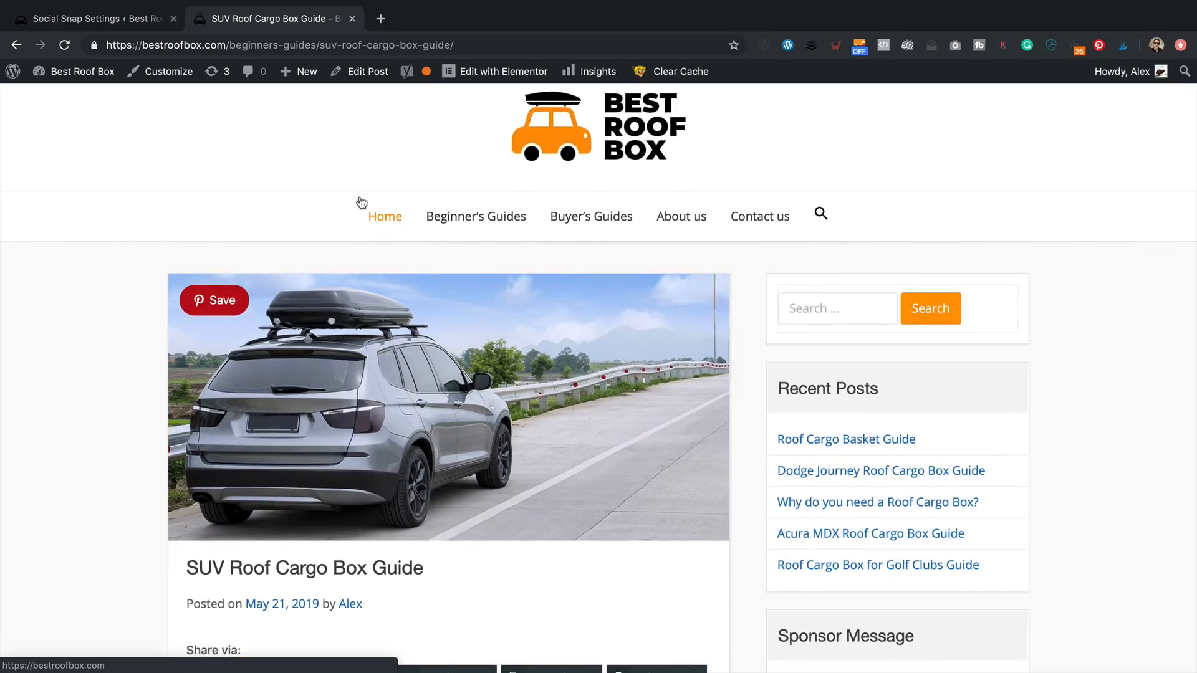
scroll("down", 3)
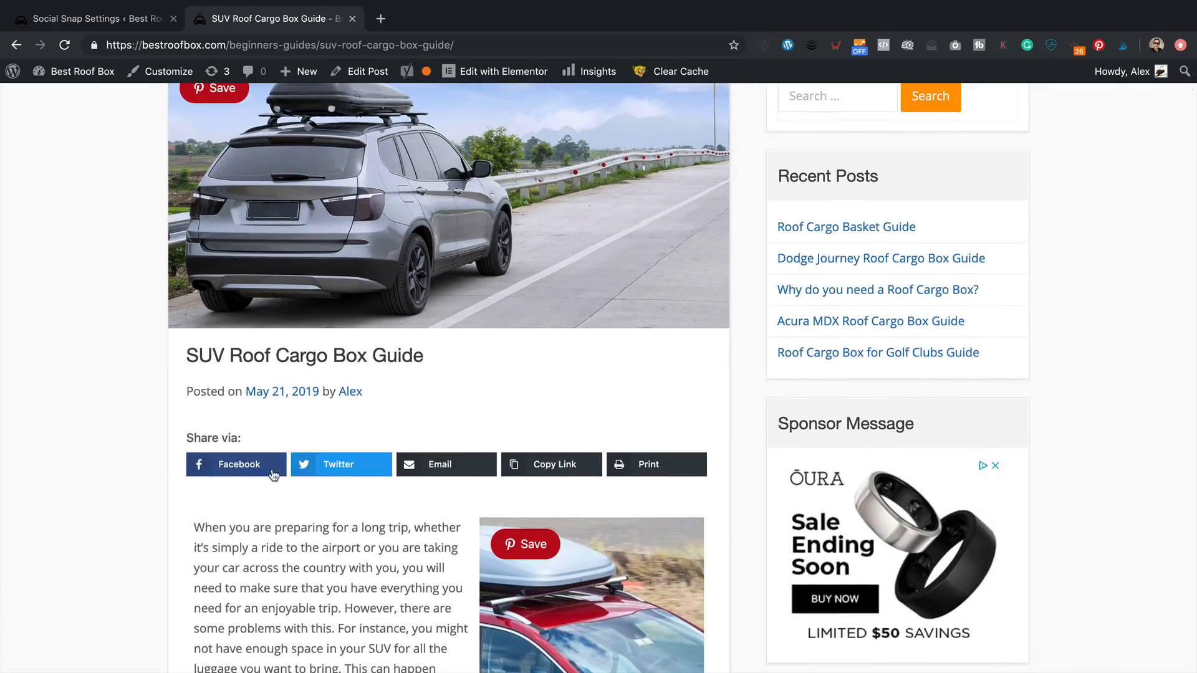
scroll("down", 3)
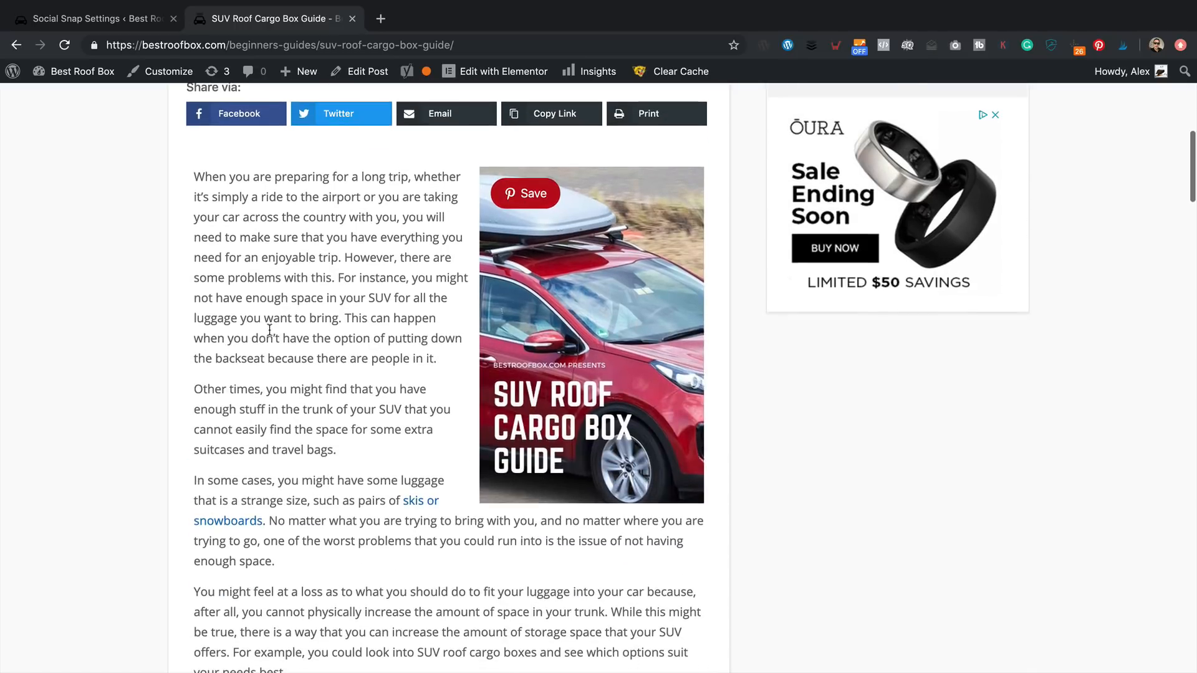
scroll("down", 3)
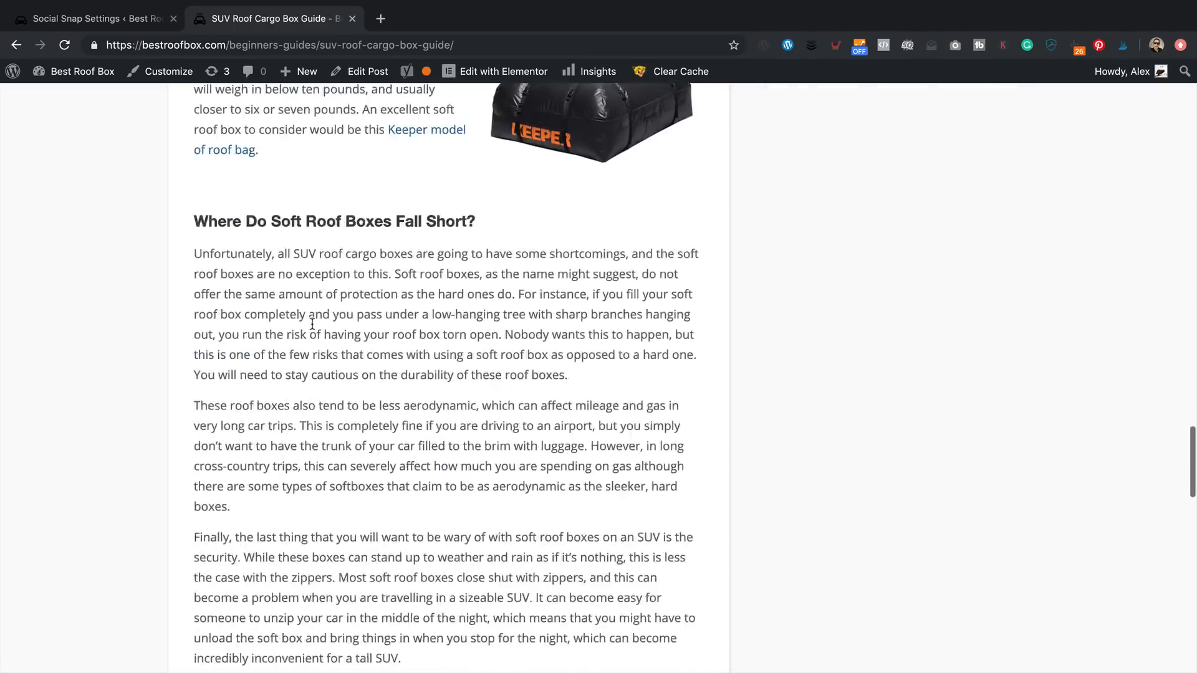
scroll("down", 3)
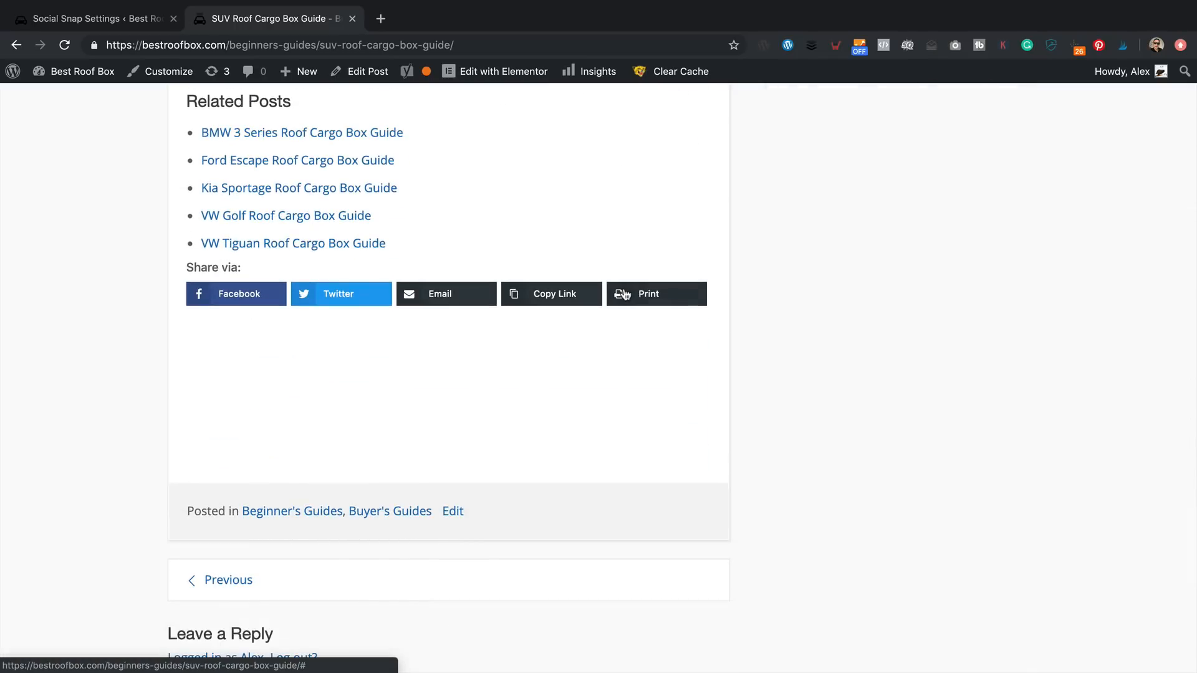
scroll("up", 3)
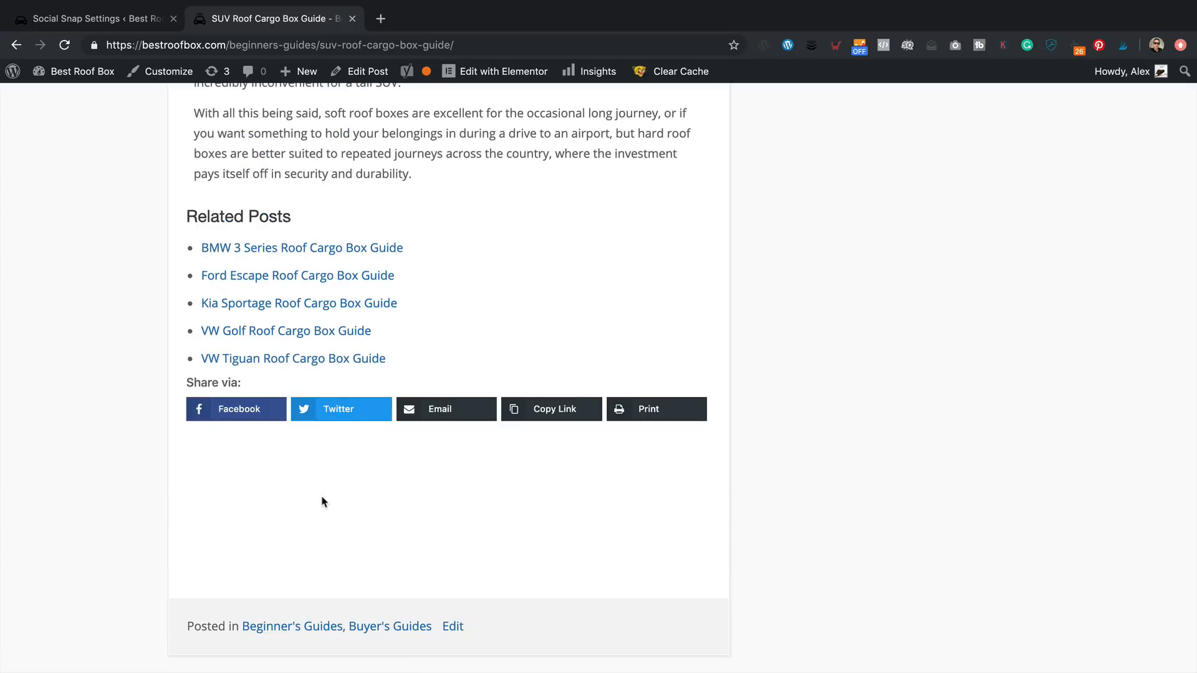
- Inspect the post's .site-content and .hentry styles in DevTools, then return to Social Snap settings
right_click(900, 316)
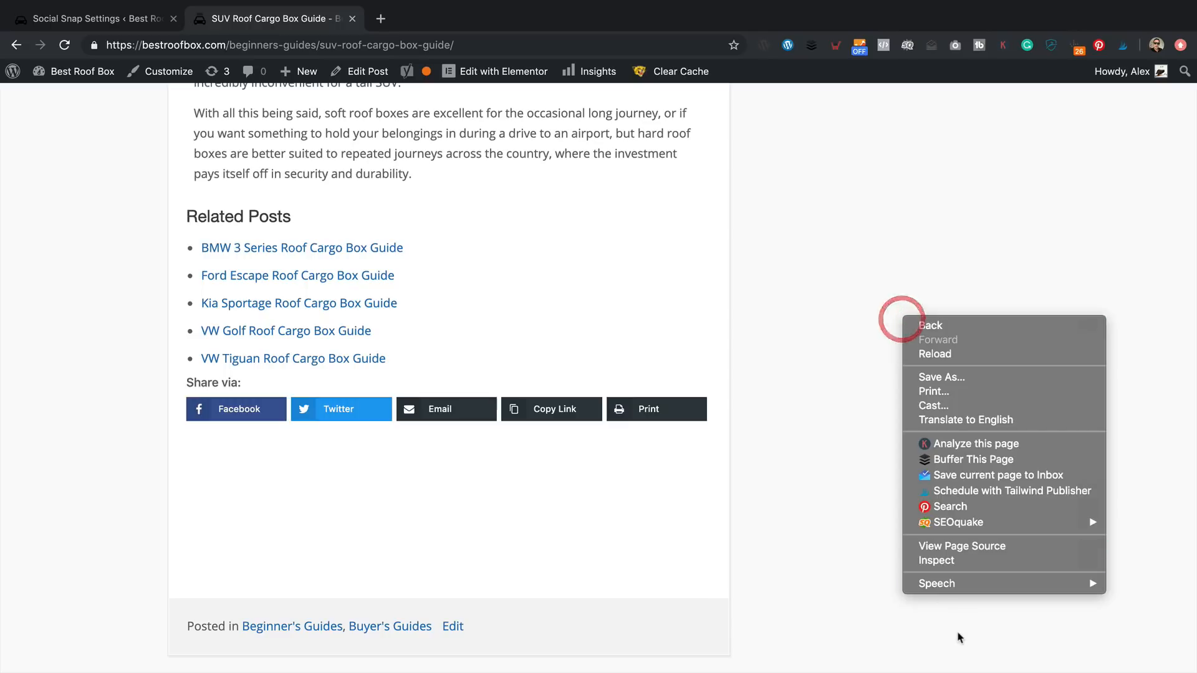
left_click(935, 560)
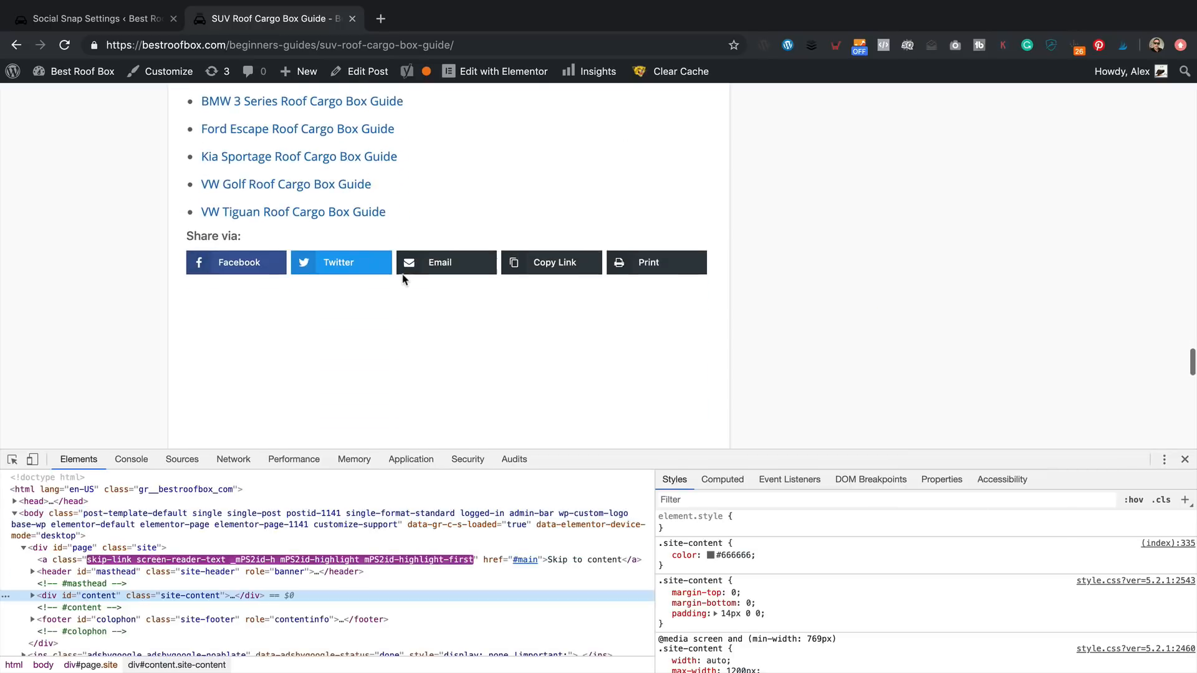
scroll("down", 3)
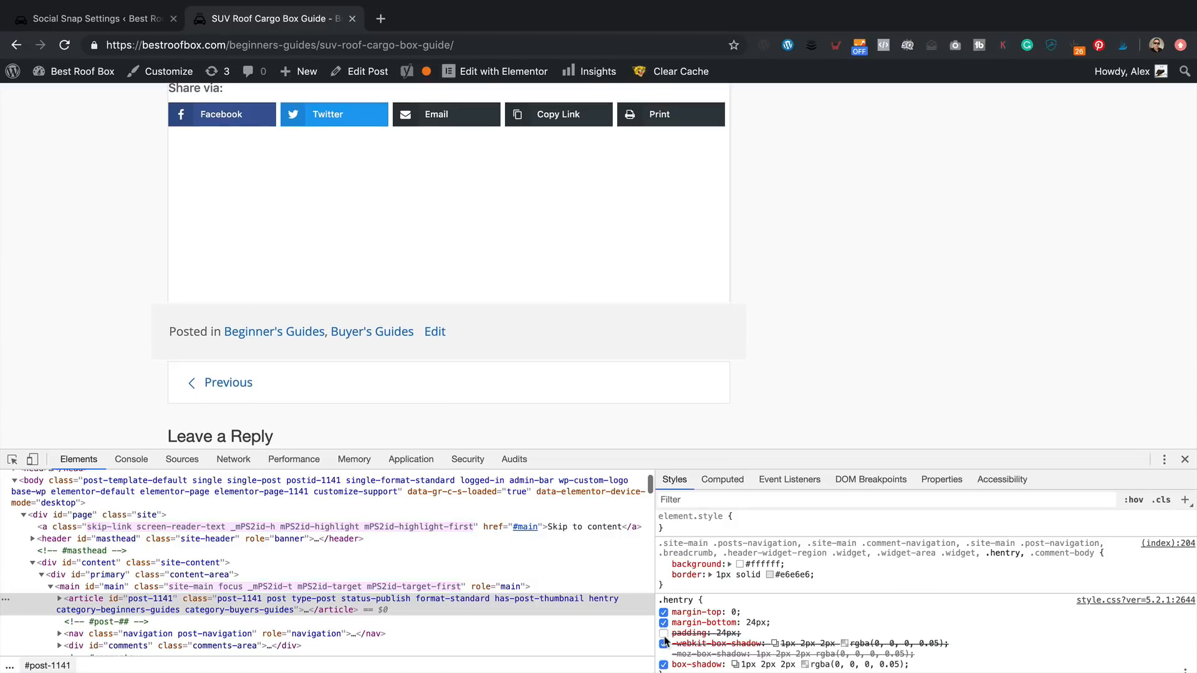
left_click(90, 19)
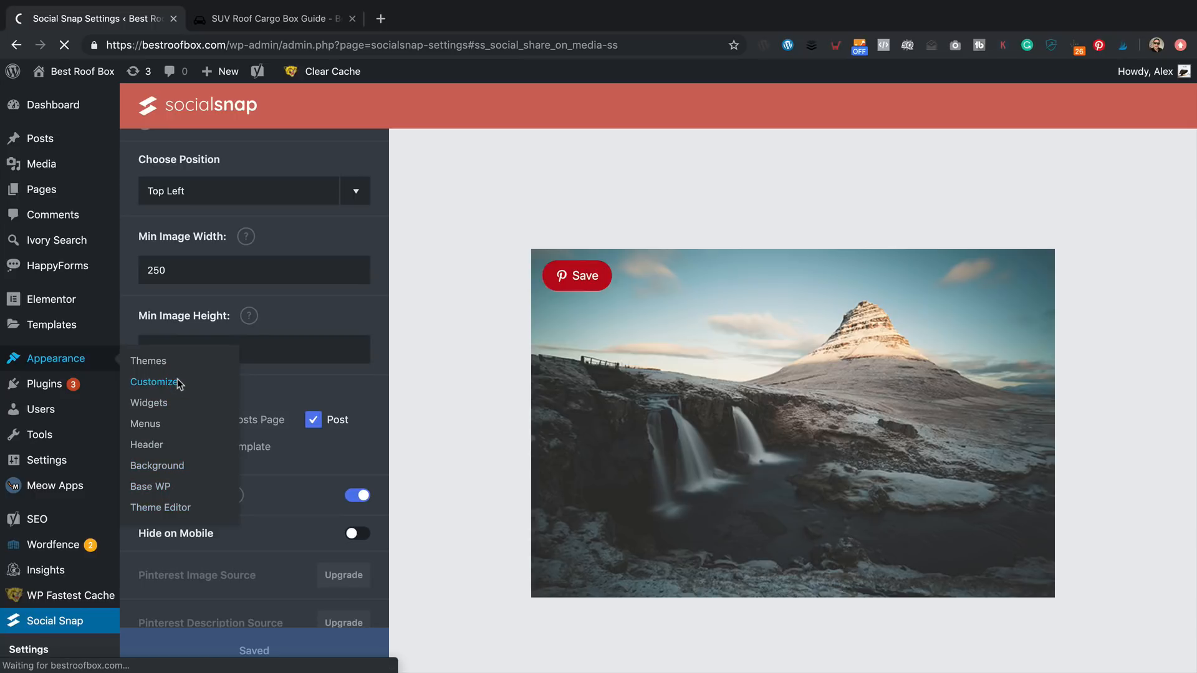
- Delete margin-bottom:190px from .single .entry-content in Additional CSS and publish
left_click(157, 381)
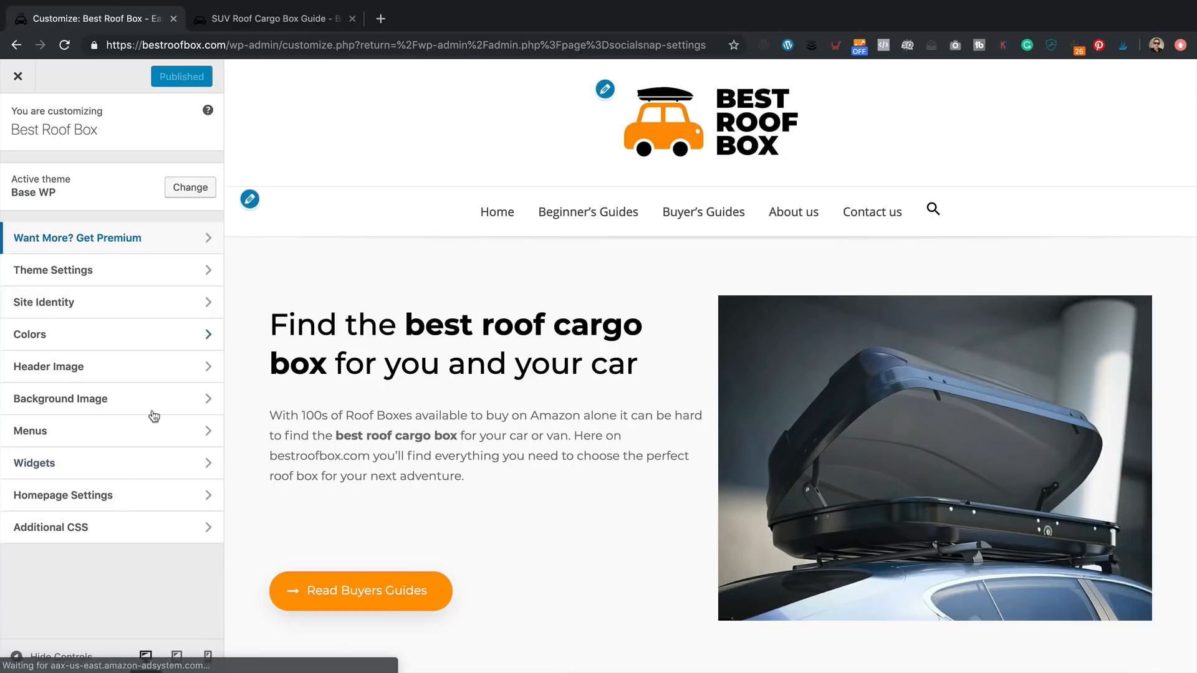
left_click(50, 526)
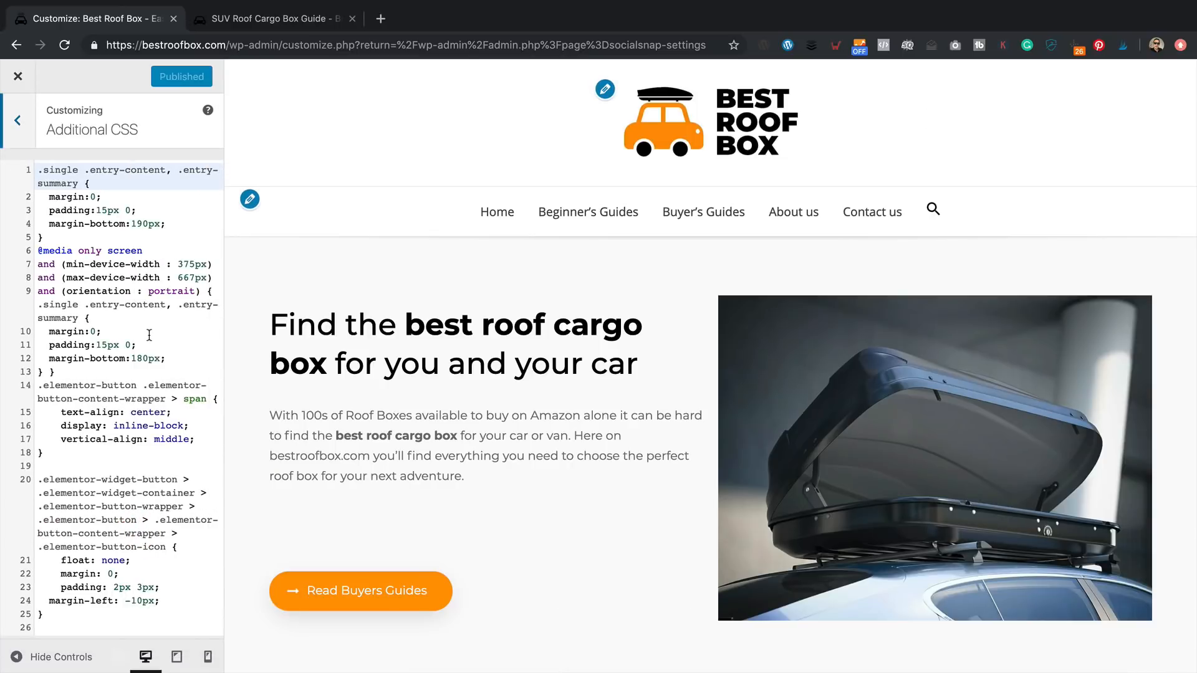
mouse_move(159, 227)
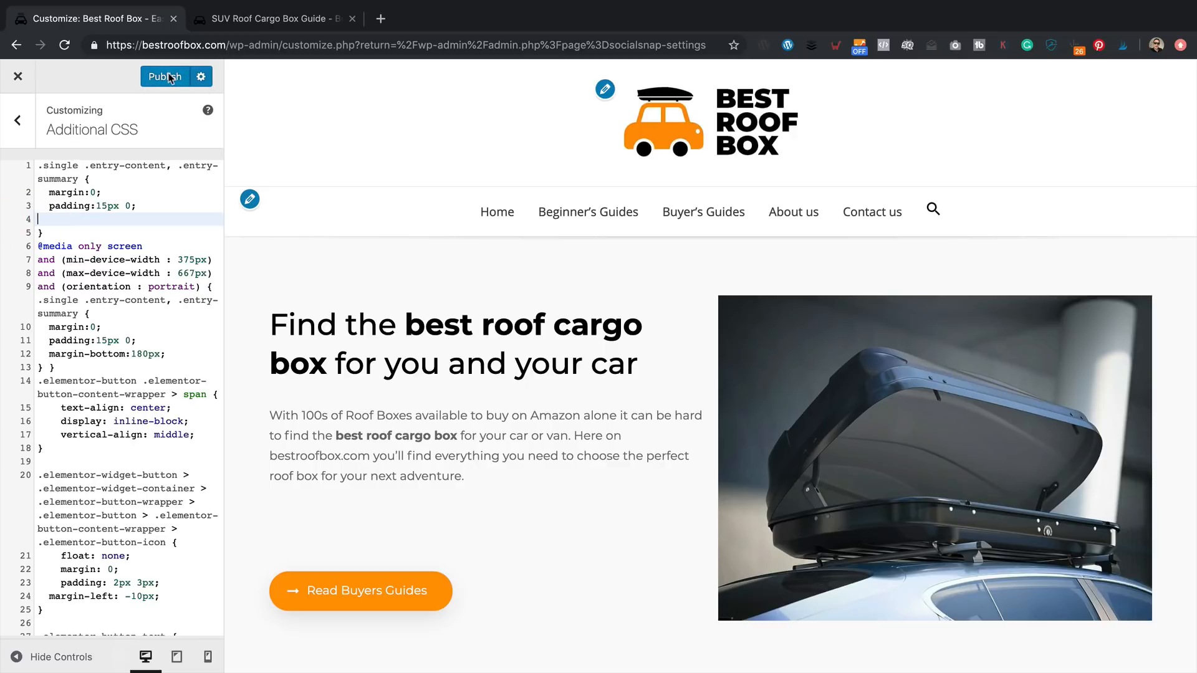
left_click(164, 76)
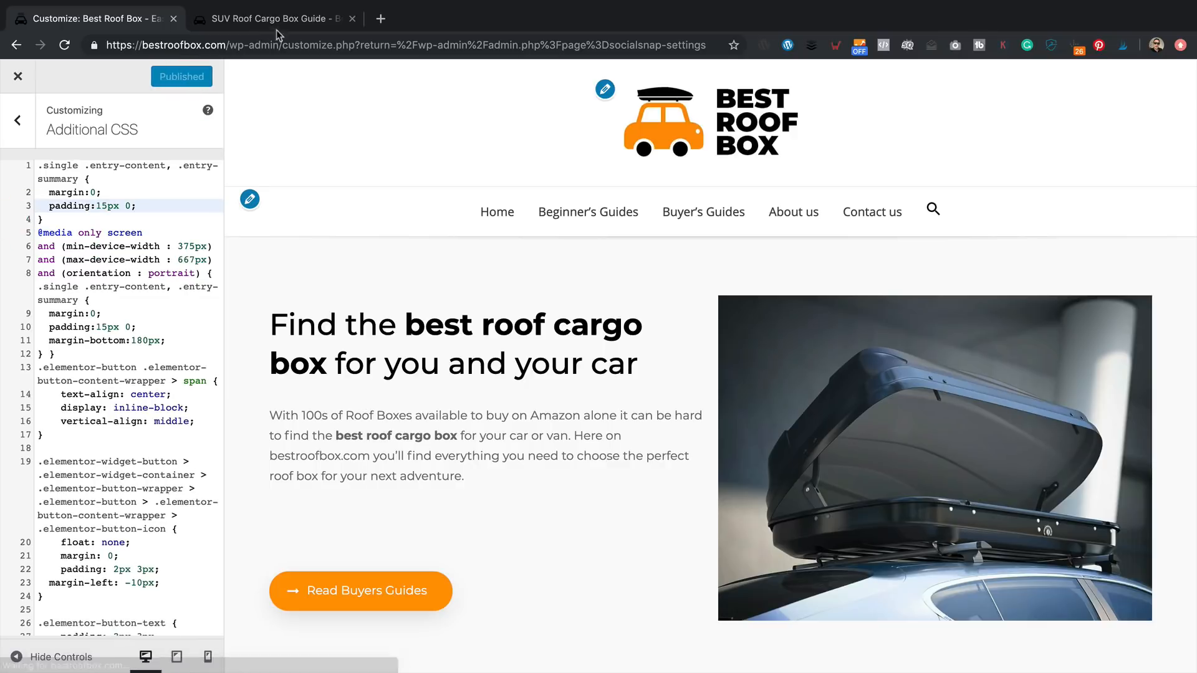
left_click(270, 19)
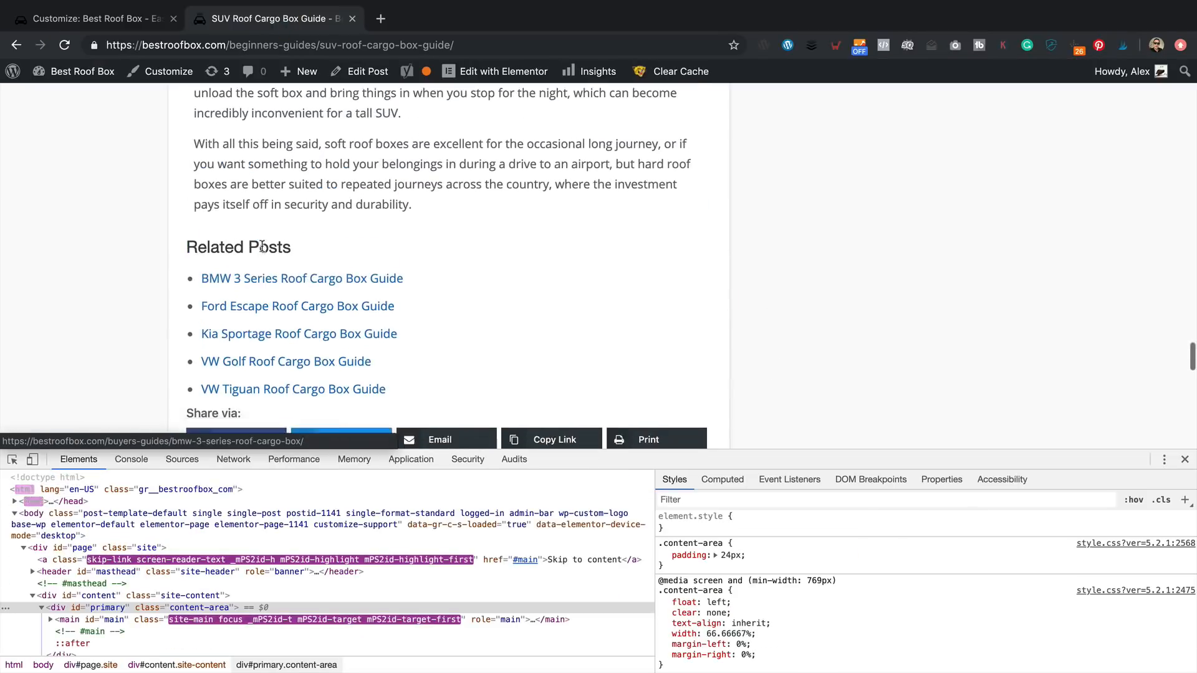
- Reload the live post and scroll to the top to see the share buttons under the title
scroll("down", 3)
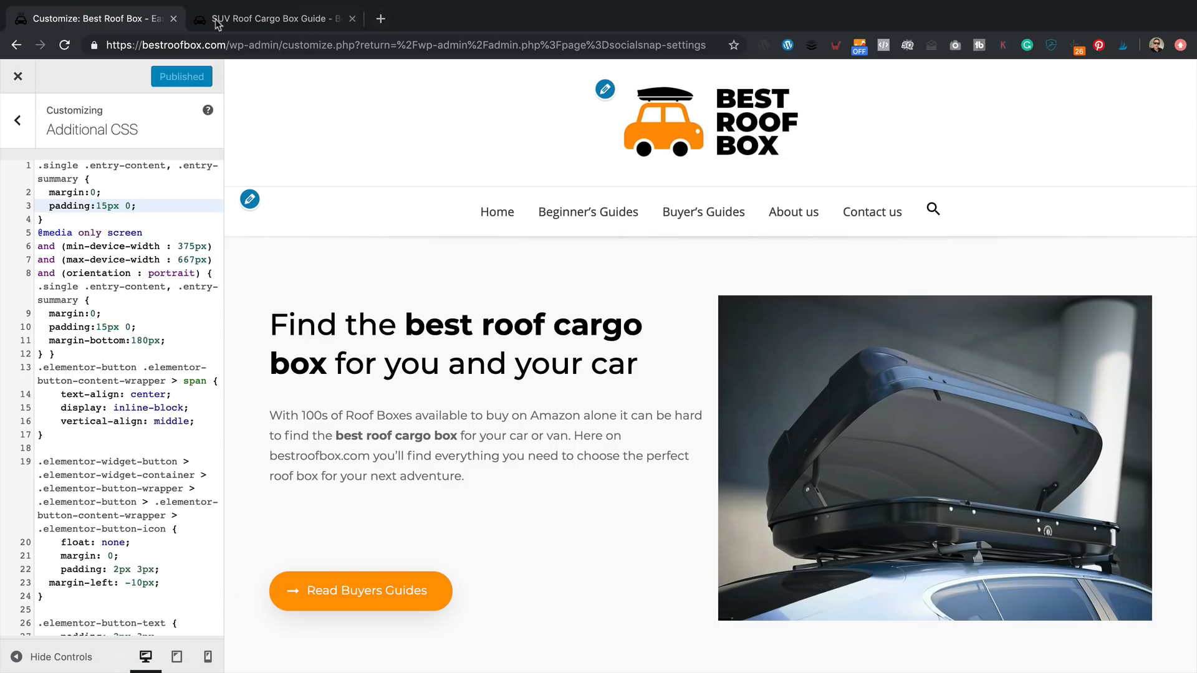
left_click(273, 18)
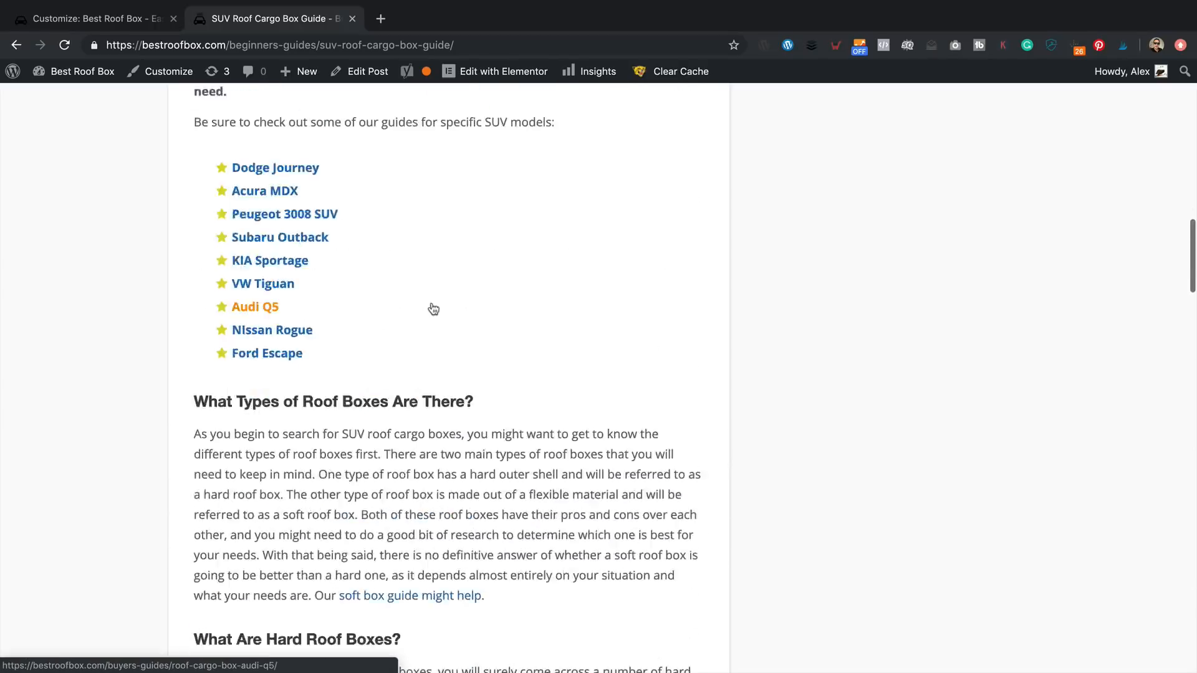
scroll("up", 3)
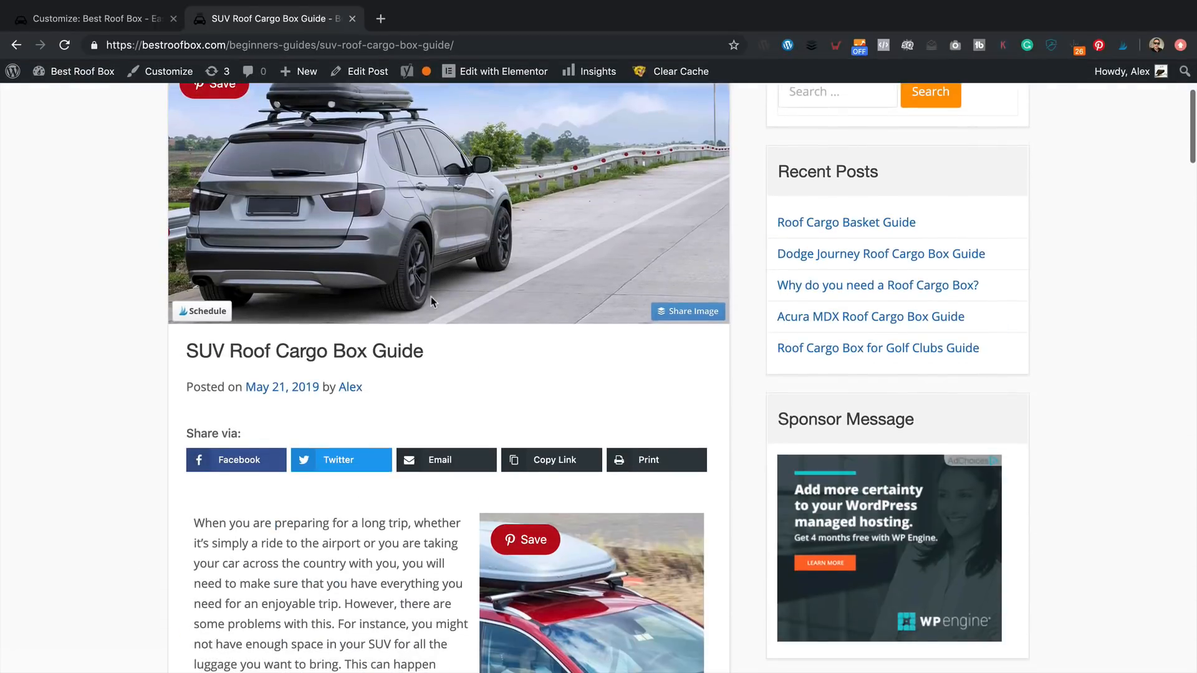
scroll("up", 3)
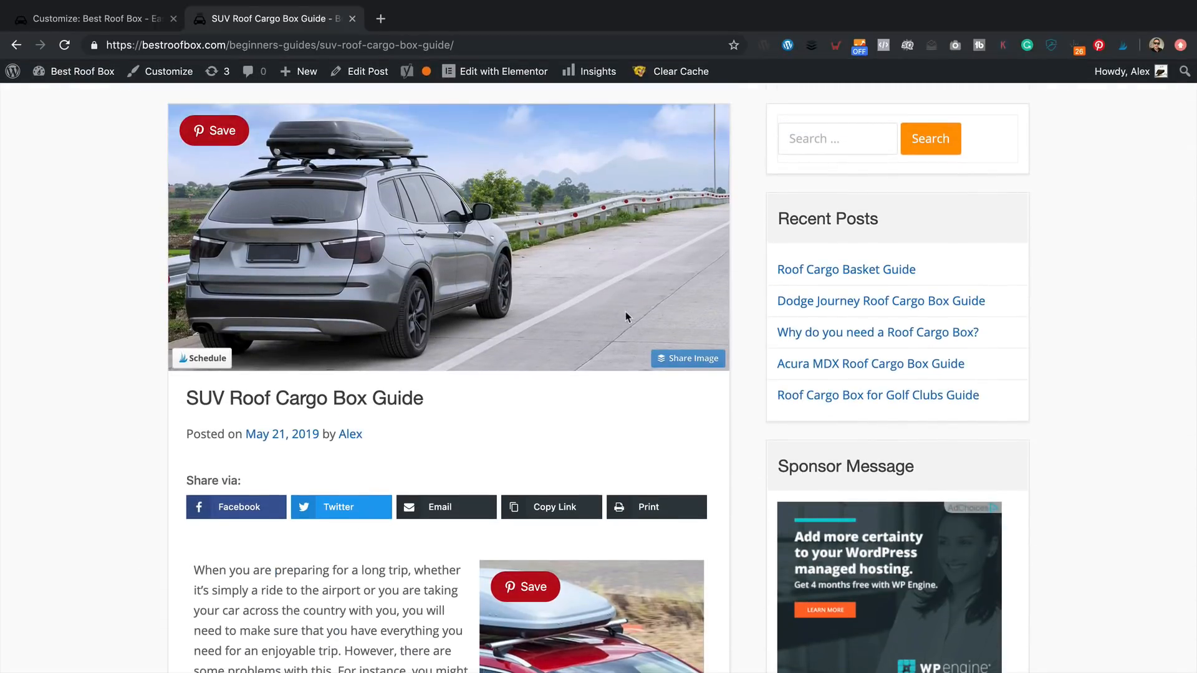
mouse_move(480, 459)
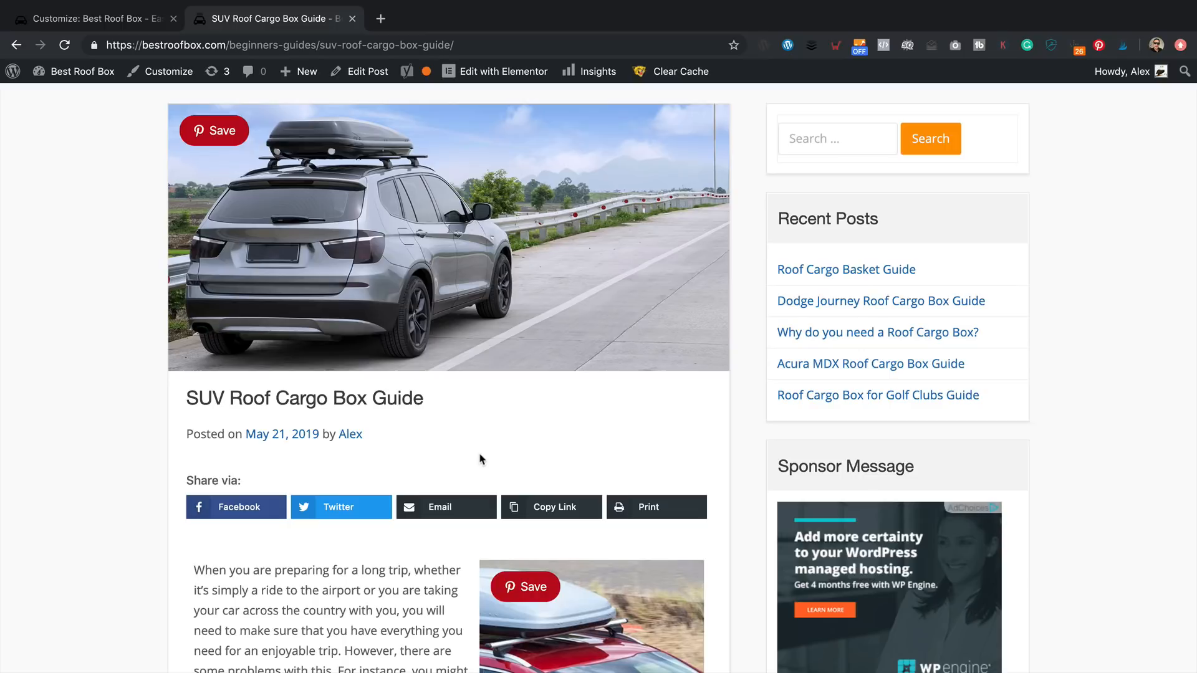